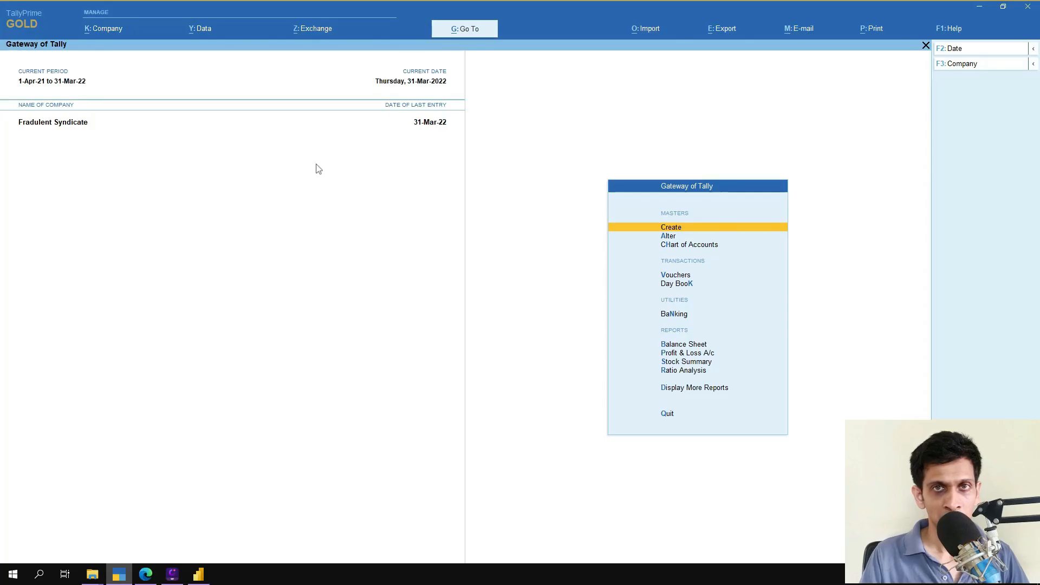
mouse_move(332, 165)
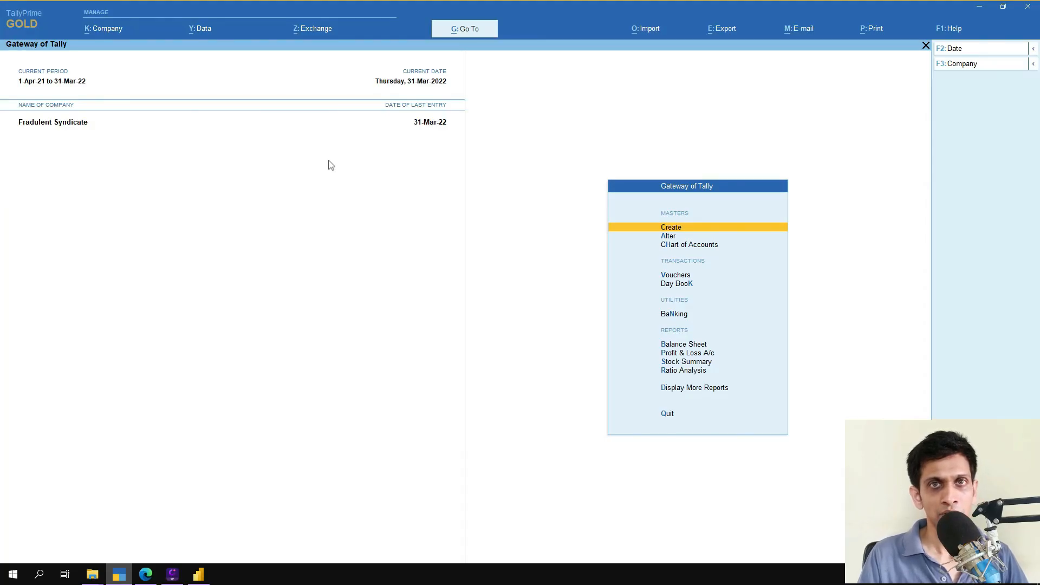
mouse_move(316, 131)
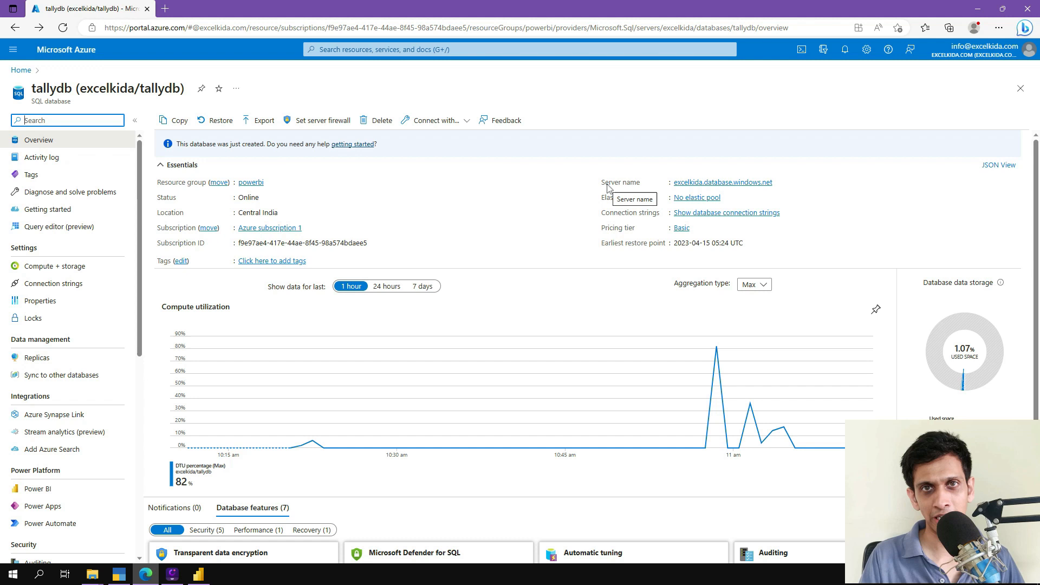
mouse_move(455, 330)
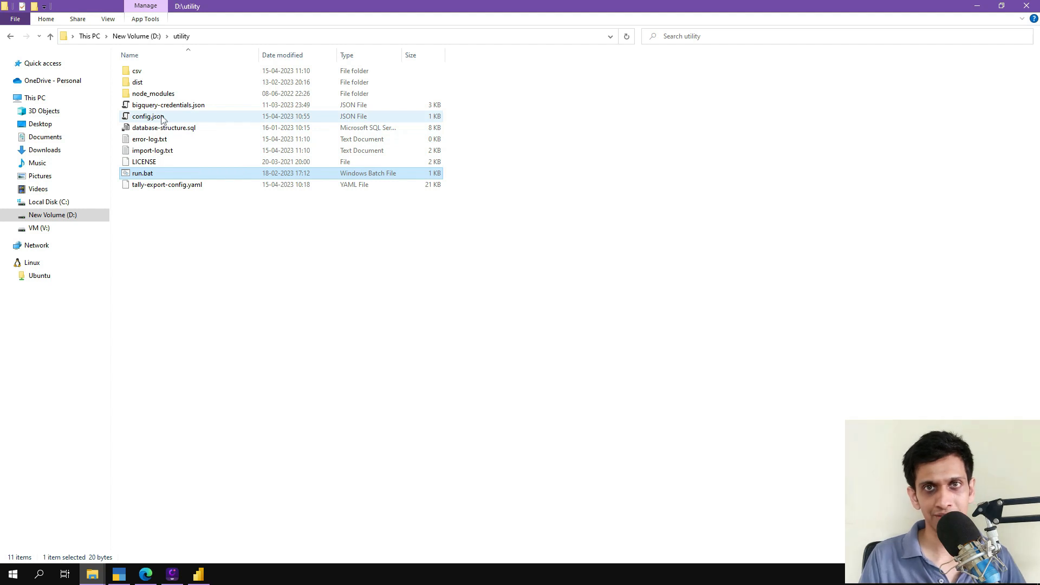
mouse_move(146, 115)
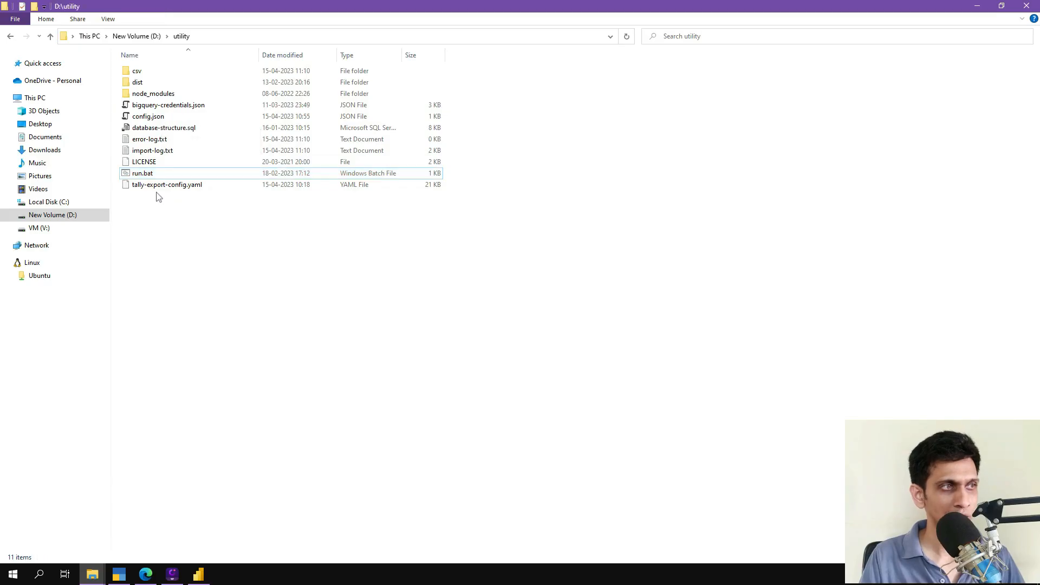
mouse_move(142, 174)
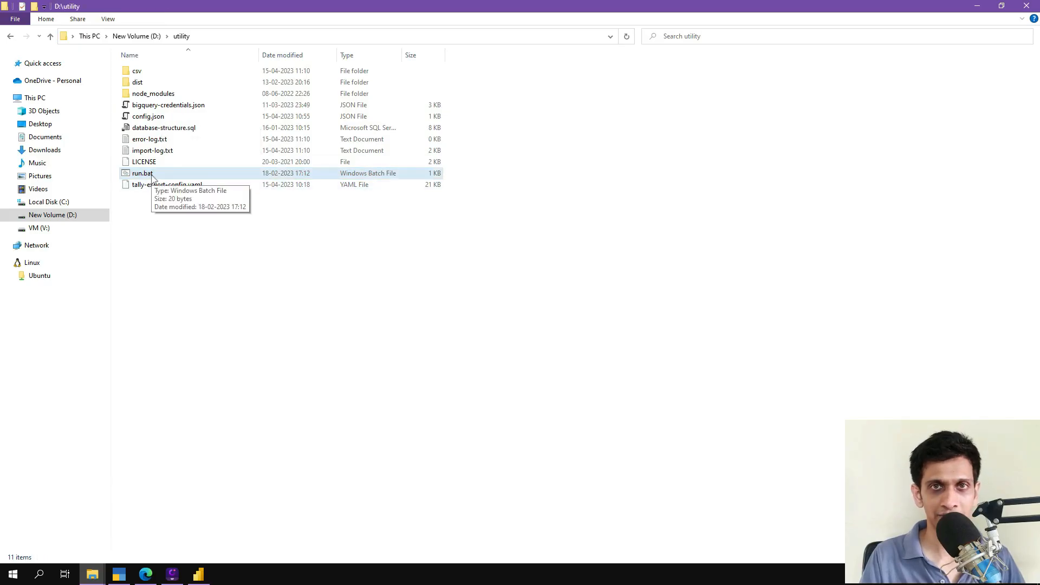
- Run run.bat from D:\utility to launch a blank Power BI Desktop report
double_click(141, 174)
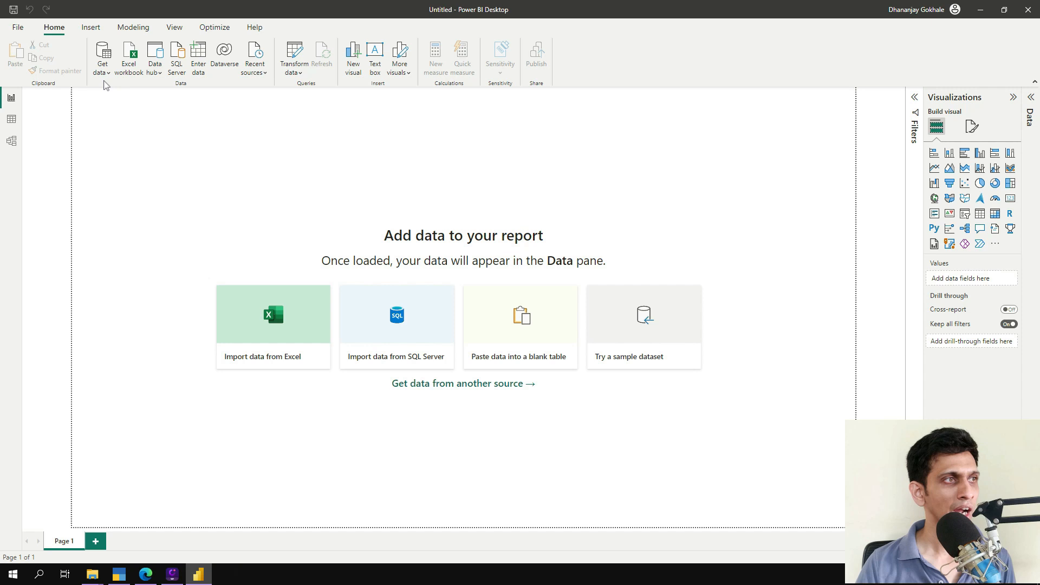
click(103, 58)
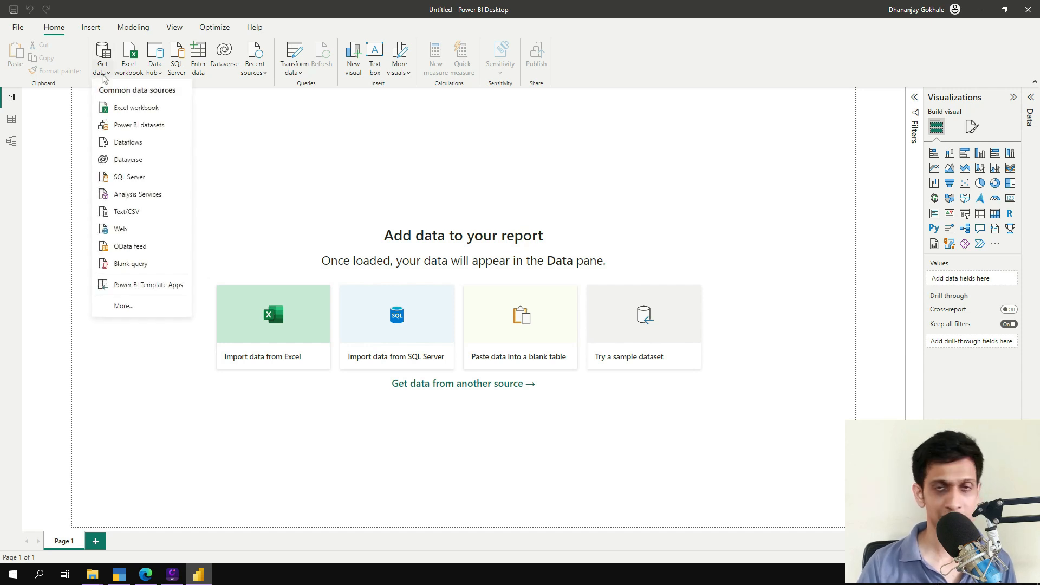
mouse_move(123, 306)
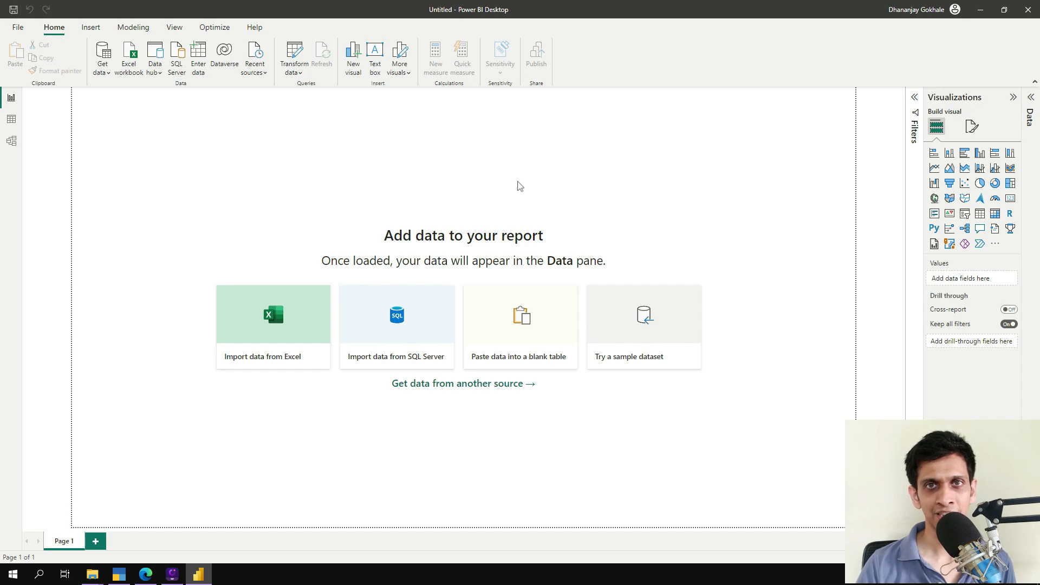
mouse_move(593, 119)
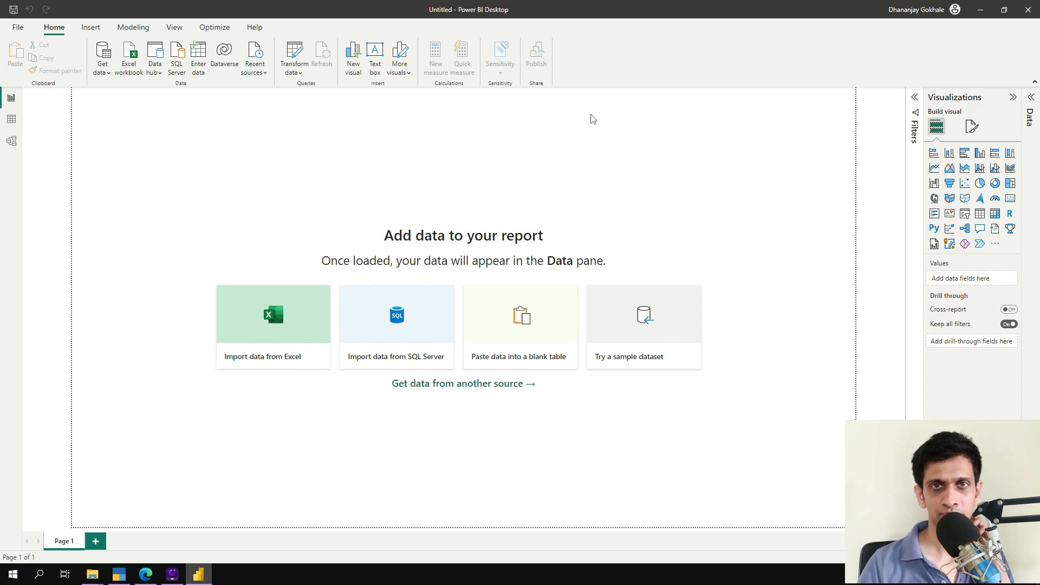
mouse_move(355, 172)
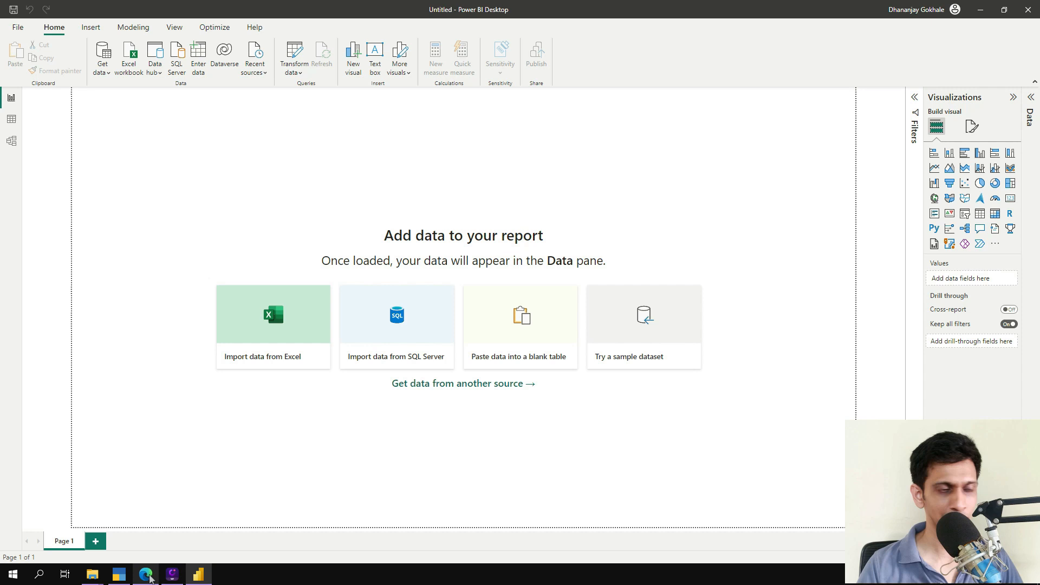
mouse_move(123, 394)
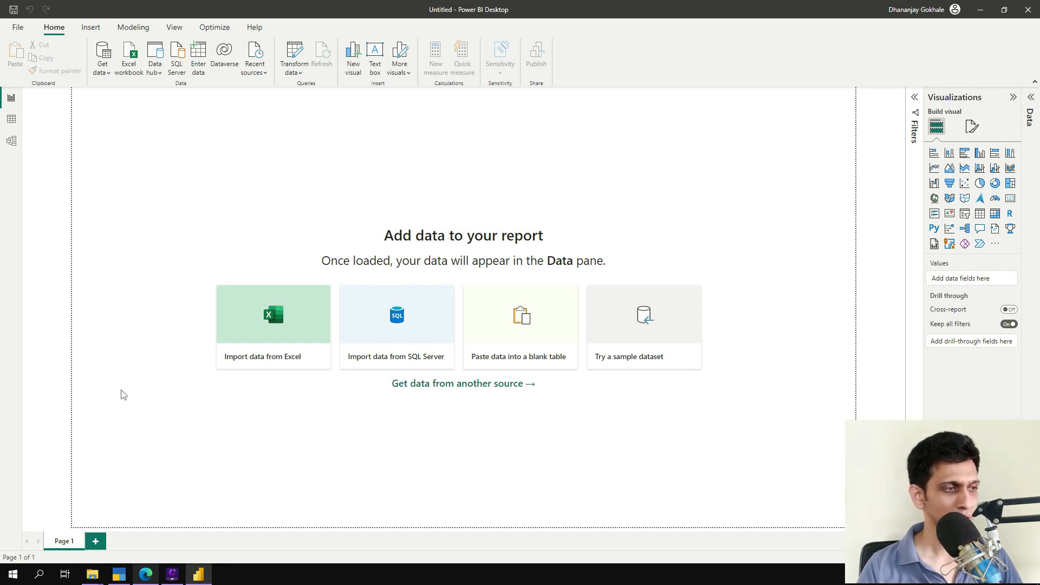
mouse_move(172, 111)
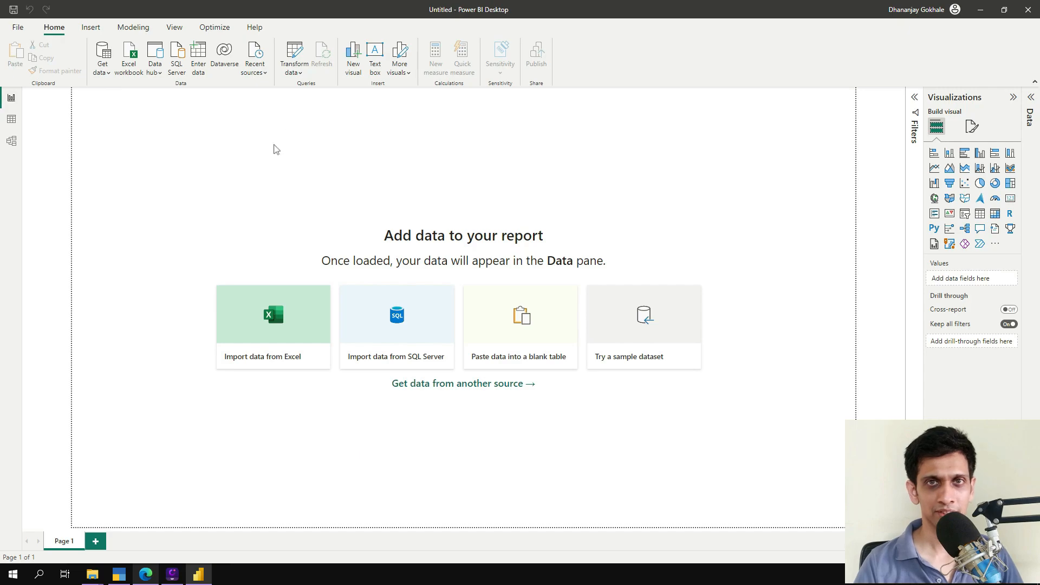
mouse_move(243, 182)
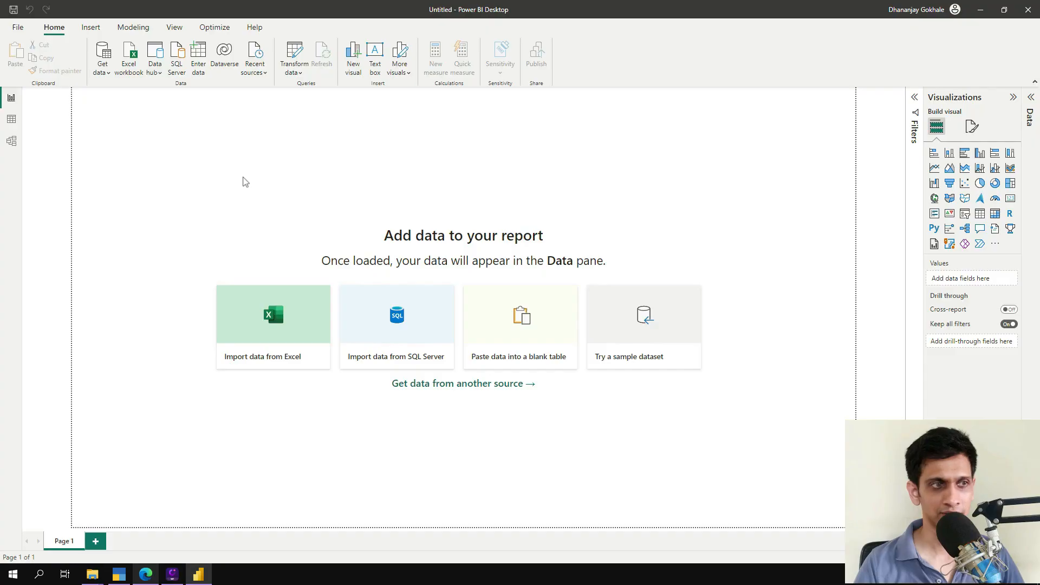
- Set up an Azure SQL source for server excelkida.database.windows.net and database tallydb, in Import mode
click(463, 383)
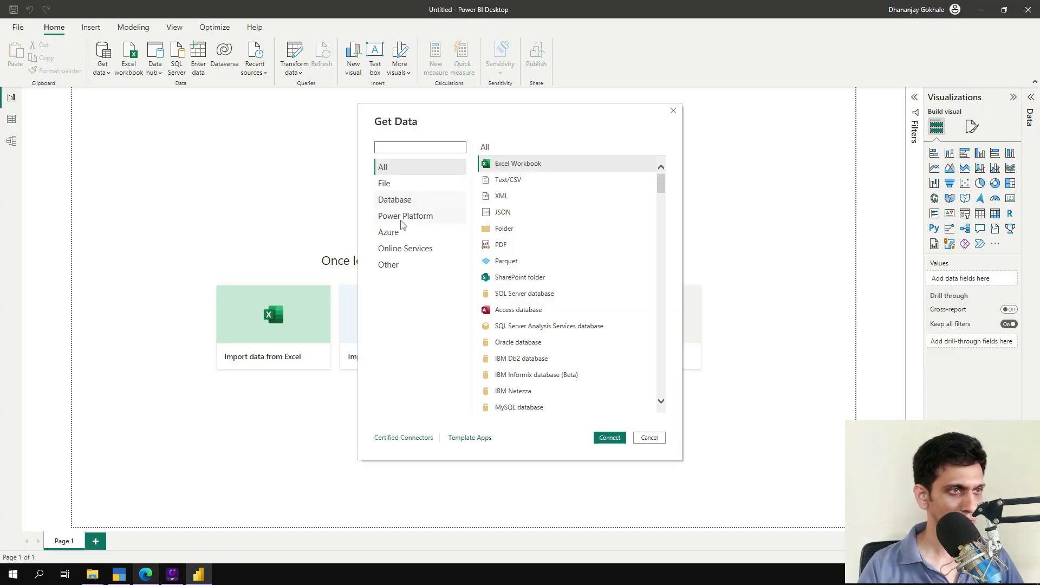
click(388, 232)
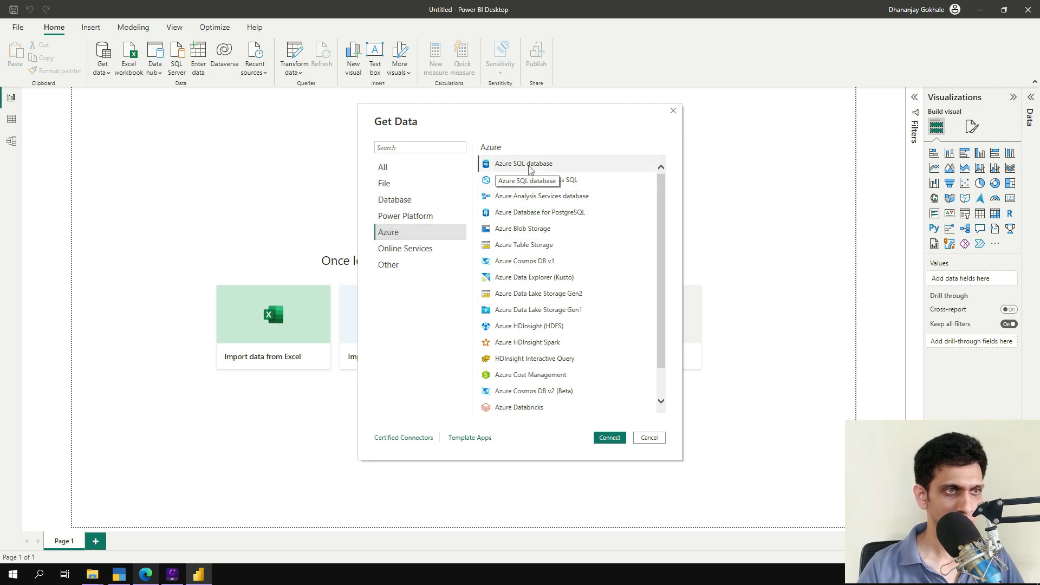
click(648, 437)
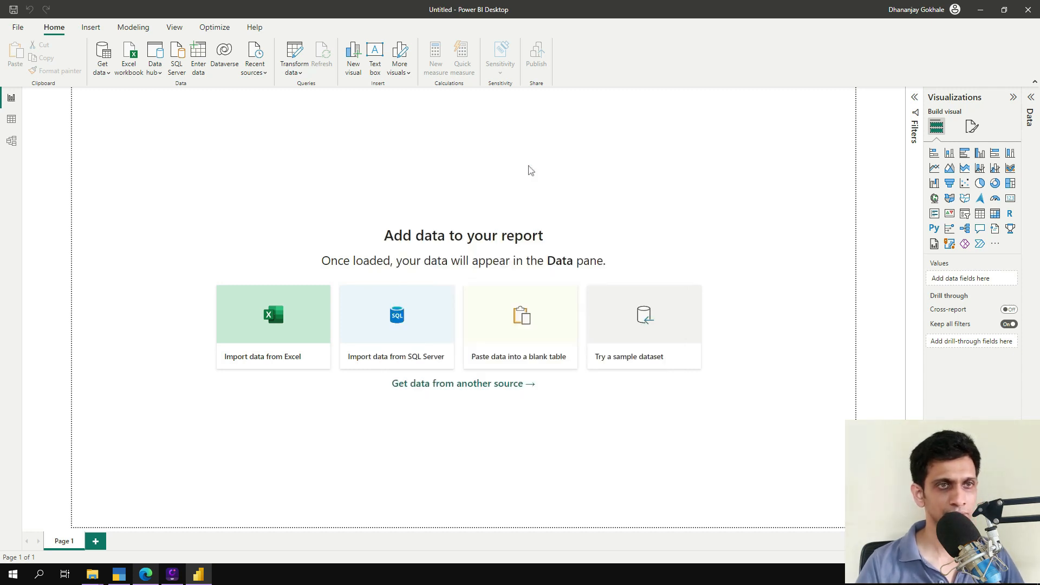
click(396, 325)
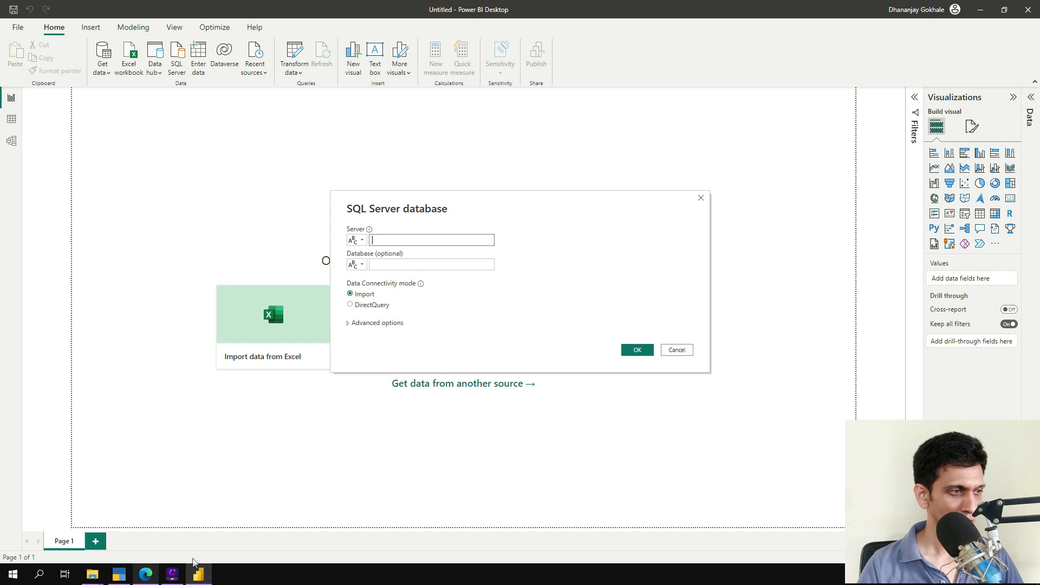
click(145, 573)
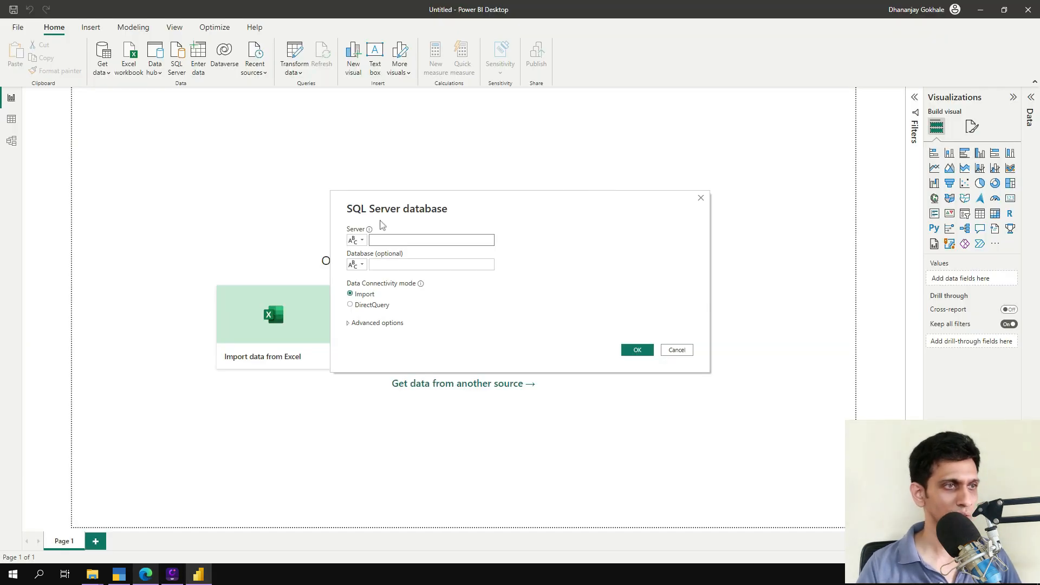
text(excelkida.database.windows.net)
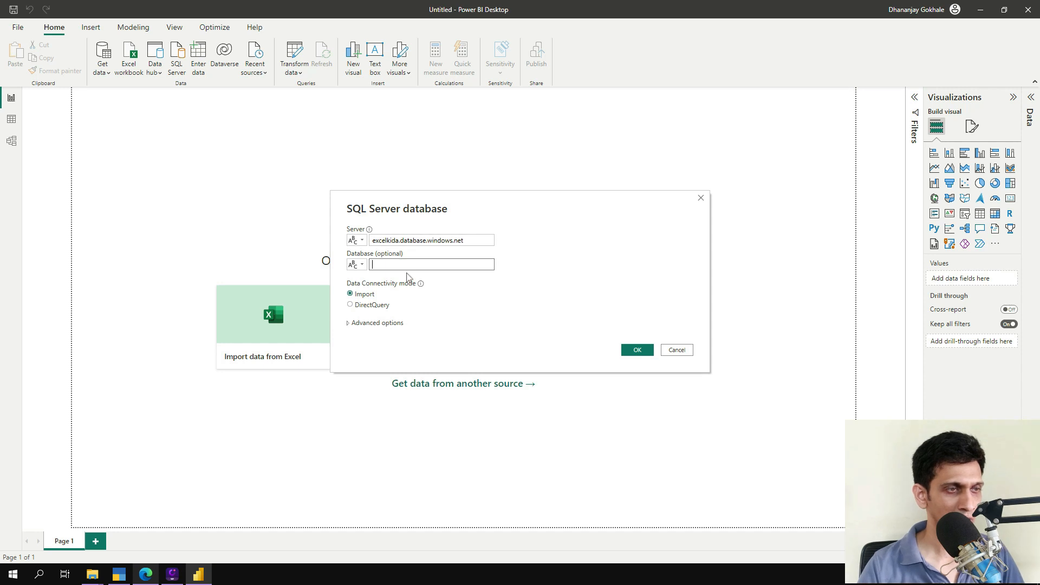
text(tallydb)
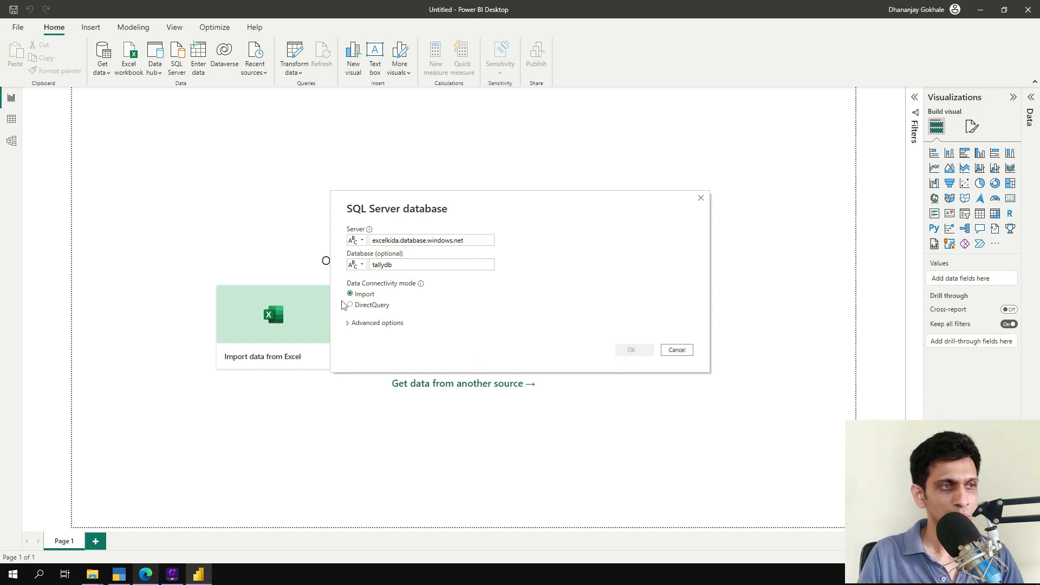
- Sign in to tallydb with database user 'dhananjay' and its password
click(630, 349)
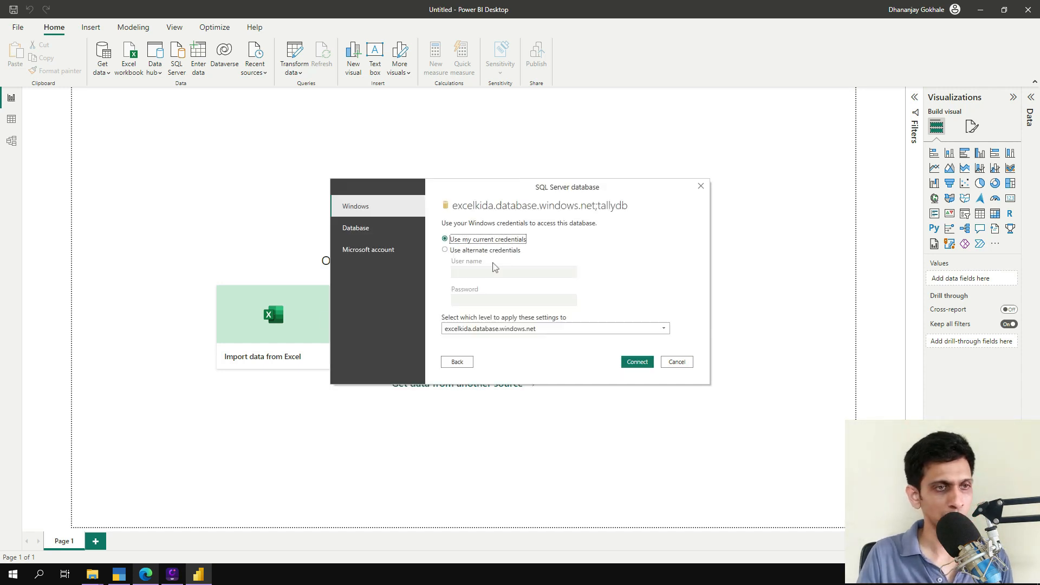
click(355, 227)
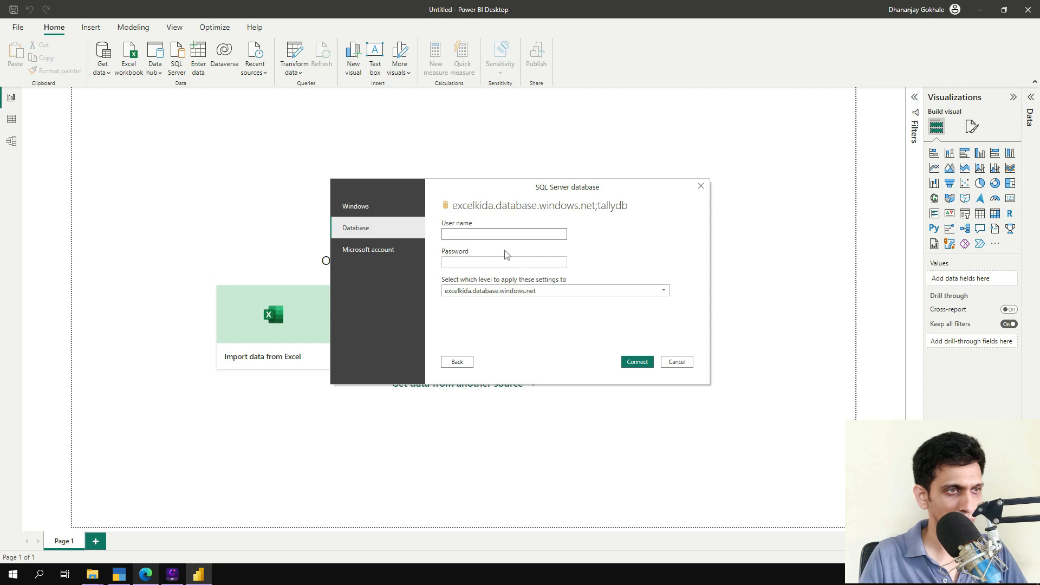
click(504, 234)
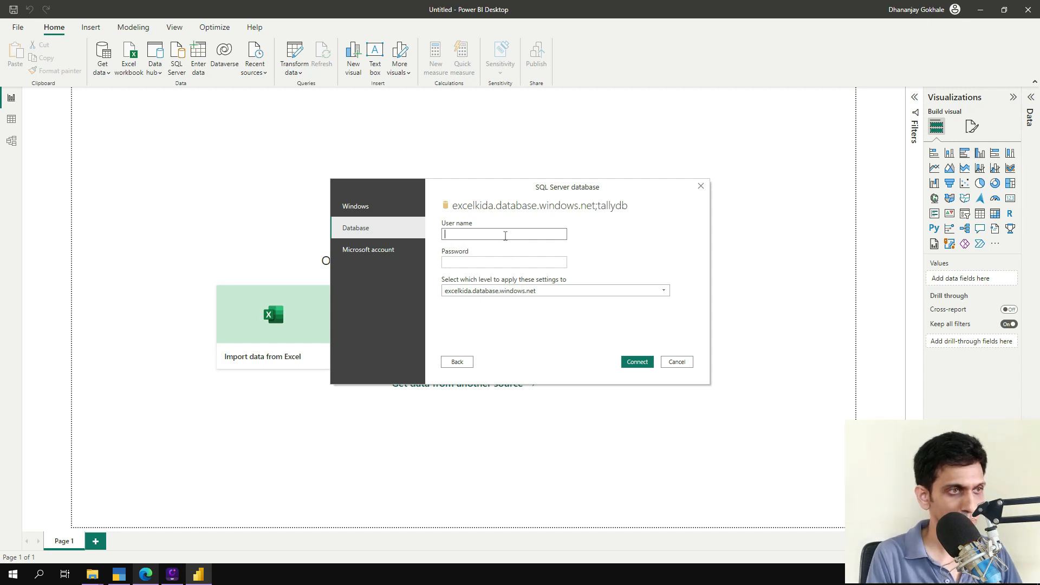
text(dhananjay)
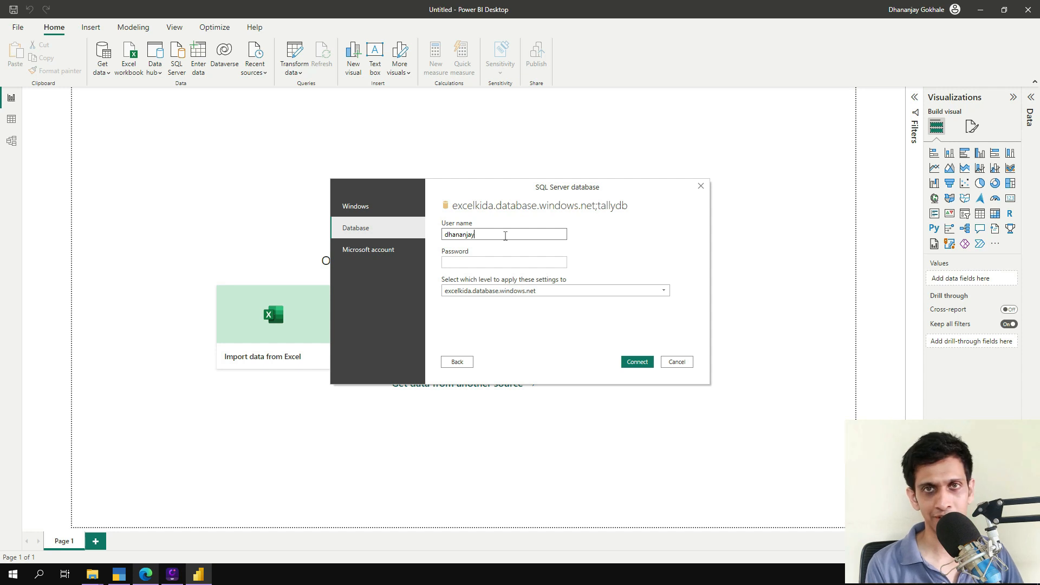
text(•••••)
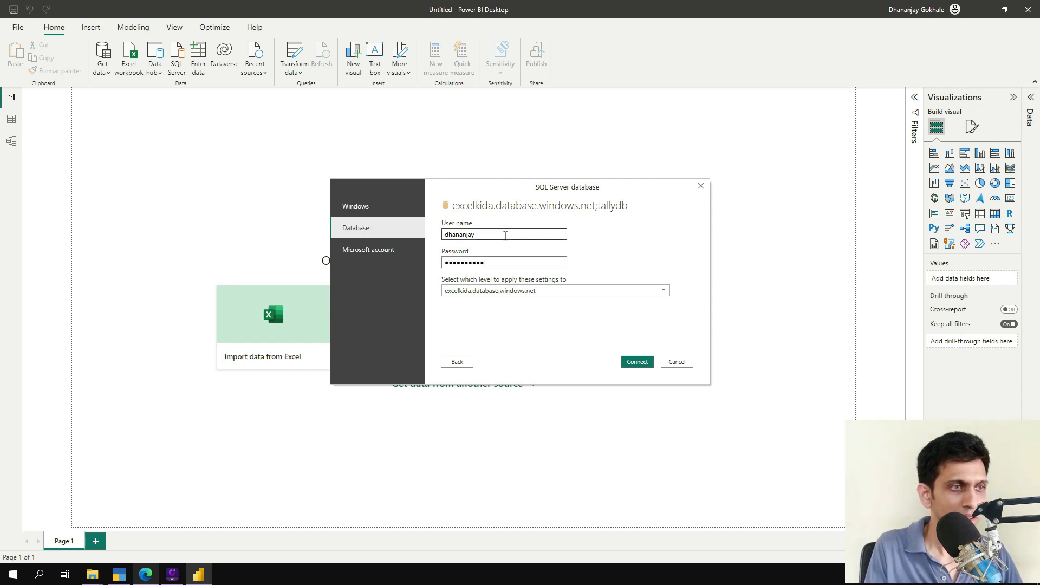
click(636, 362)
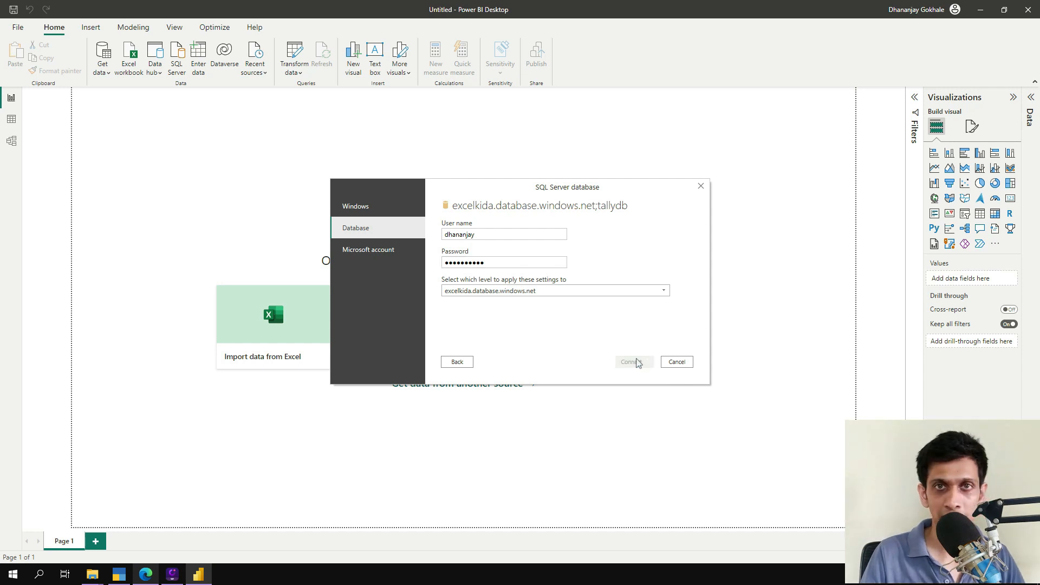
click(632, 362)
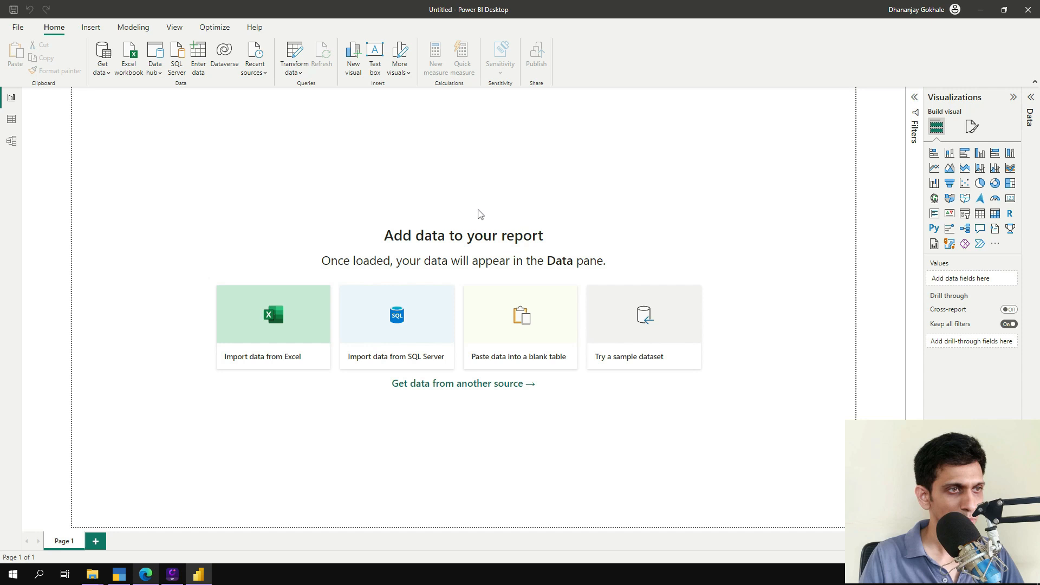
- Tick mst_group, trn_voucher and the other tallydb tables in Navigator for transformation
click(396, 325)
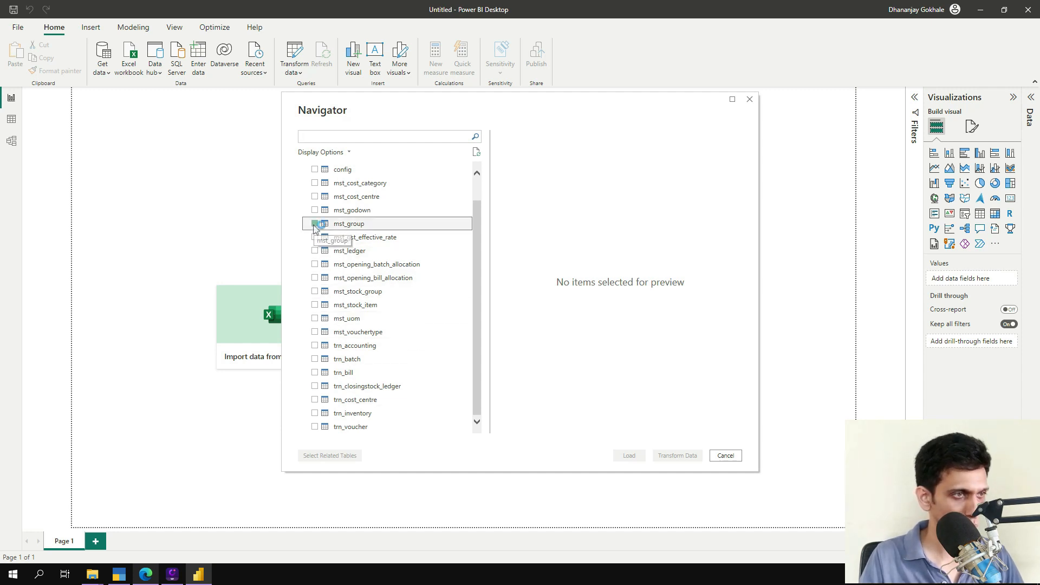
click(315, 251)
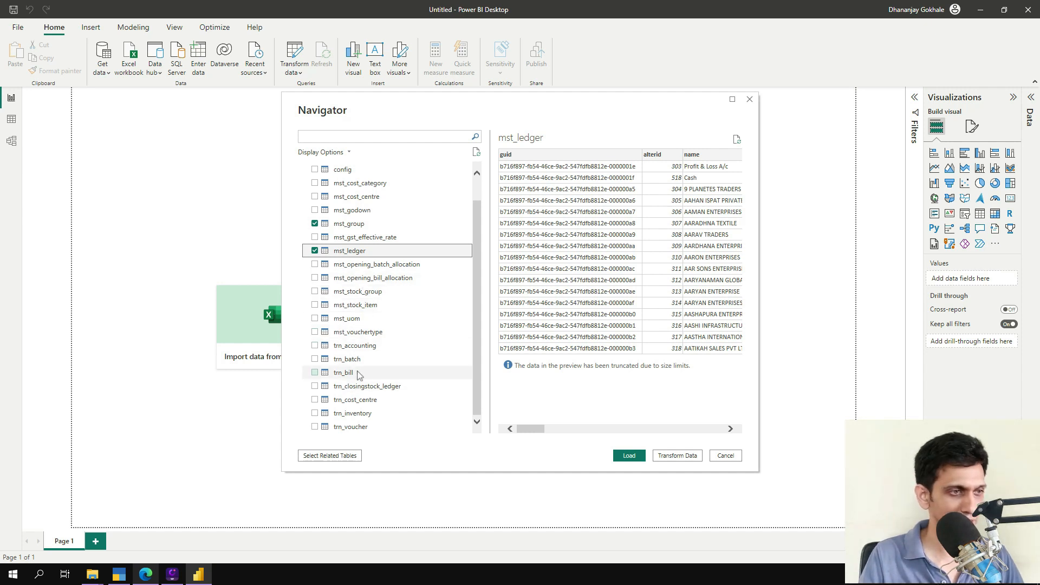
click(351, 427)
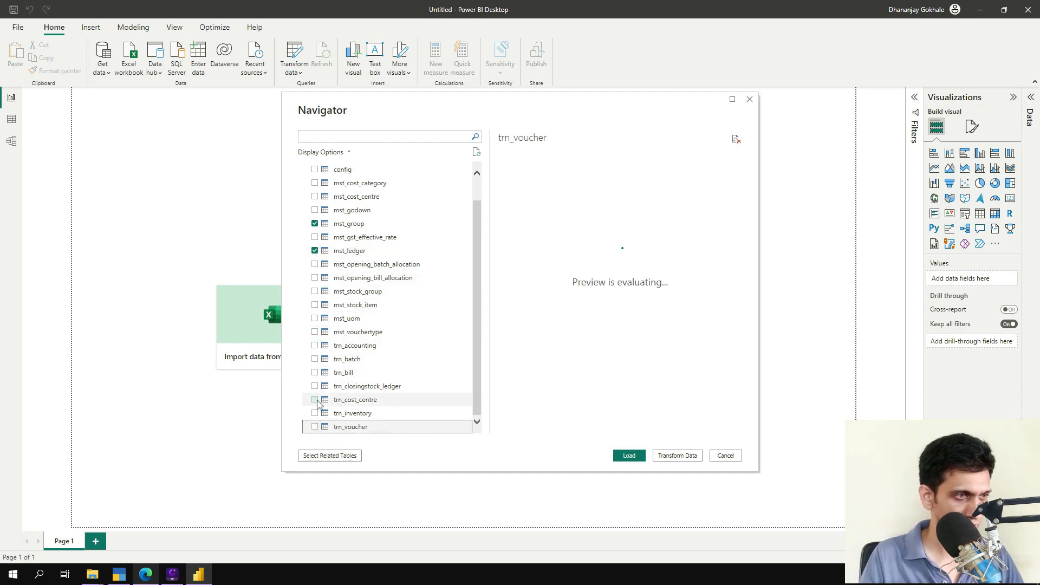
click(315, 426)
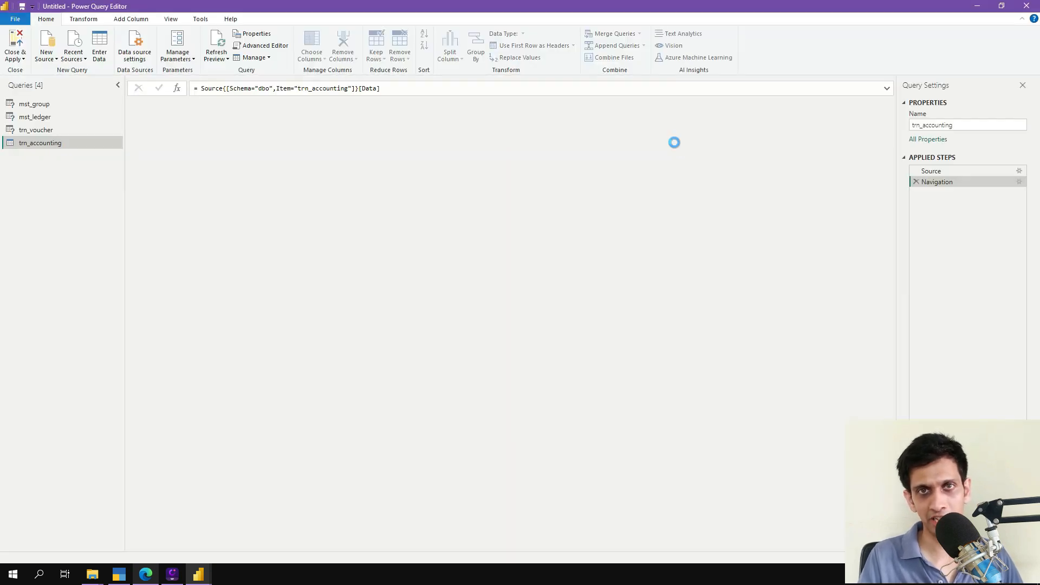
- Preview the trn_accounting and mst_ledger queries, then Close & Apply
click(40, 142)
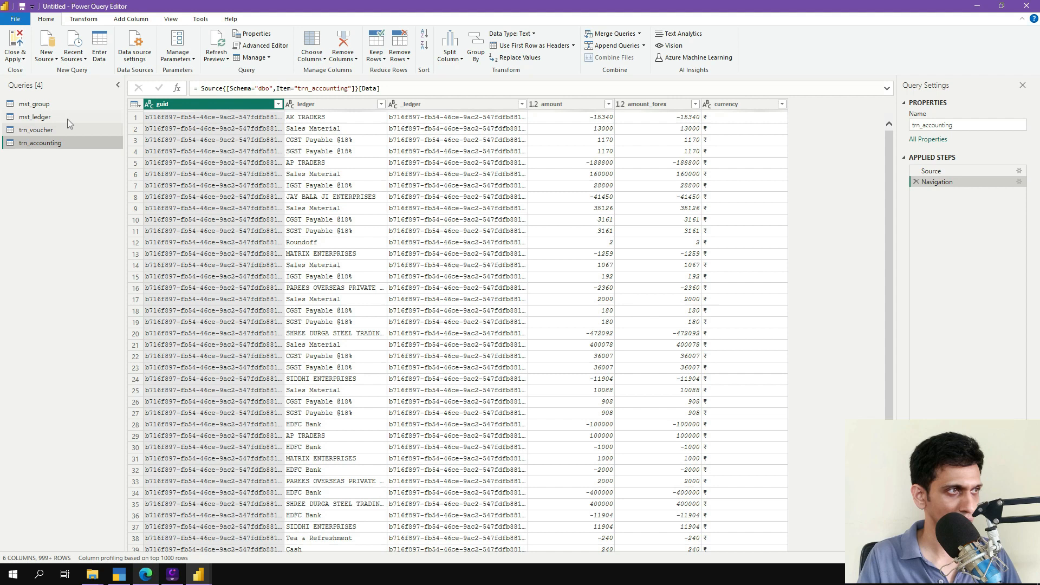
click(33, 117)
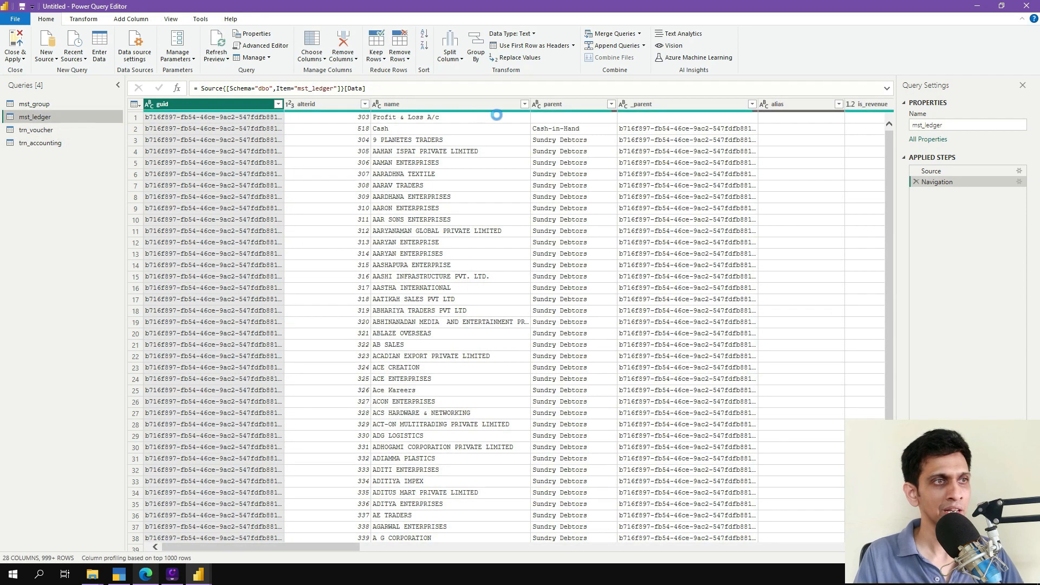
mouse_move(555, 122)
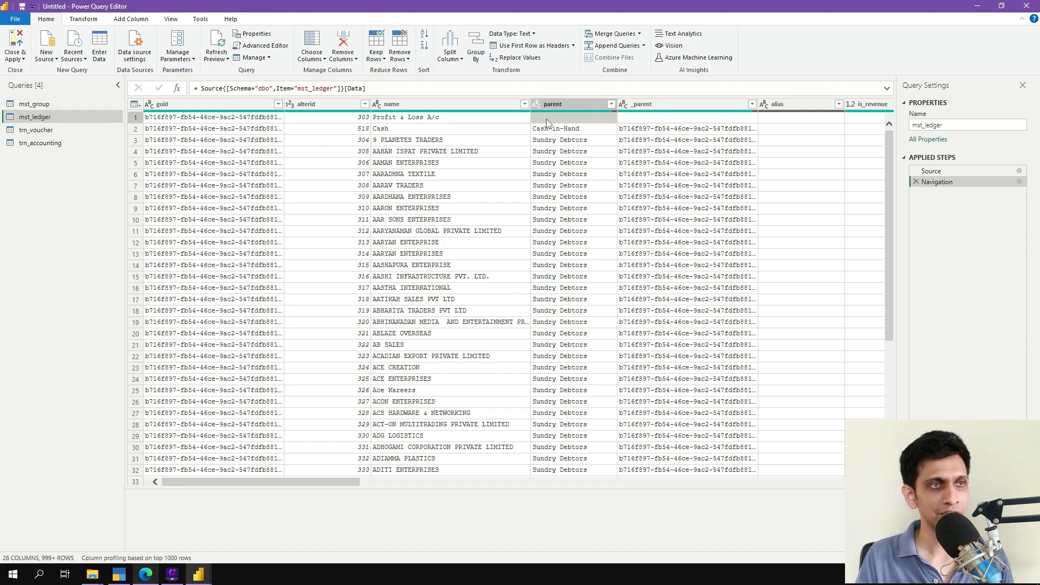
mouse_move(556, 123)
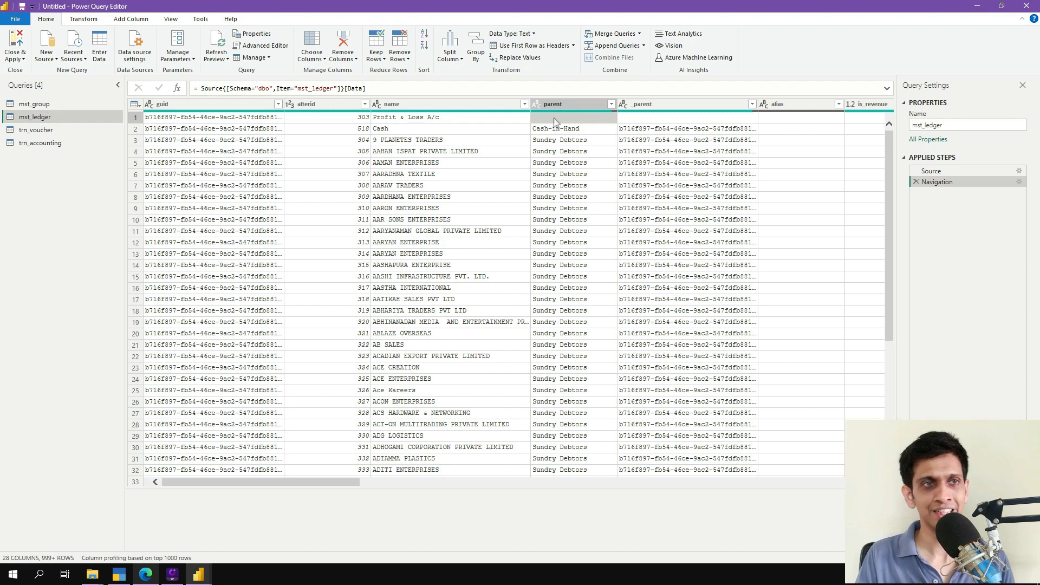
mouse_move(561, 123)
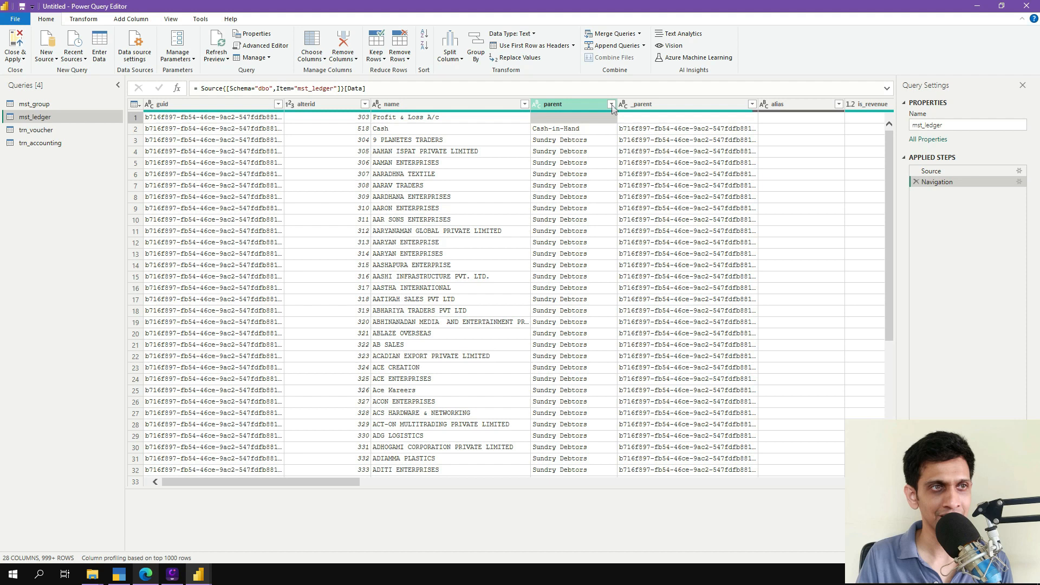
click(611, 104)
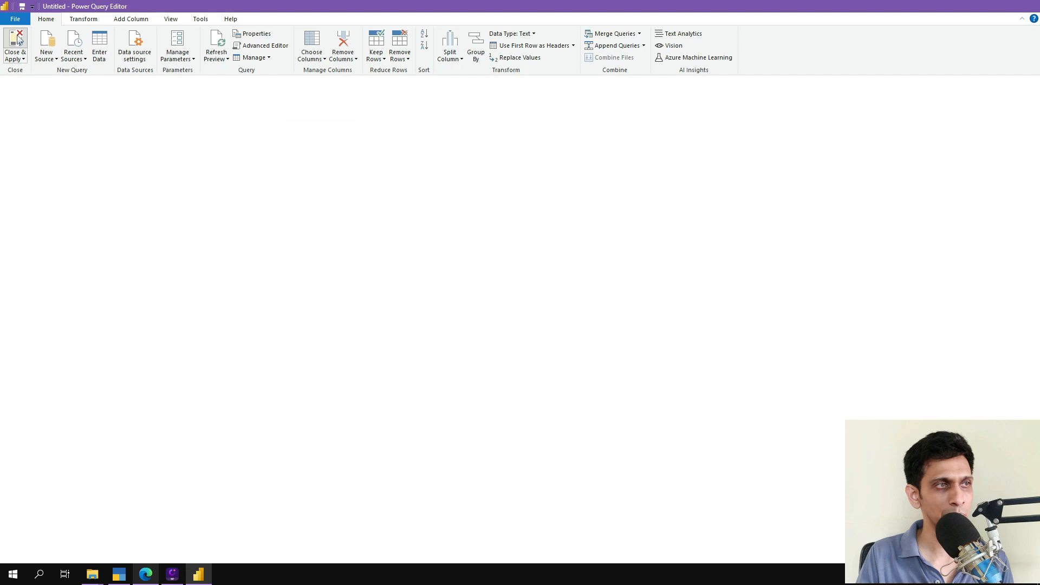
- Load the queries and scroll the Model view diagram of the four tables
click(15, 47)
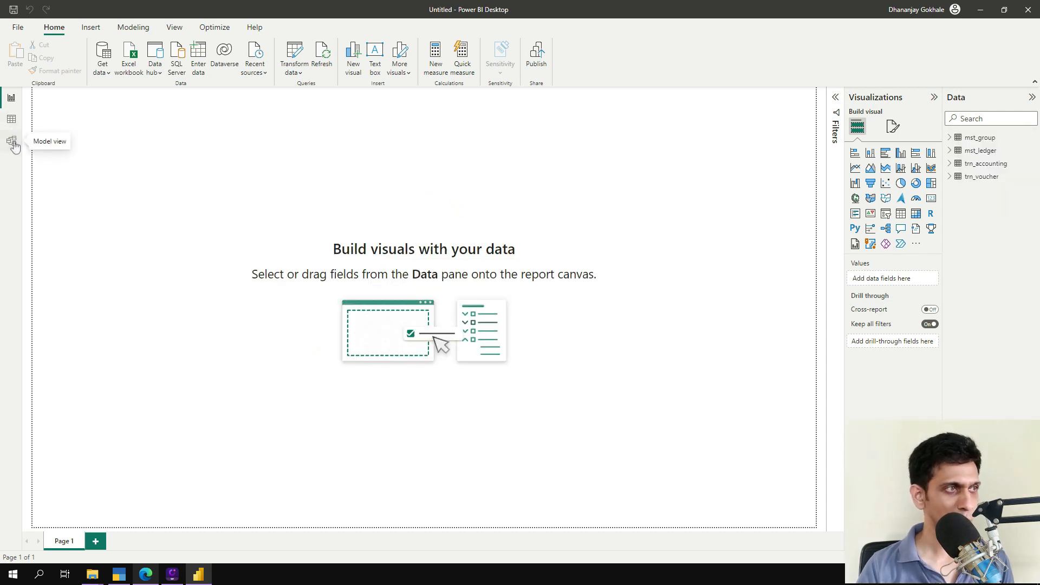
click(11, 140)
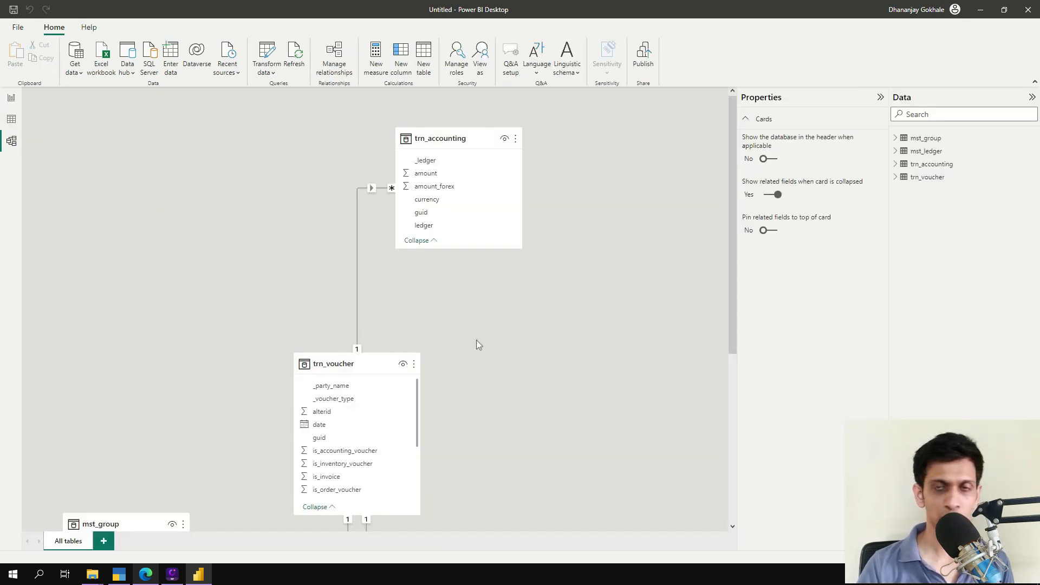
scroll(down, 3)
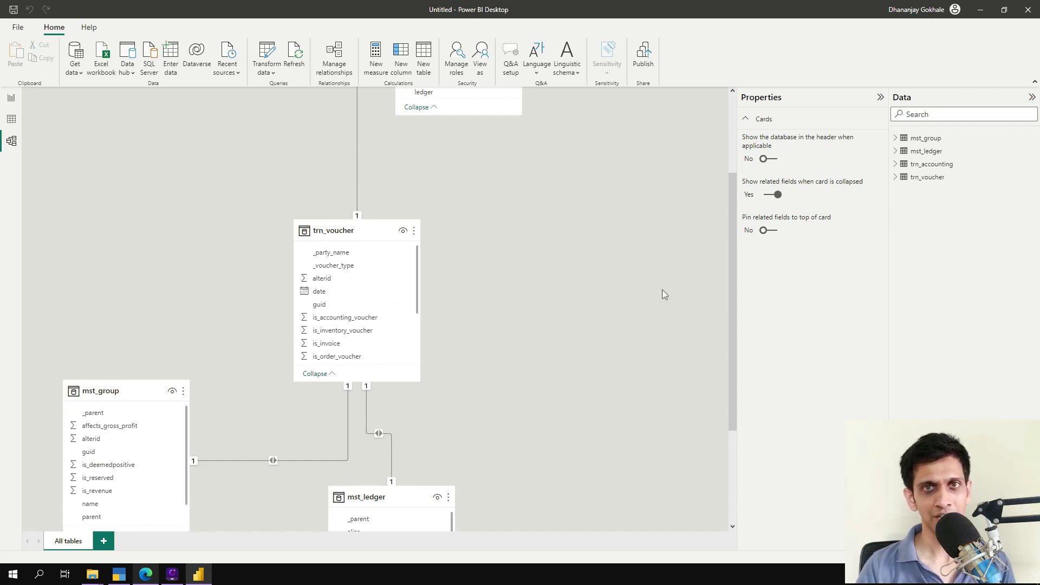
mouse_move(605, 187)
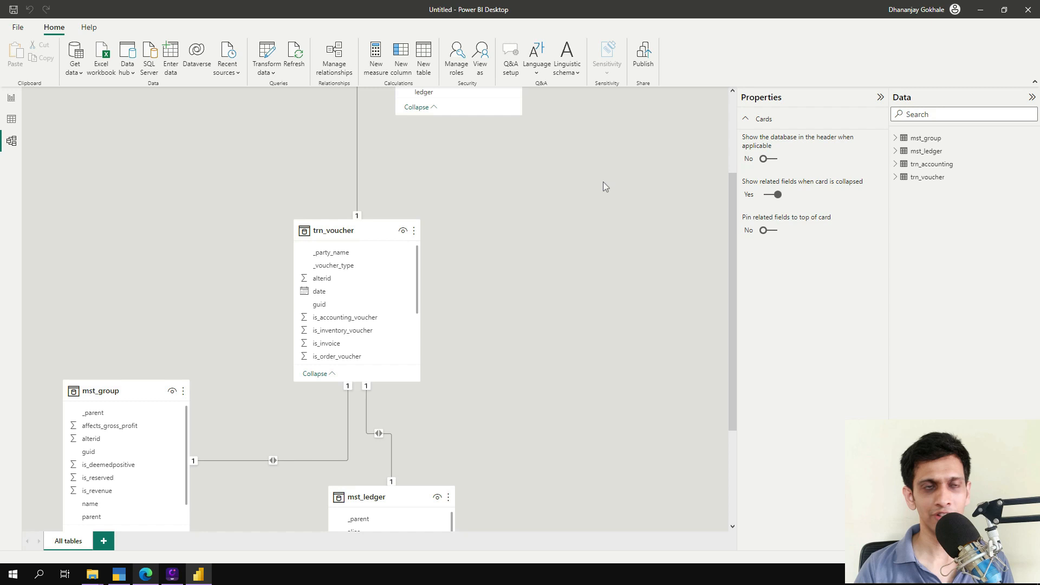
mouse_move(334, 59)
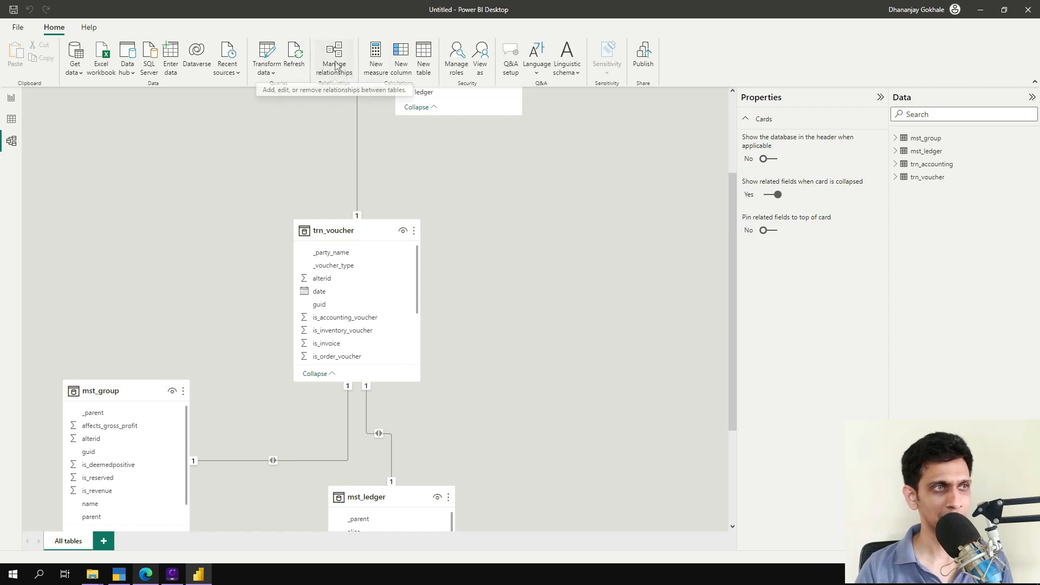
- Delete the auto-detected mst_group and mst_ledger relationships in Manage relationships
click(334, 56)
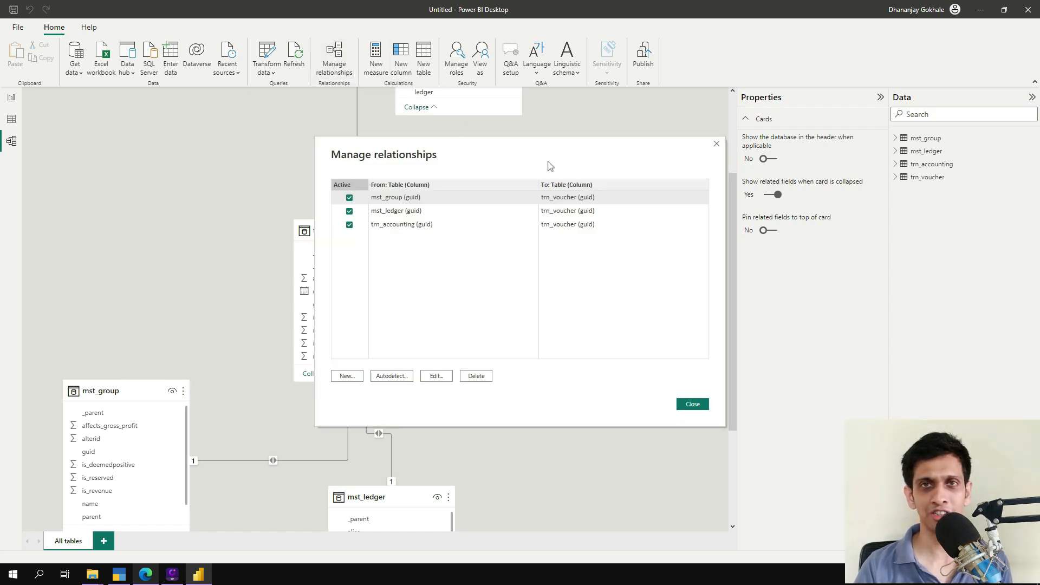
mouse_move(422, 200)
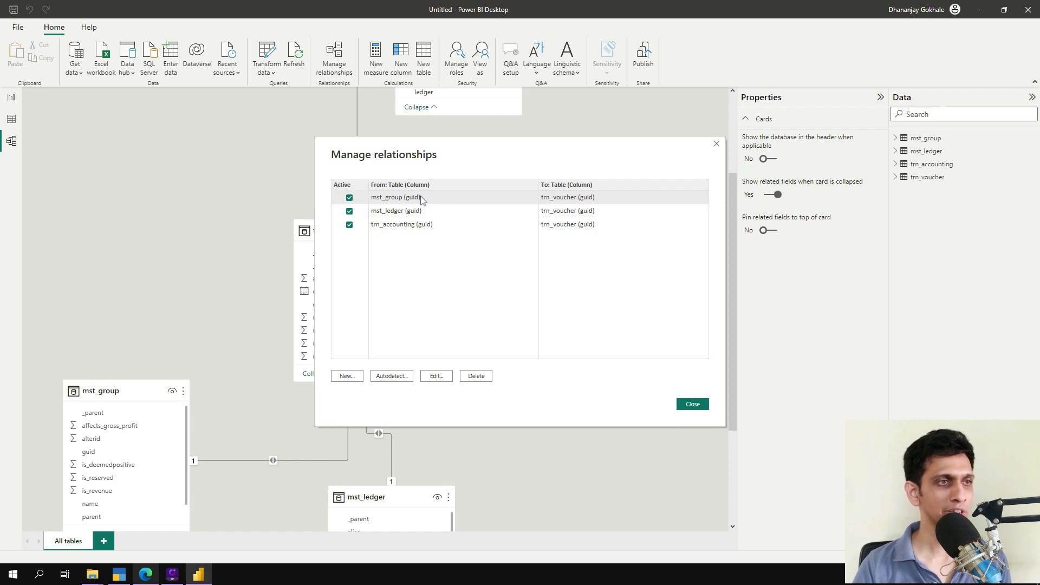
click(476, 376)
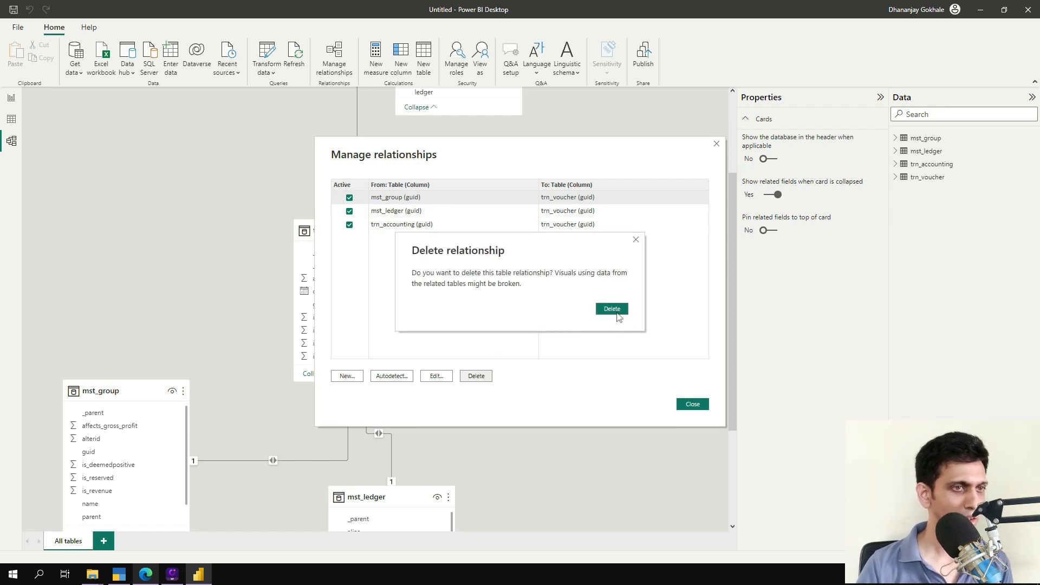
click(611, 308)
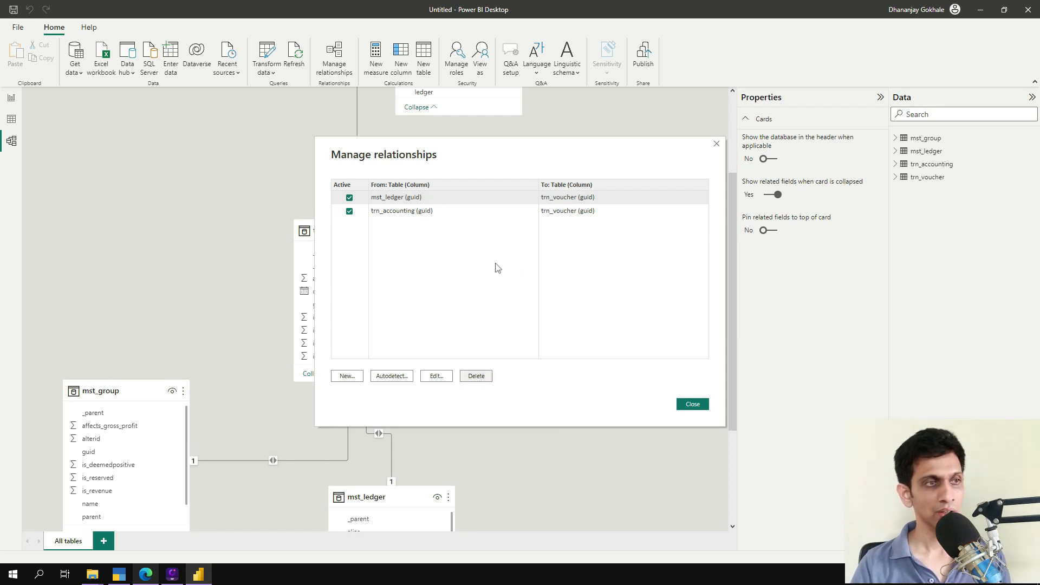
click(476, 376)
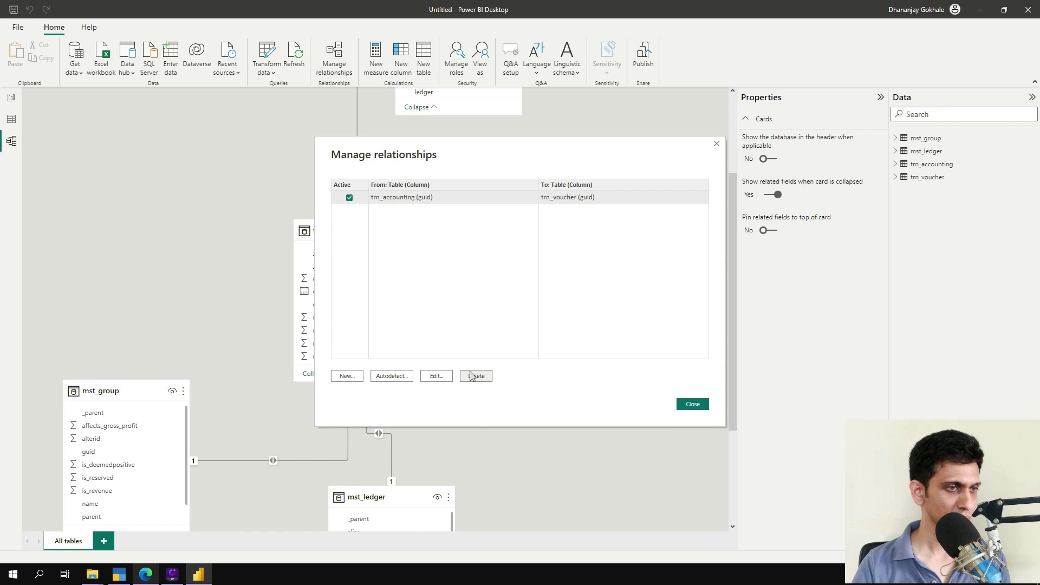
- Delete the last trn_accounting relationship and close the relationships list
click(476, 375)
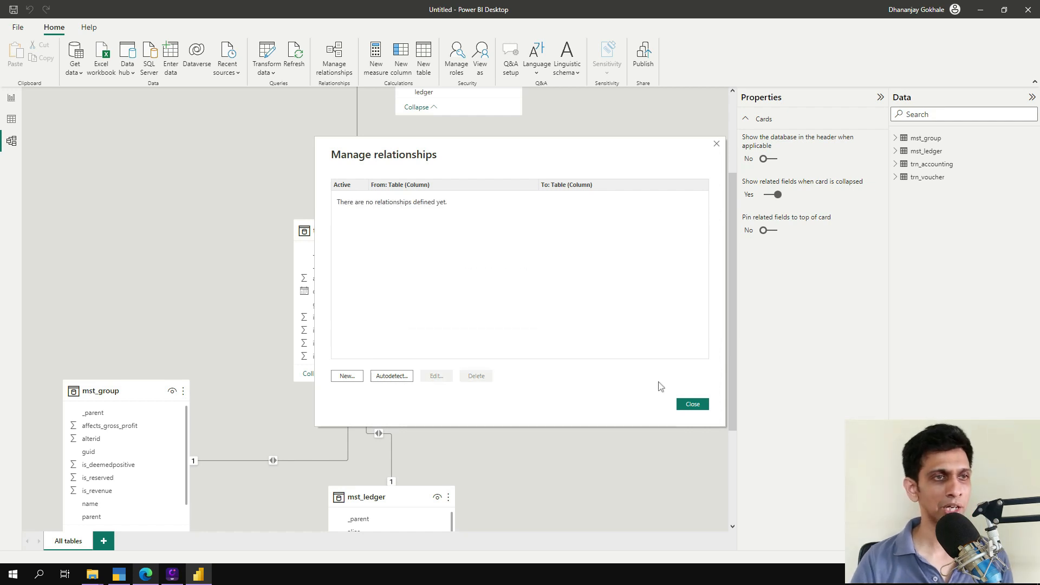
click(692, 404)
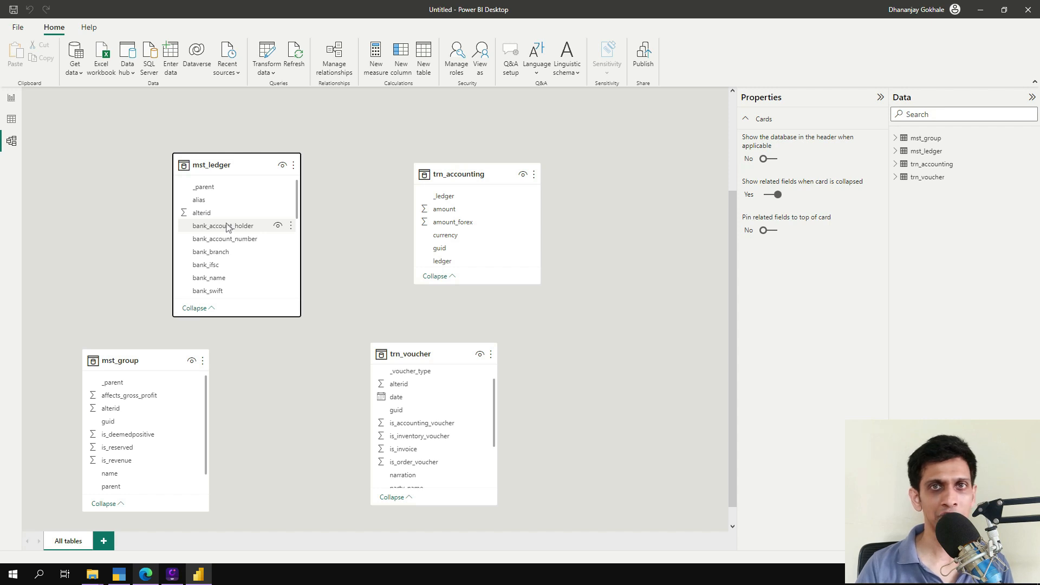
mouse_move(109, 473)
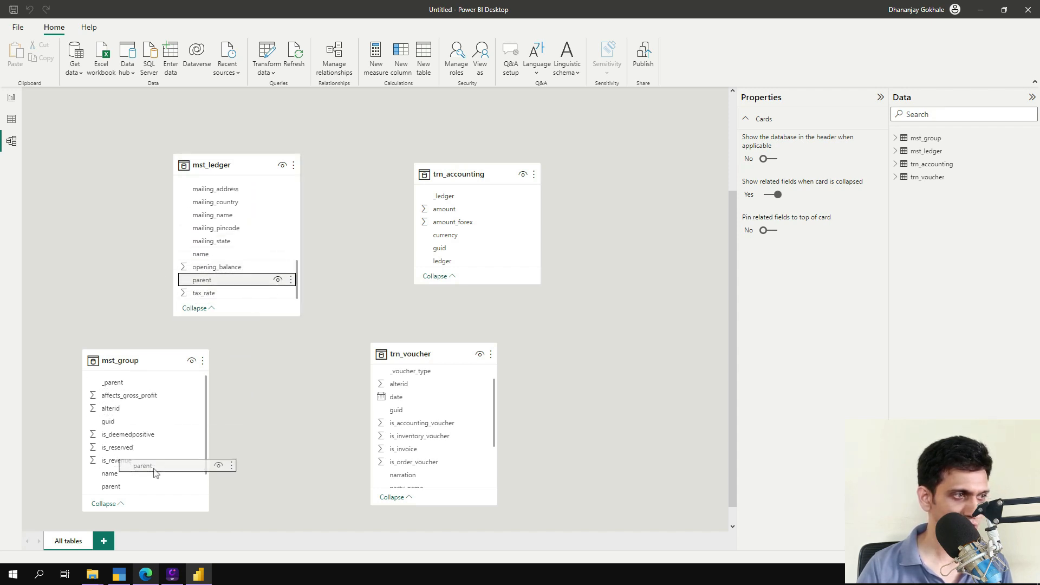
- Link mst_ledger.parent–mst_group.name, trn_voucher.guid–trn_accounting.guid, and mst_ledger.name–trn_accounting.ledger
drag(143, 465, 202, 280)
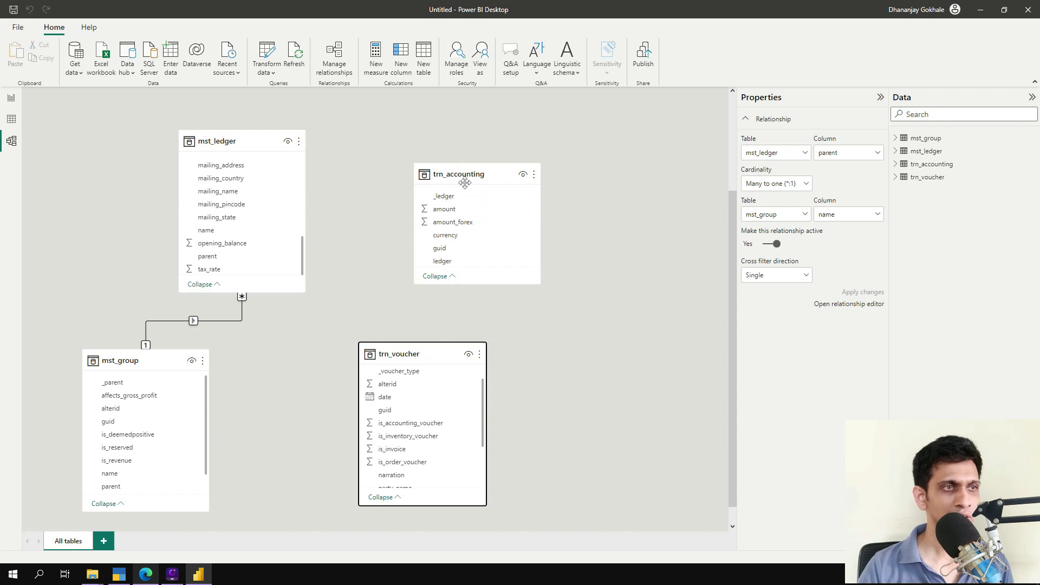
drag(464, 183, 472, 176)
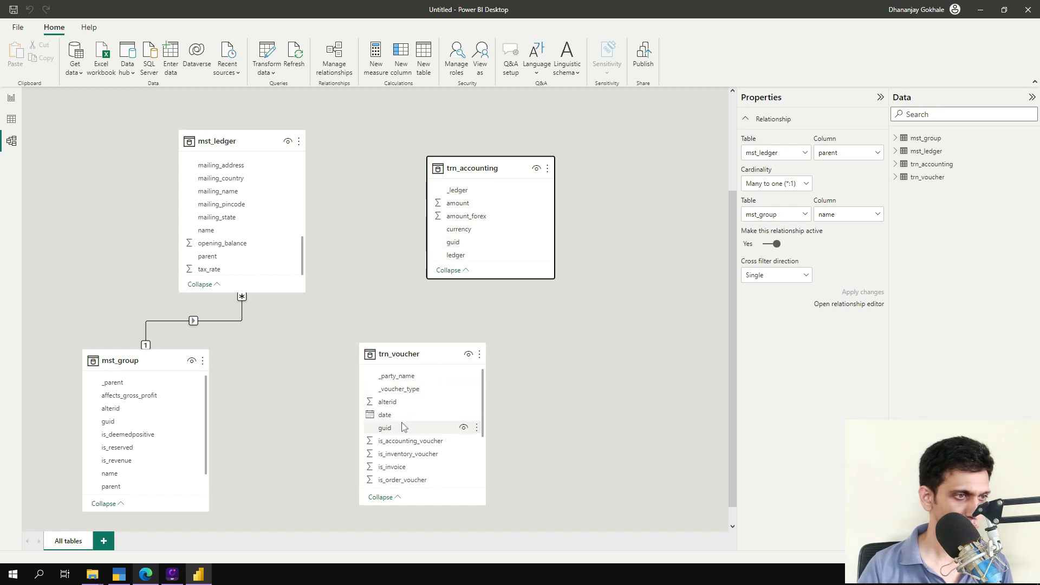
click(385, 428)
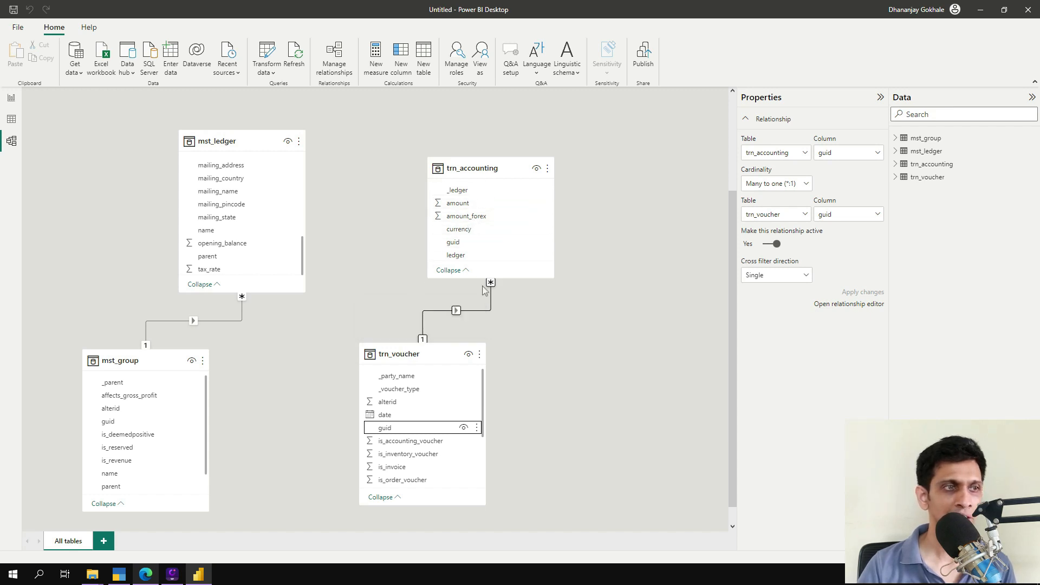
drag(398, 354, 362, 372)
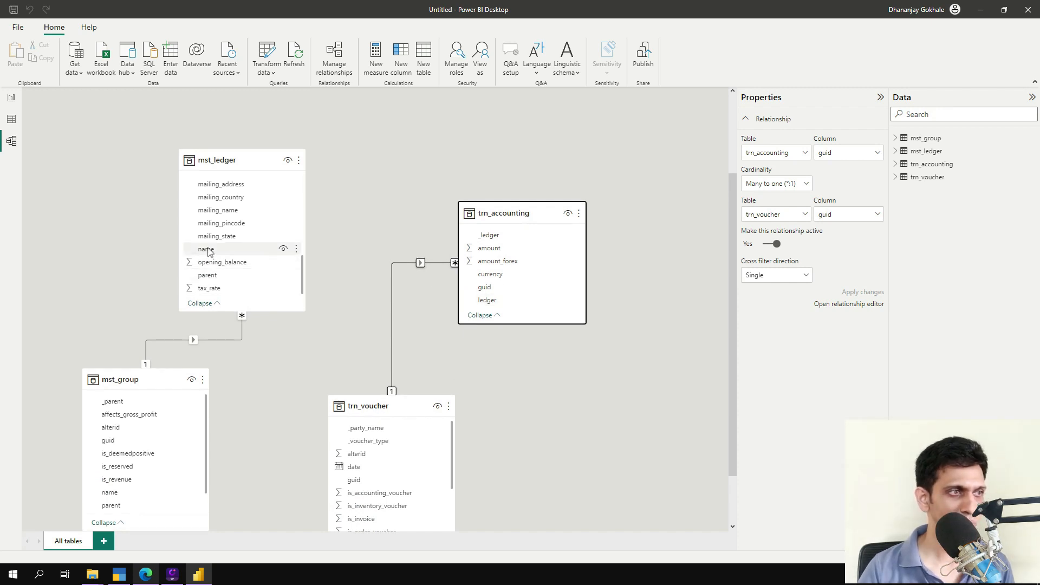
drag(207, 248, 514, 293)
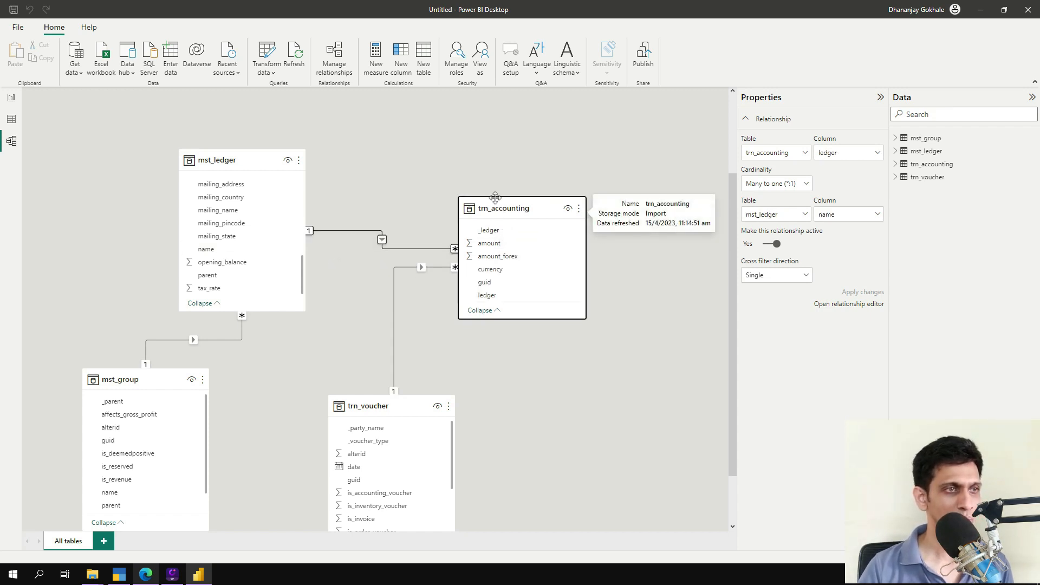
drag(504, 207, 479, 147)
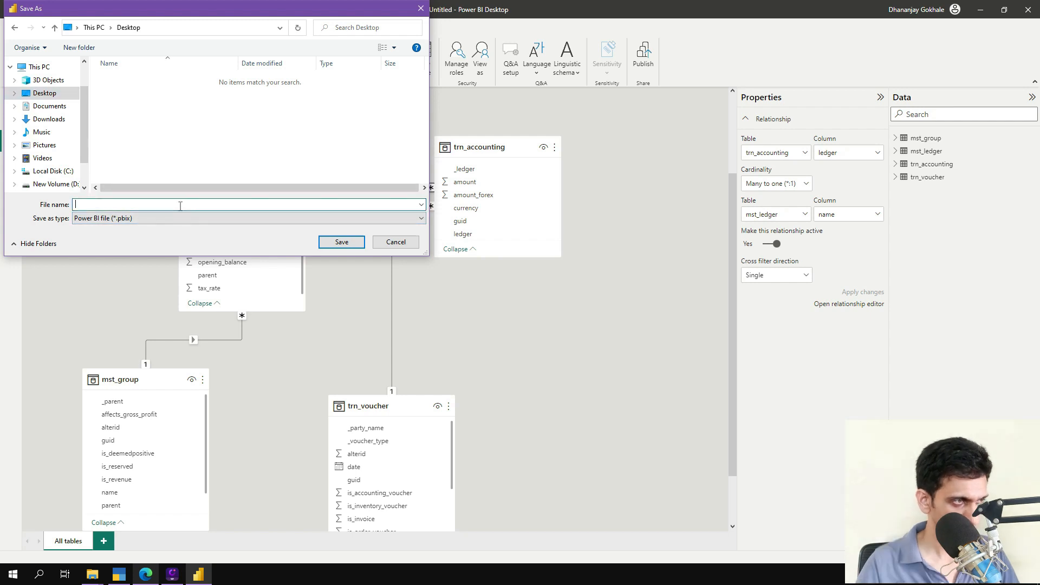
- Save the report file as 'Sales Dashboard'
text(Sales Dash)
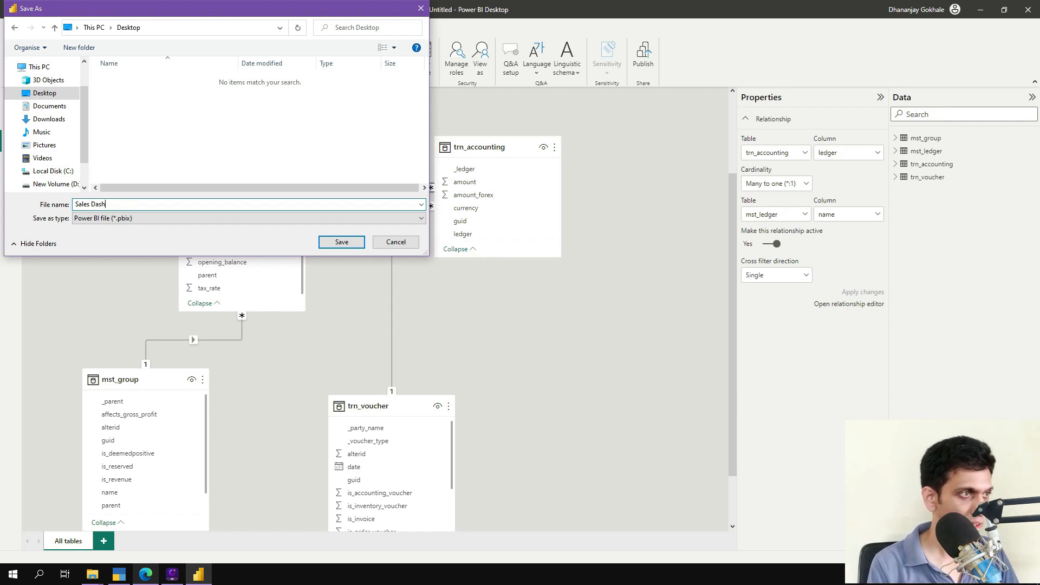
click(340, 242)
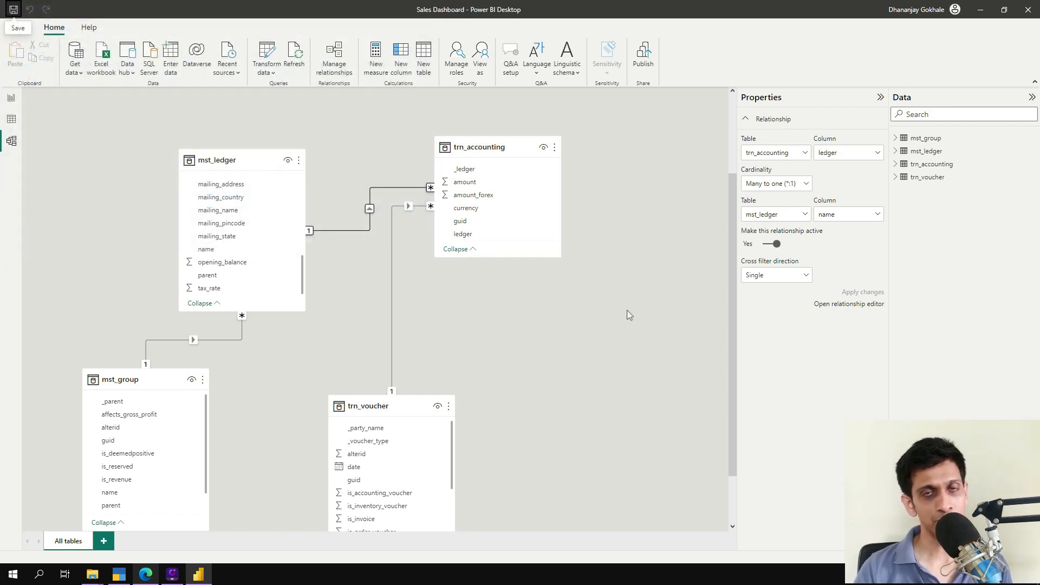
mouse_move(569, 302)
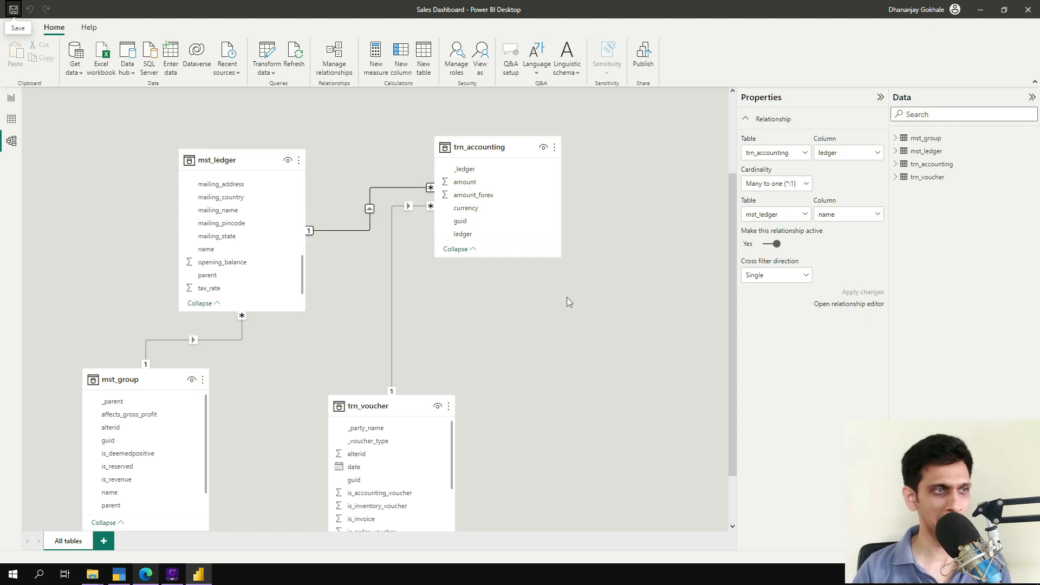
mouse_move(11, 119)
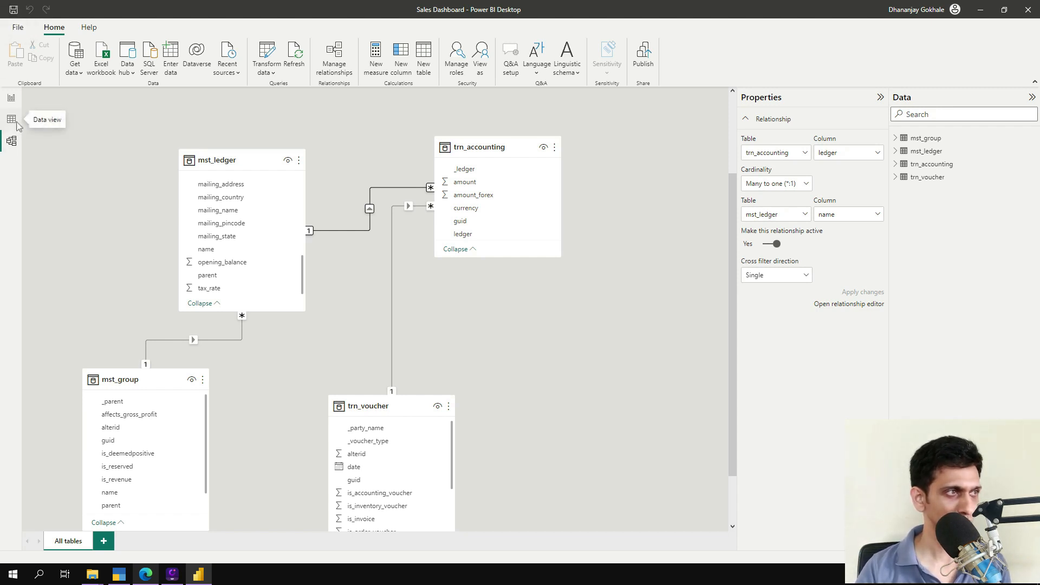
- Create calculated table tbl_date = CALENDARAUTO(3), listing daily dates from 1 April 2021
click(10, 119)
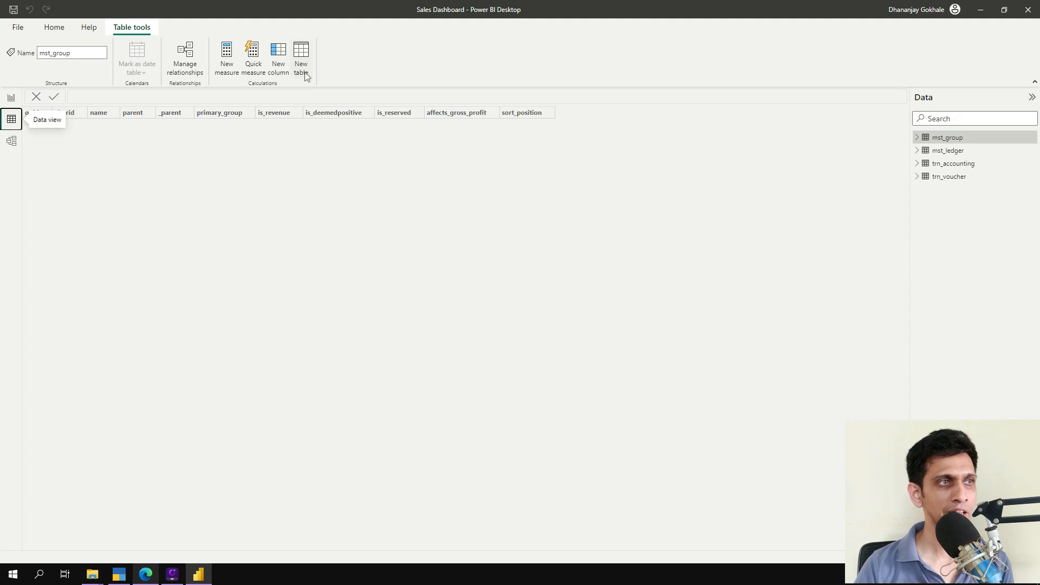
click(11, 119)
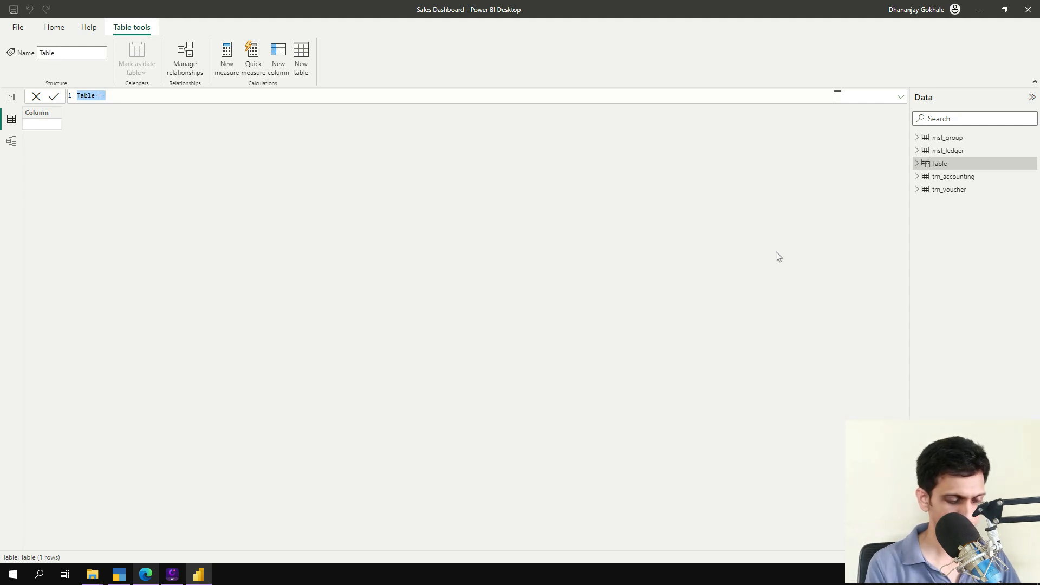
text(tbl_dat)
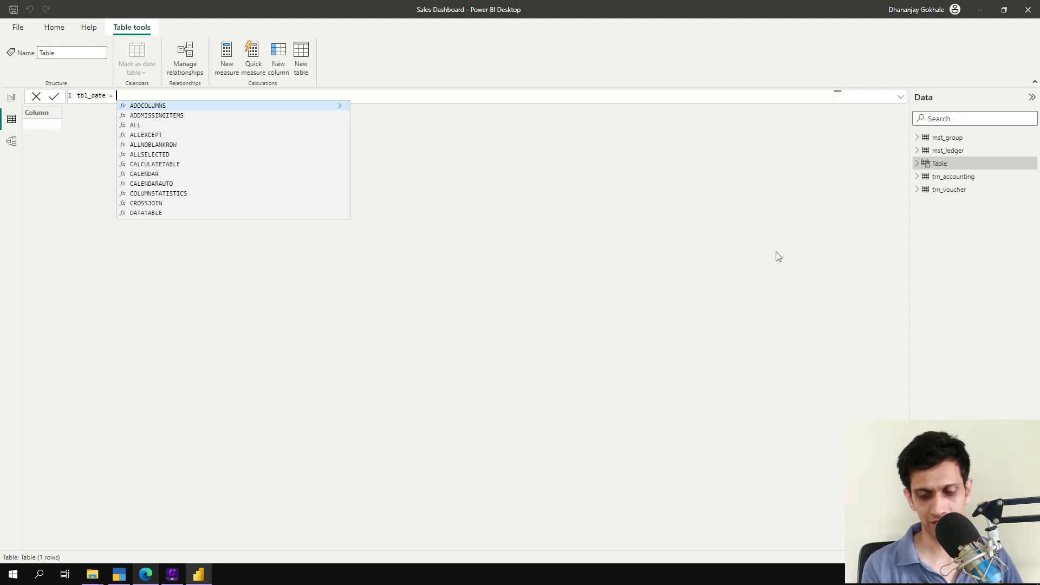
text(CAL)
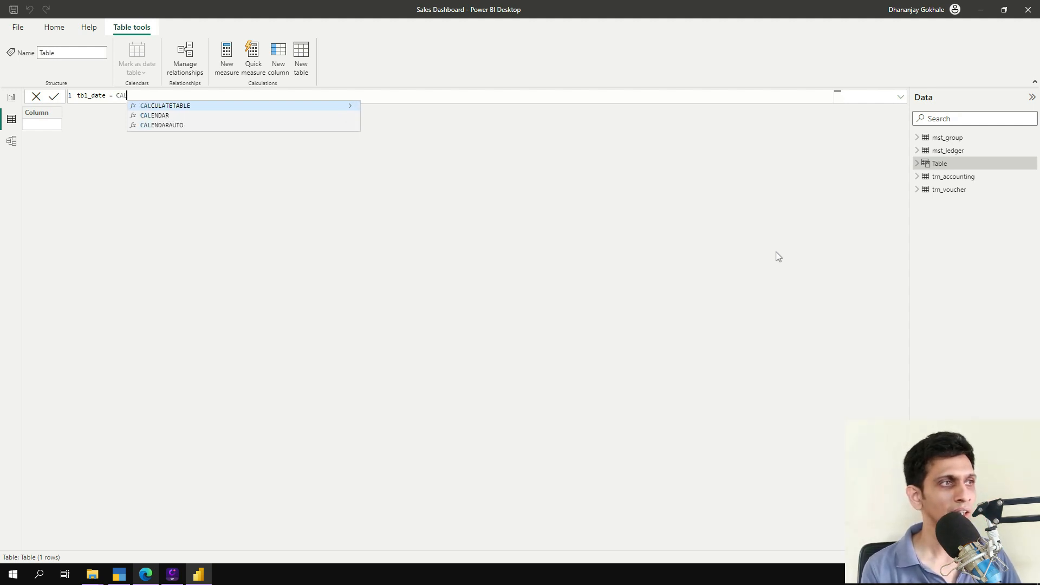
text(CALENDARAUTO()
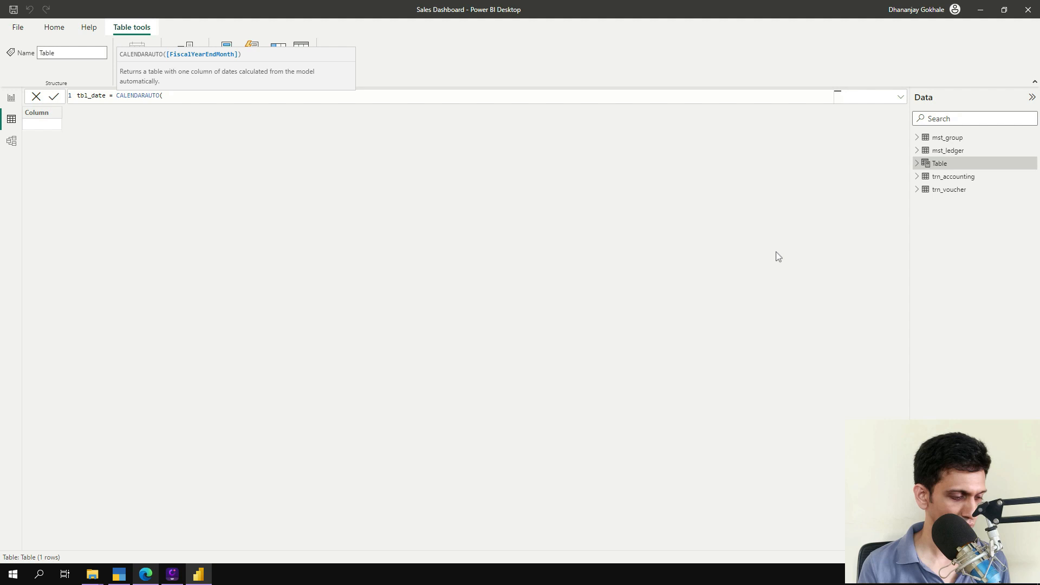
text(3))
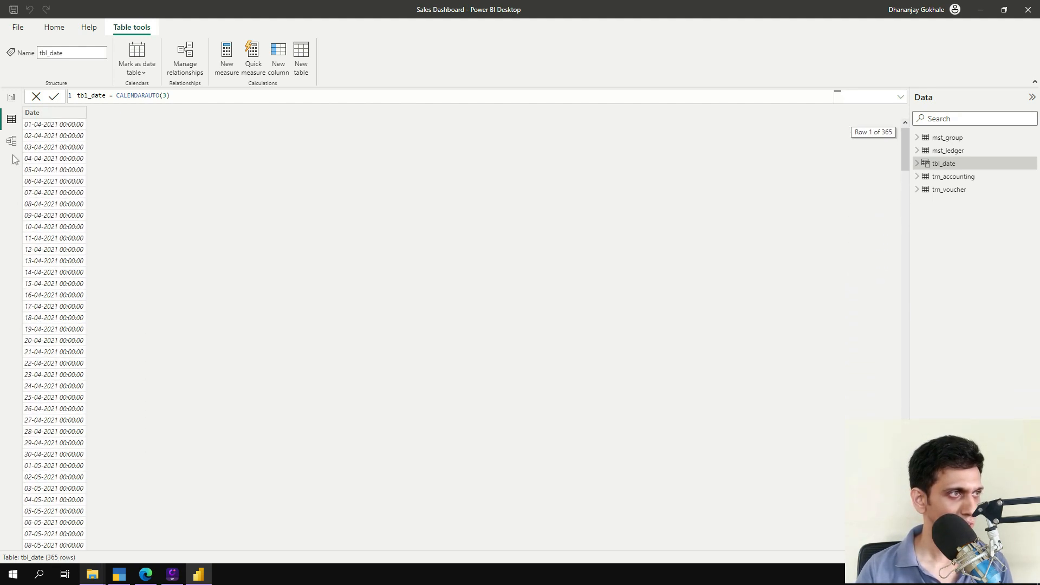
- Set tbl_date's Date column to the Date data type with Short Date format
click(54, 112)
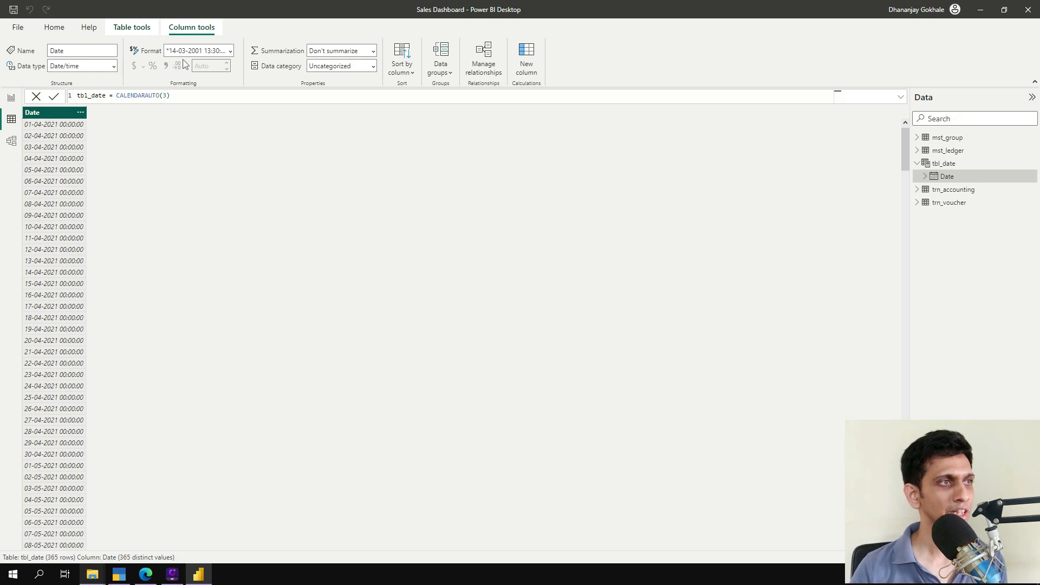
click(80, 66)
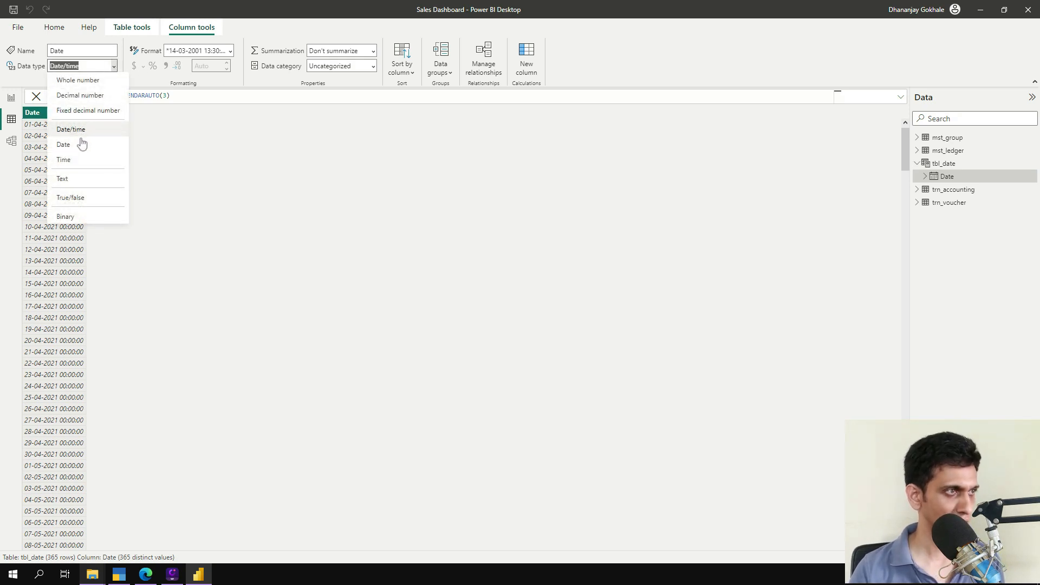
click(63, 144)
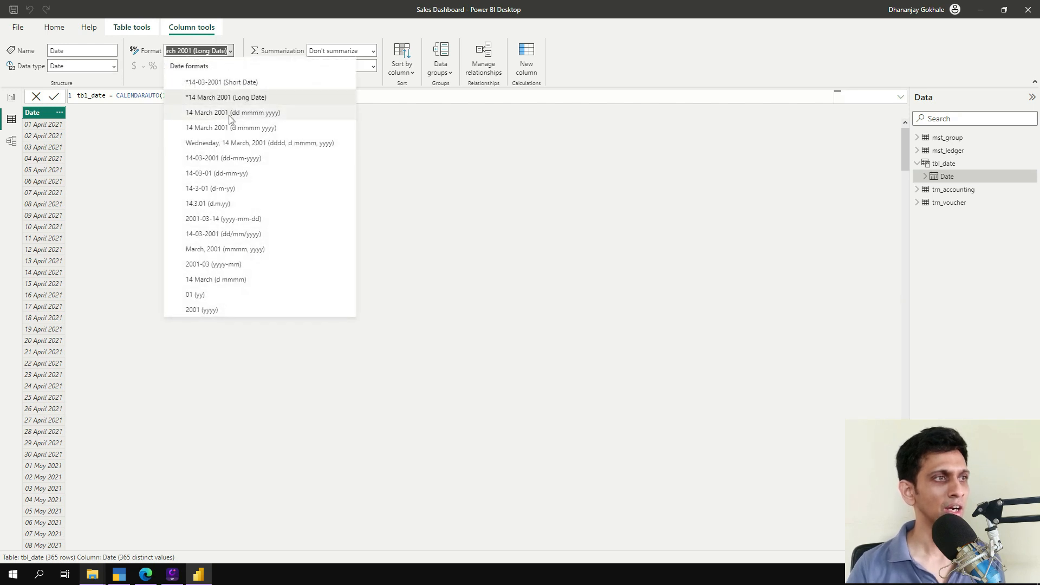
click(226, 82)
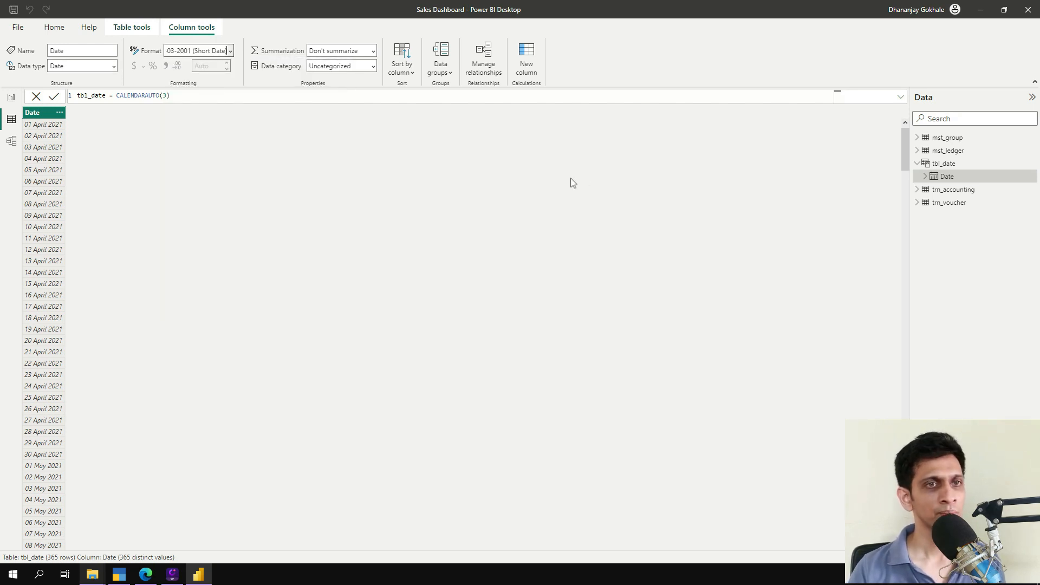
click(230, 50)
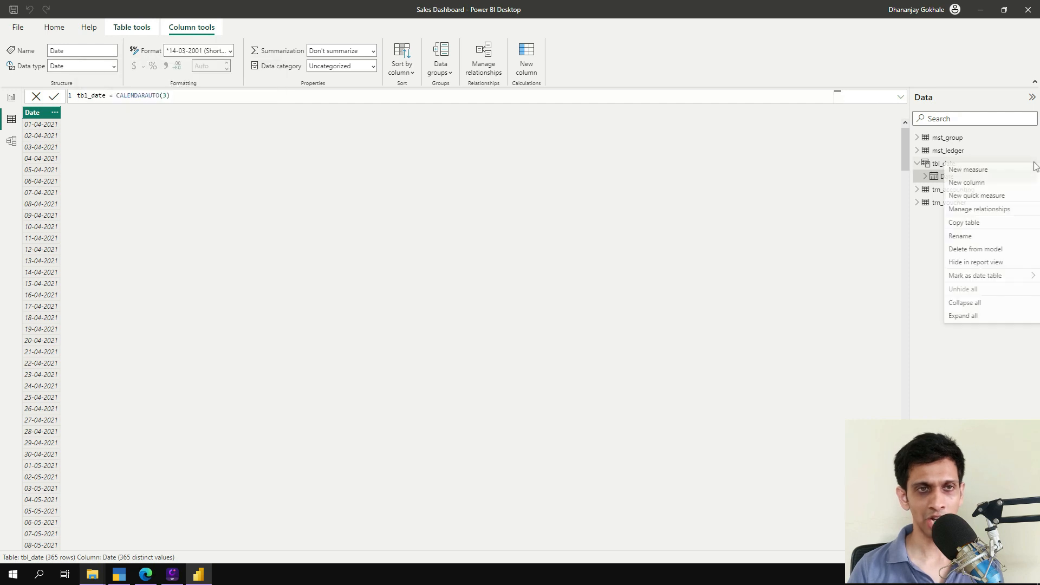
click(796, 266)
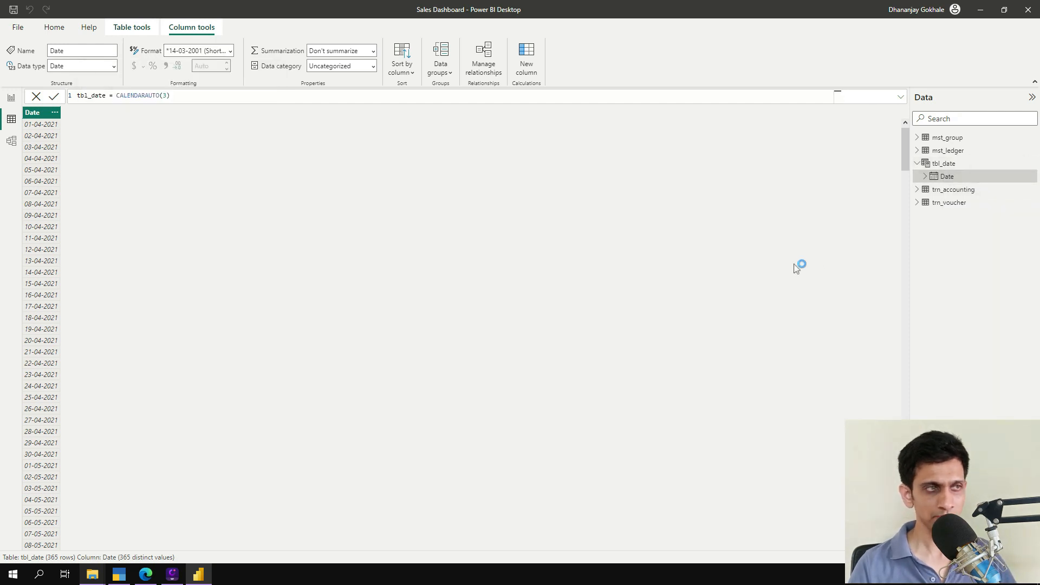
- Add the column MonthStart = EOMONTH([Date],-1)+1 to tbl_date
click(525, 58)
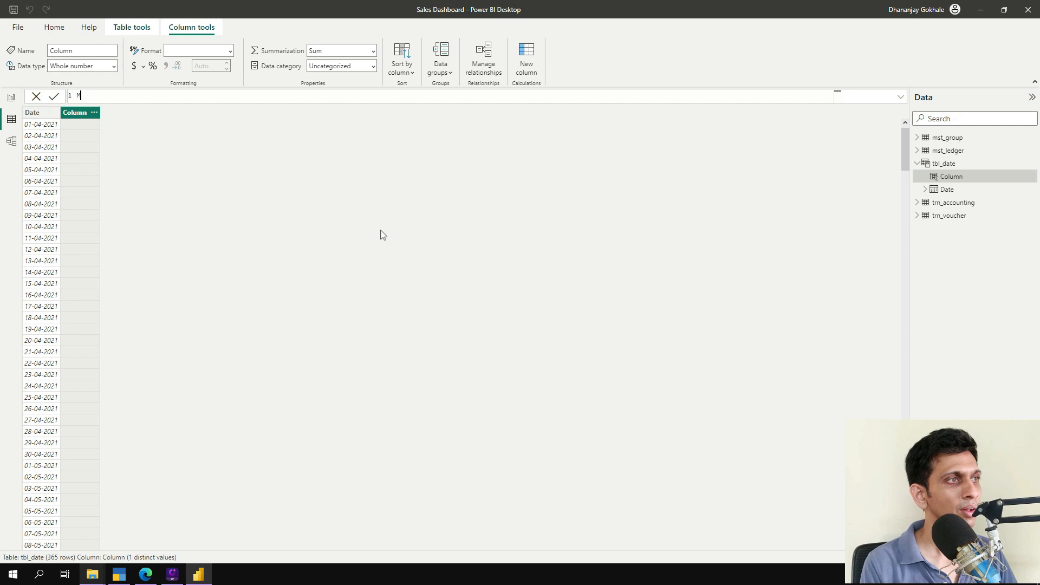
text(MonthStart)
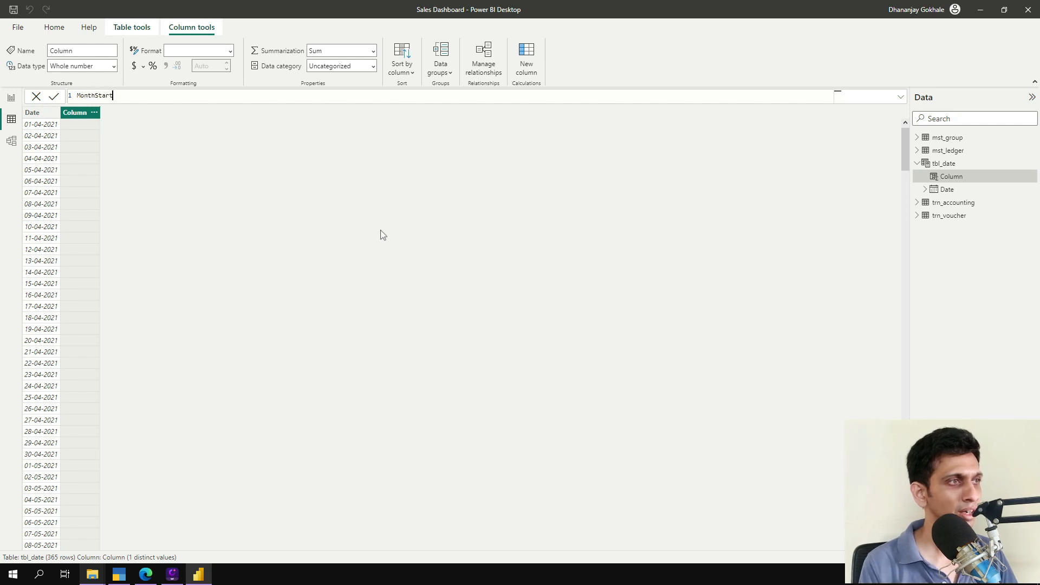
text(=)
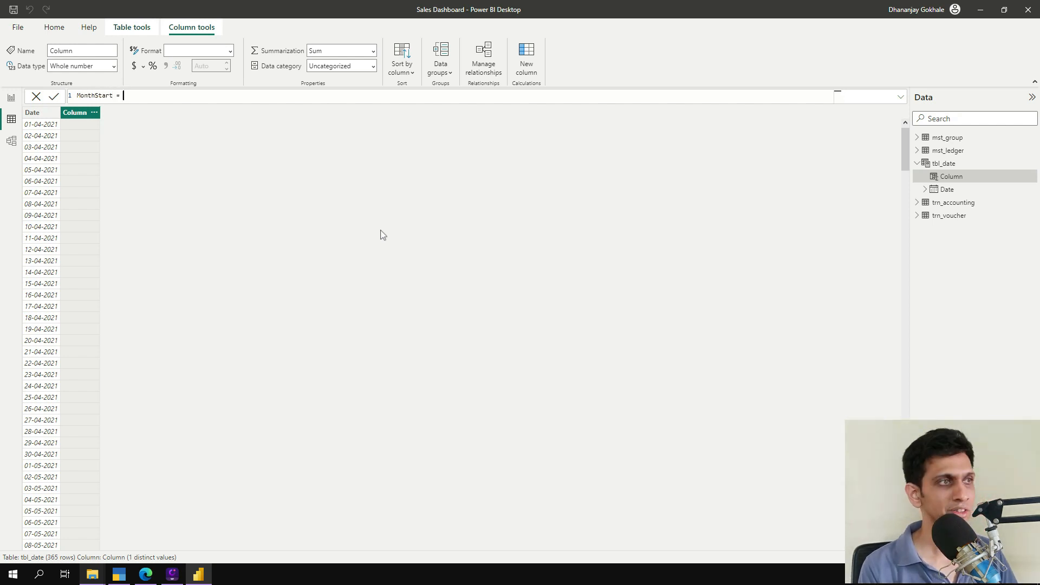
text(EOMONTH()
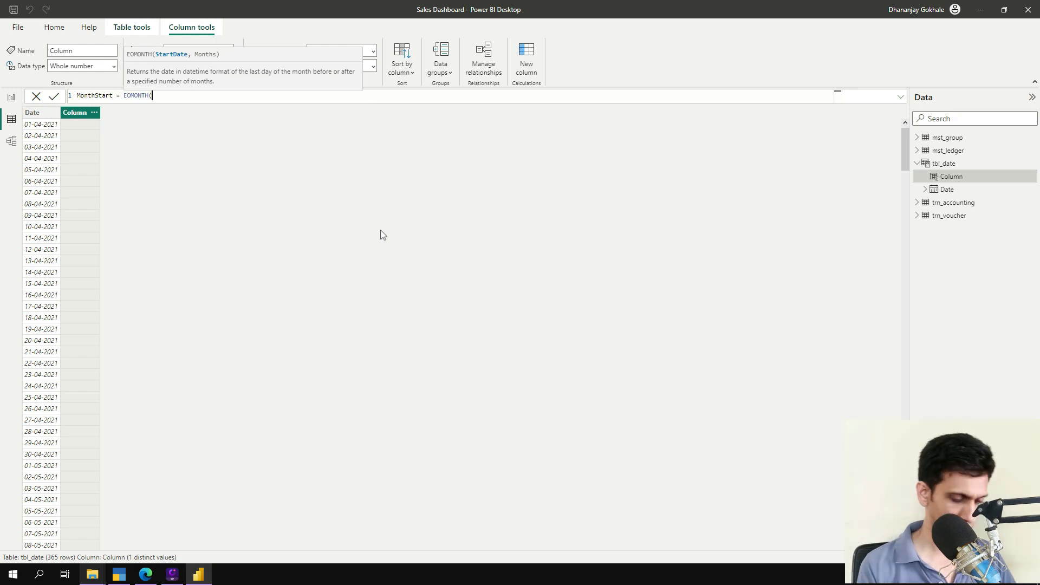
text([Date)
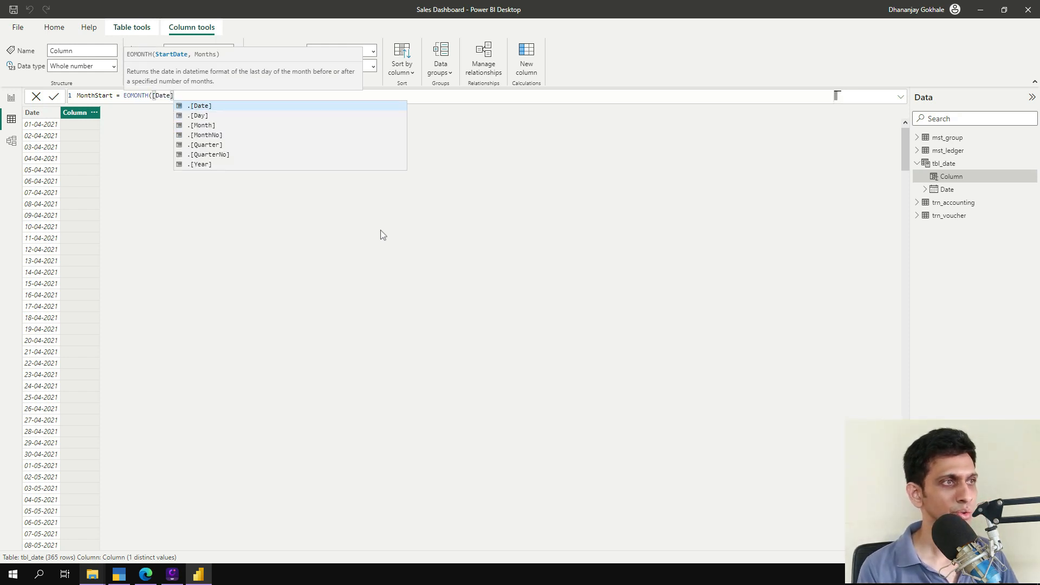
text(,)
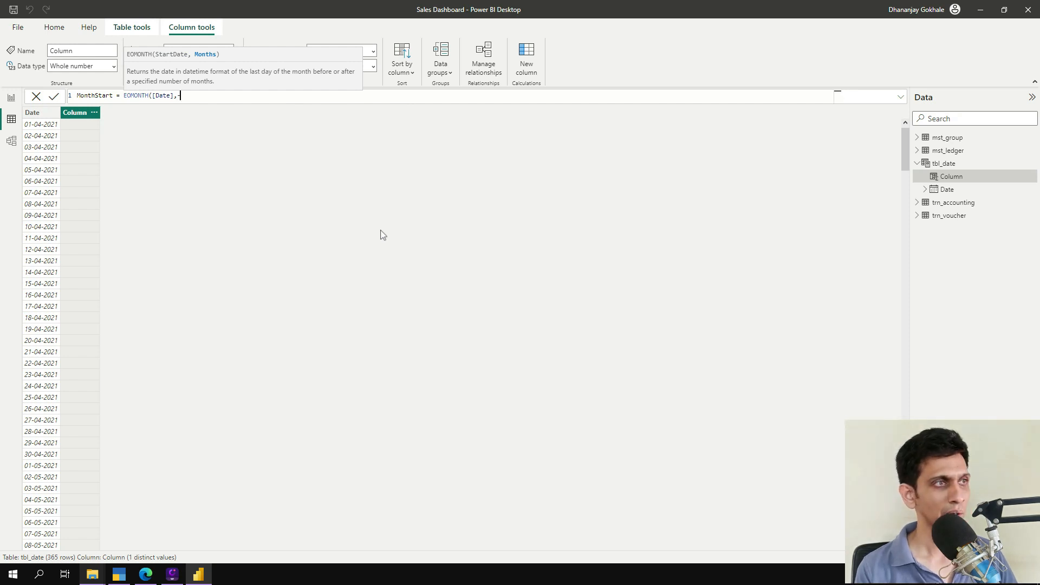
text(-1))
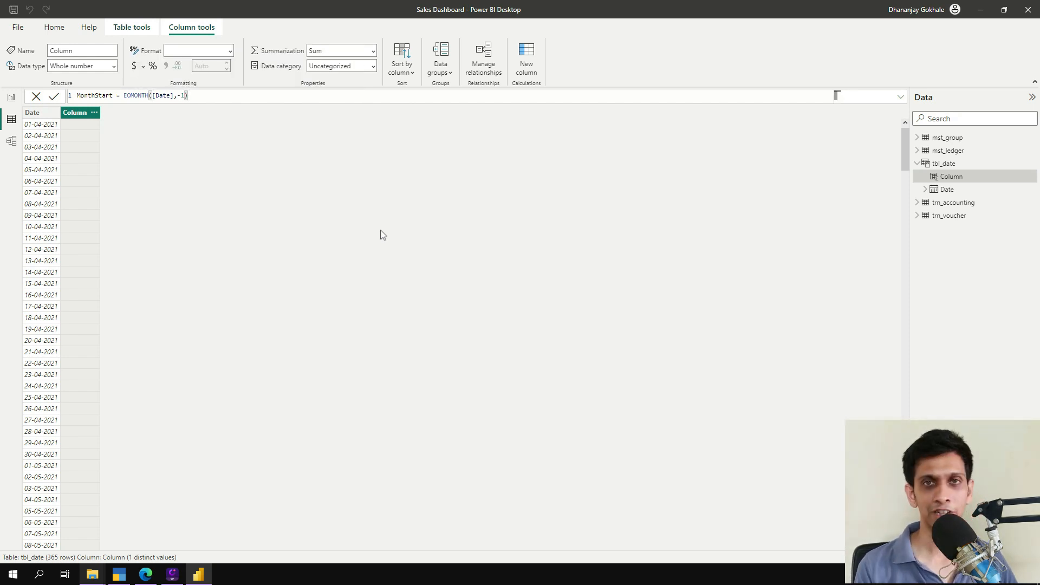
text(+1)
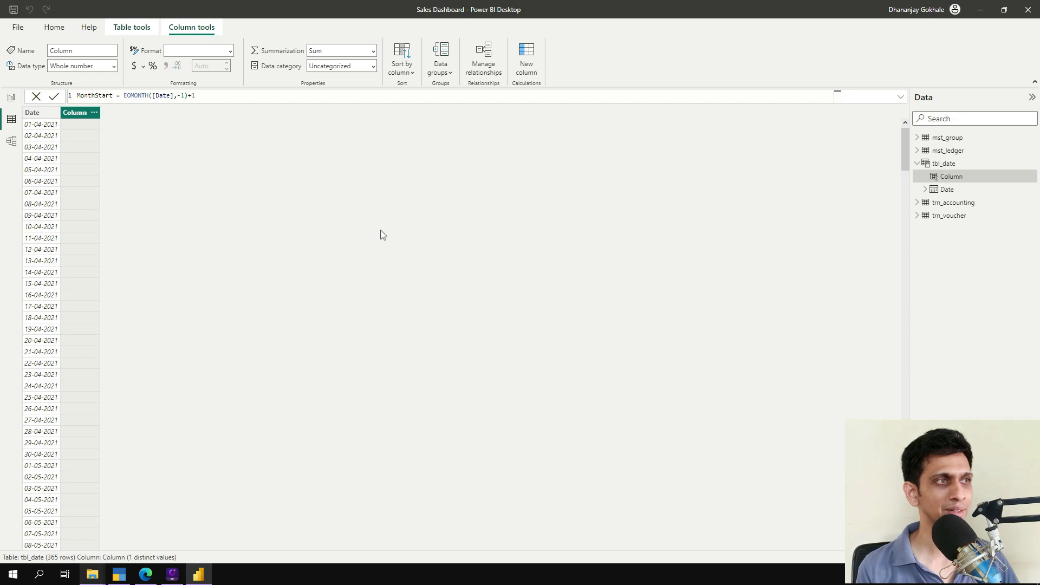
click(54, 96)
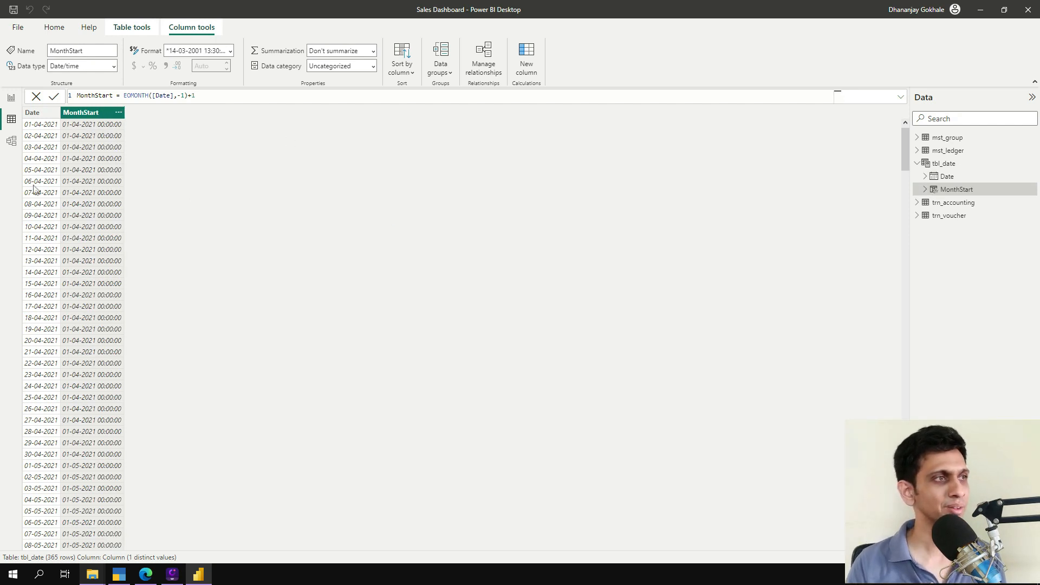
- Set MonthStart to the Date data type with custom format Mmm-yyyy
click(81, 112)
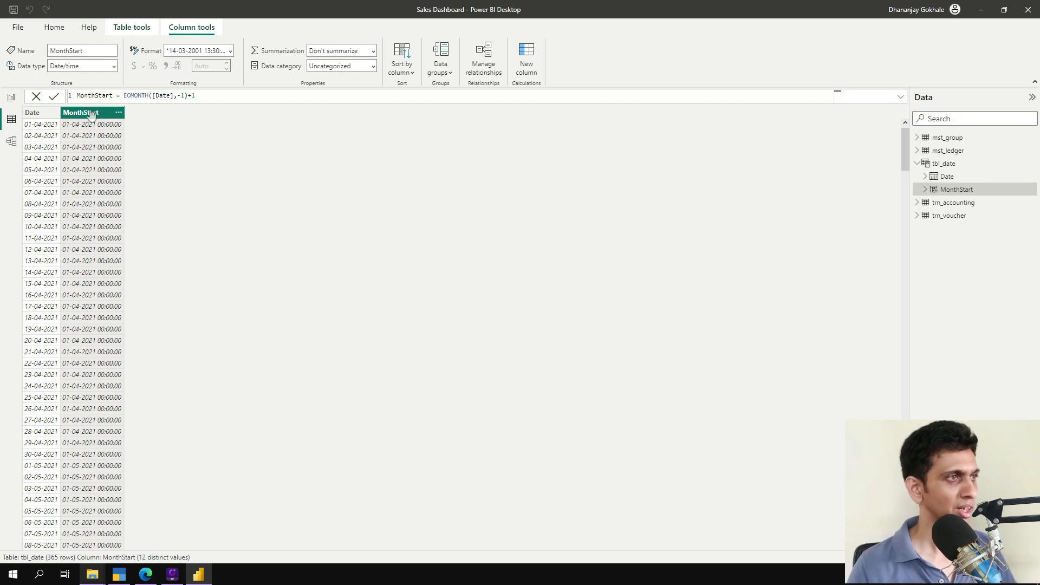
click(111, 66)
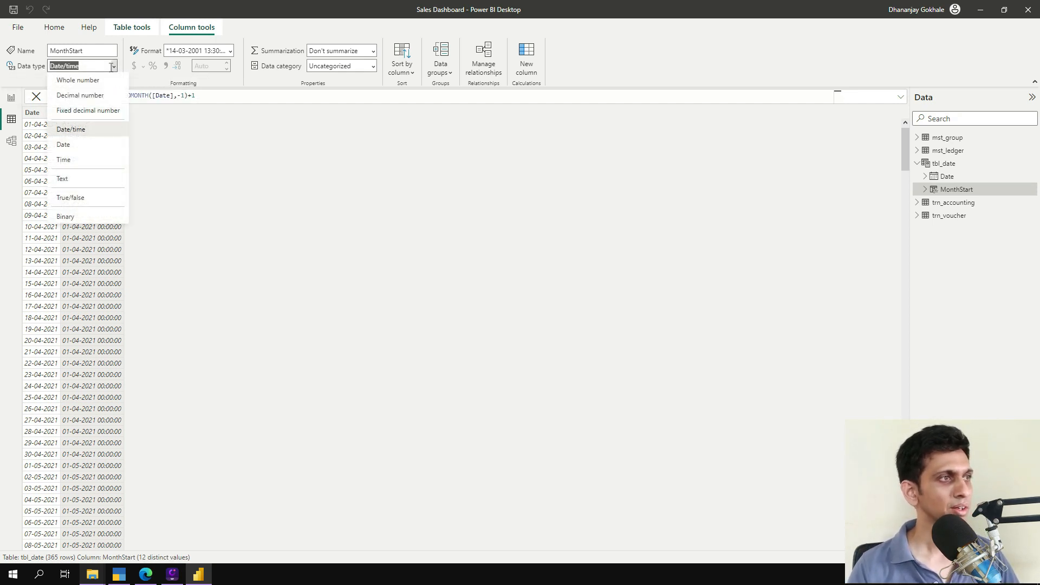
click(63, 145)
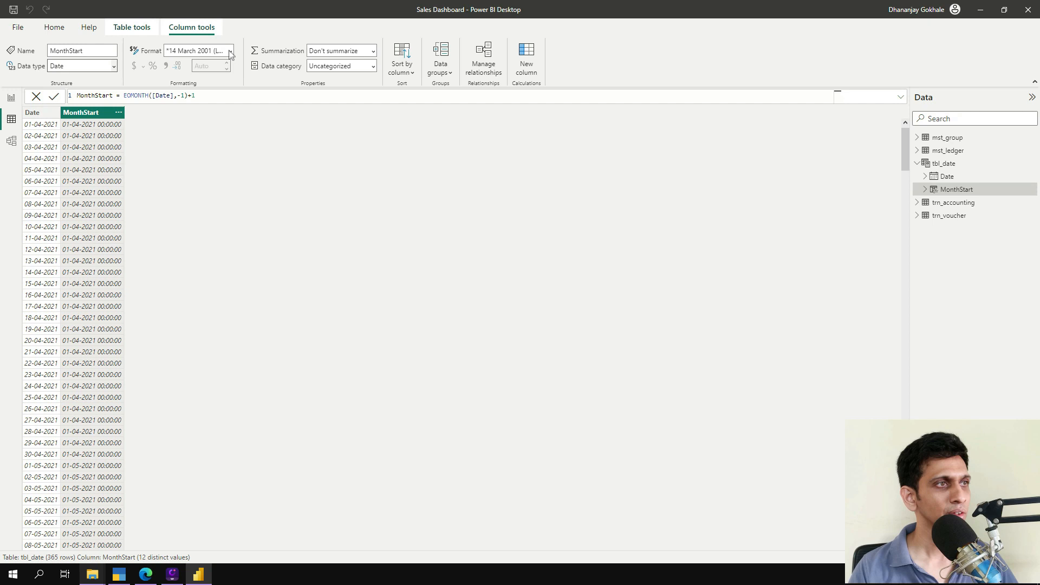
click(230, 51)
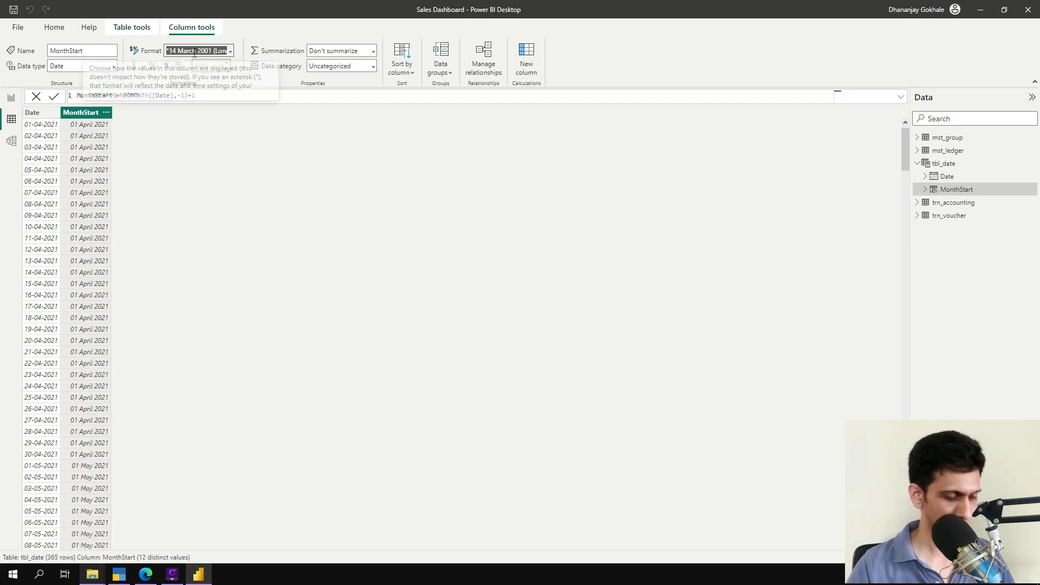
text(Mmm-yyyy)
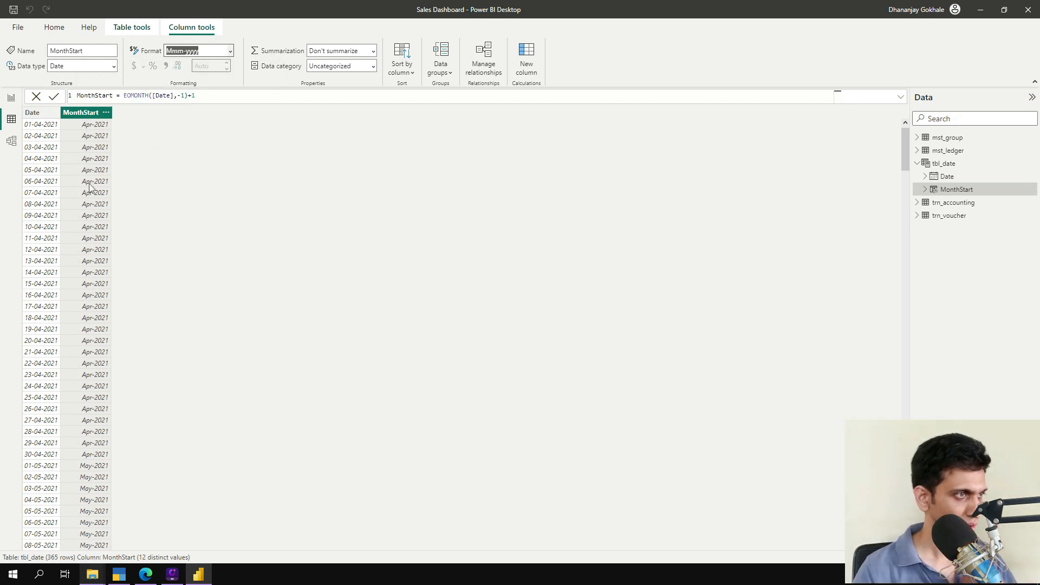
scroll(down, 3)
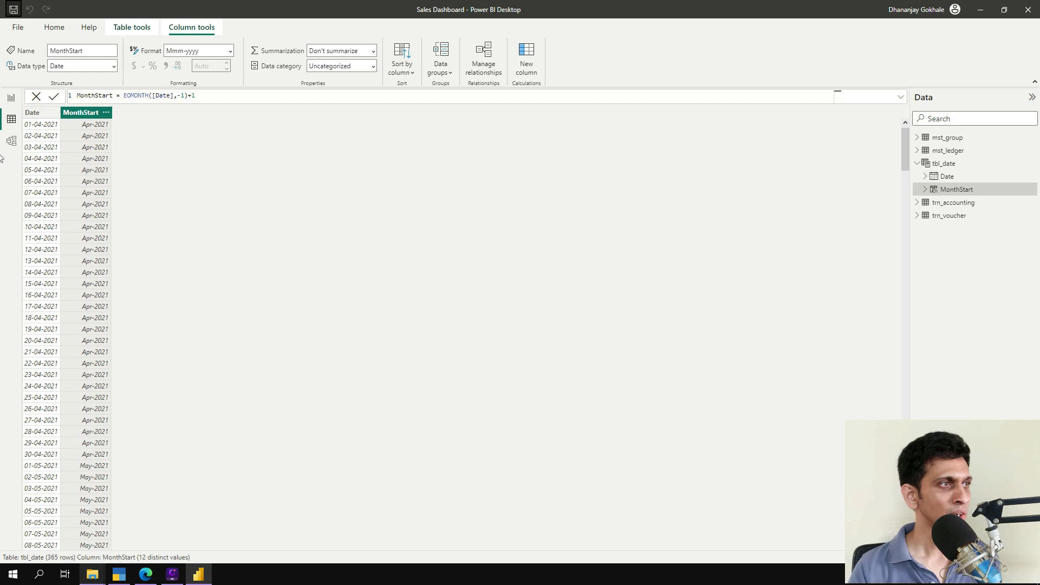
click(11, 141)
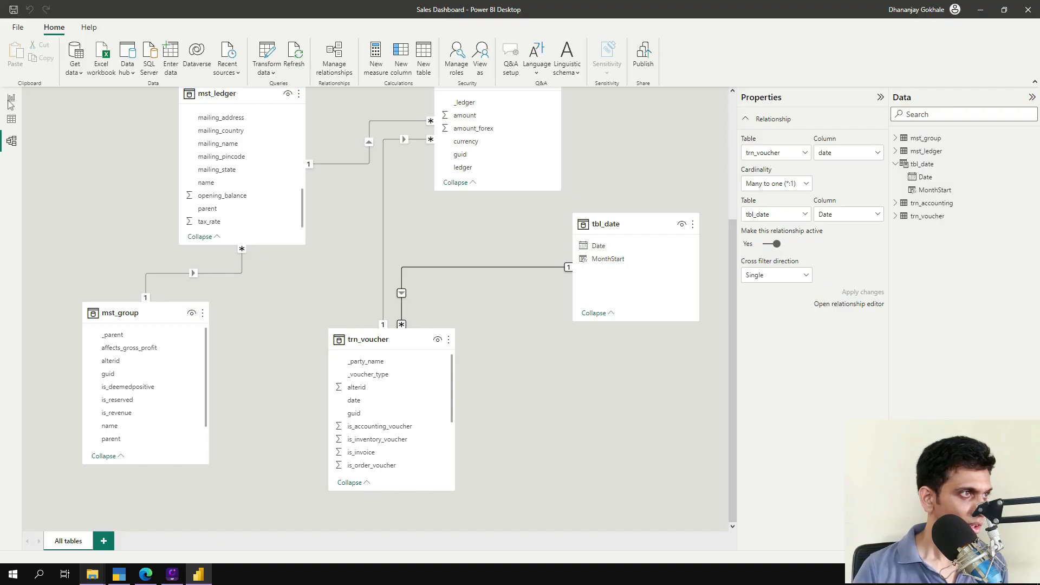
mouse_move(11, 100)
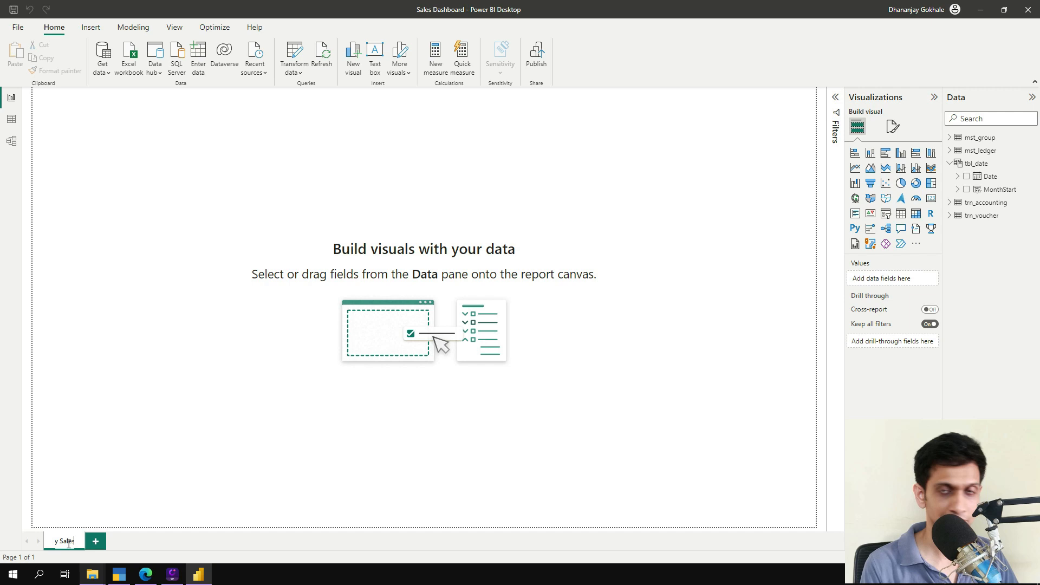
- Rename the report page 'Monthly Sales' and add a clustered column chart
text(Monthly Sales)
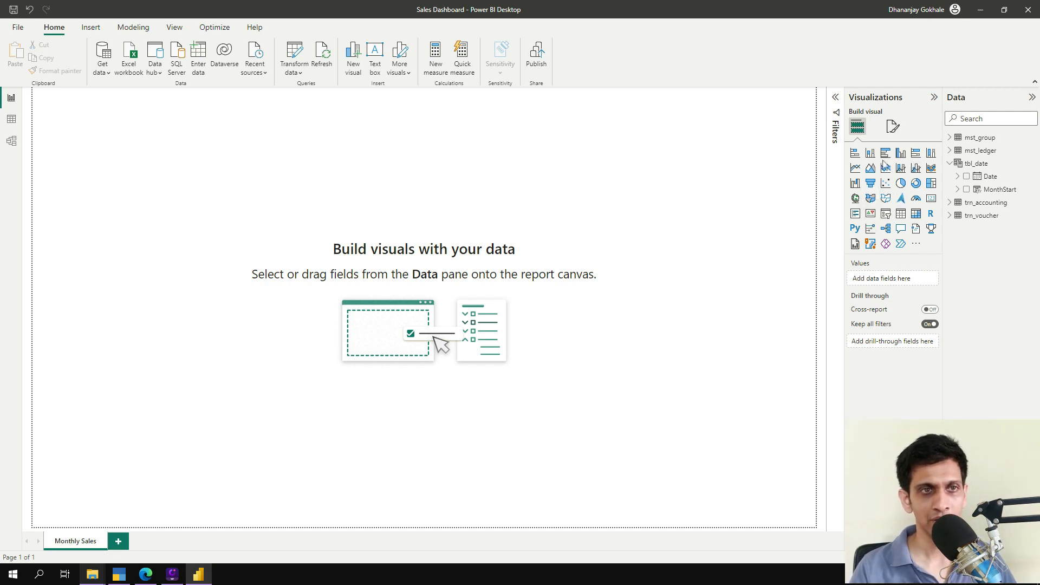
click(854, 152)
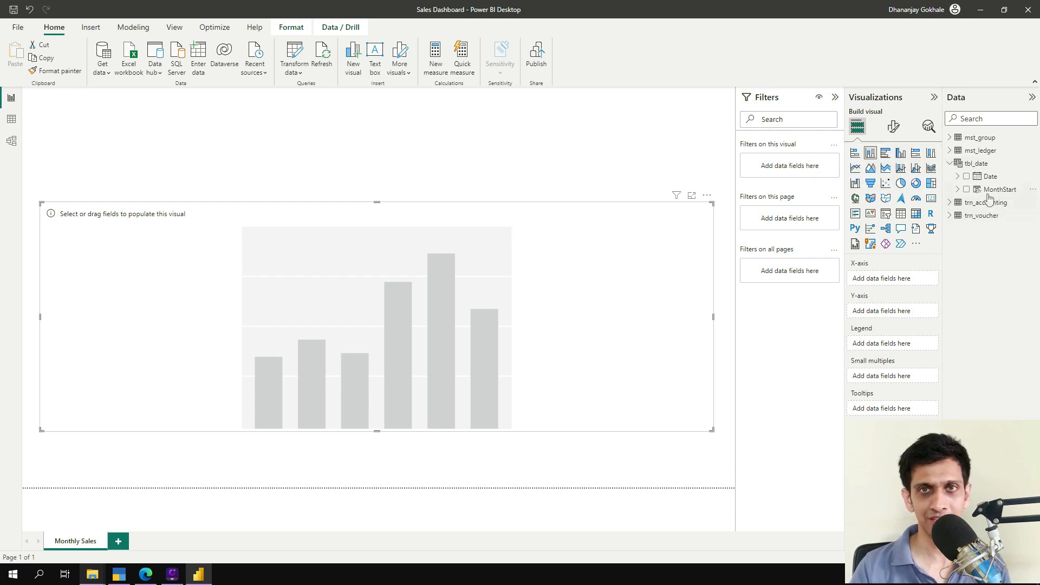
mouse_move(999, 190)
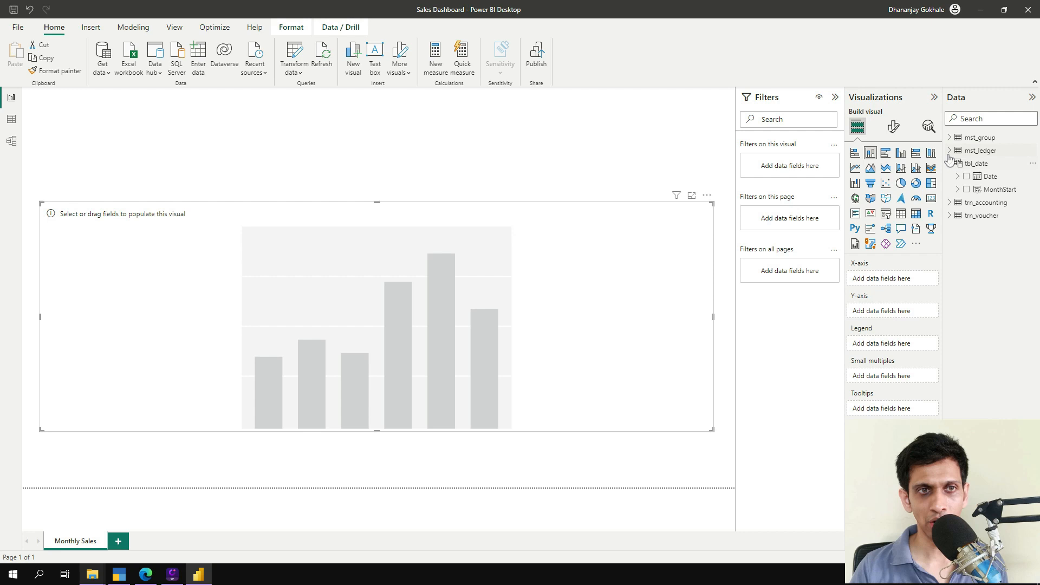
- Add a primary_group visual-level filter set to Sales Accounts on the chart
click(951, 163)
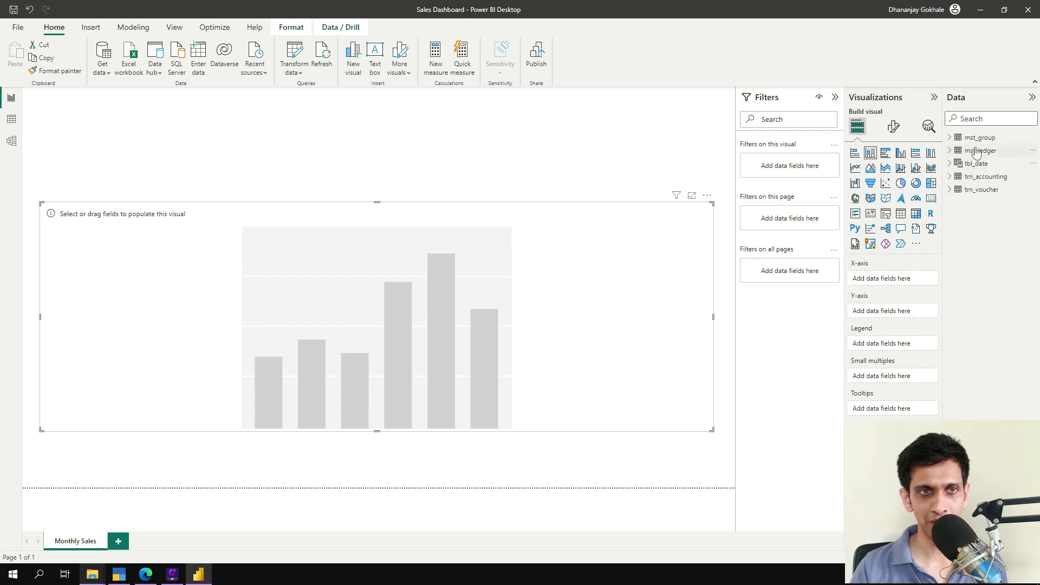
click(949, 137)
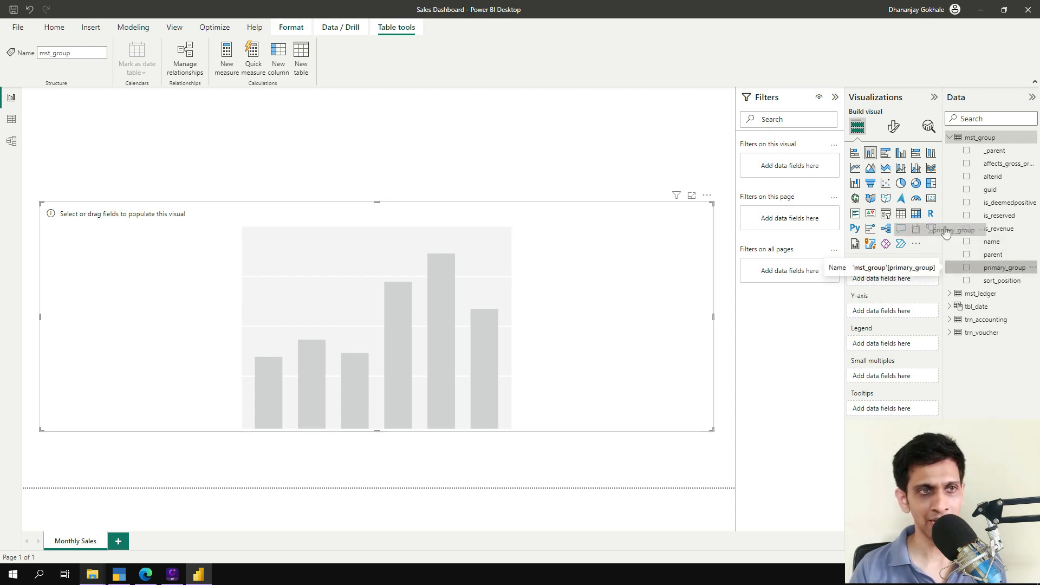
drag(1007, 267, 789, 165)
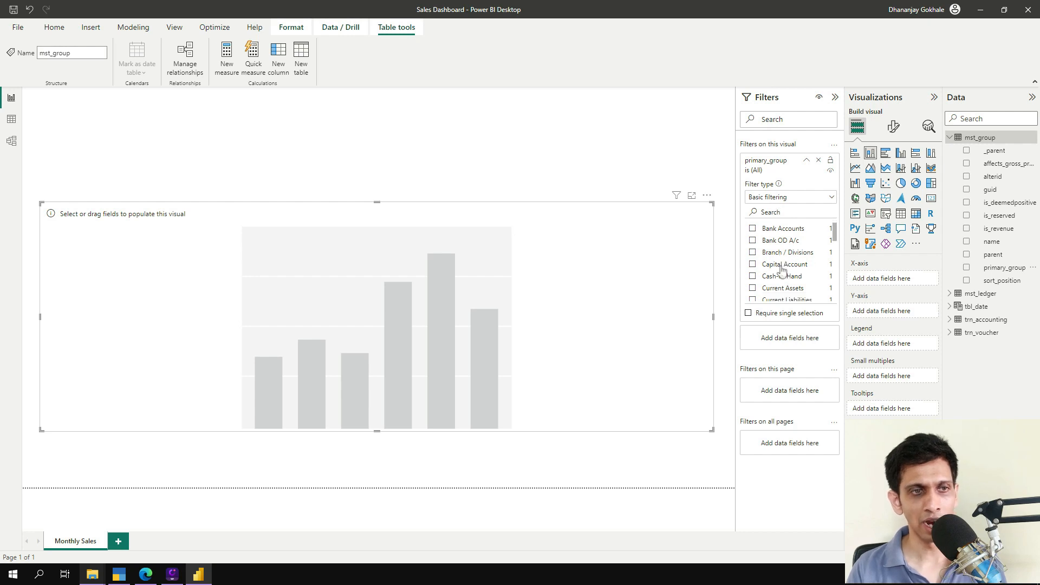
scroll(down, 3)
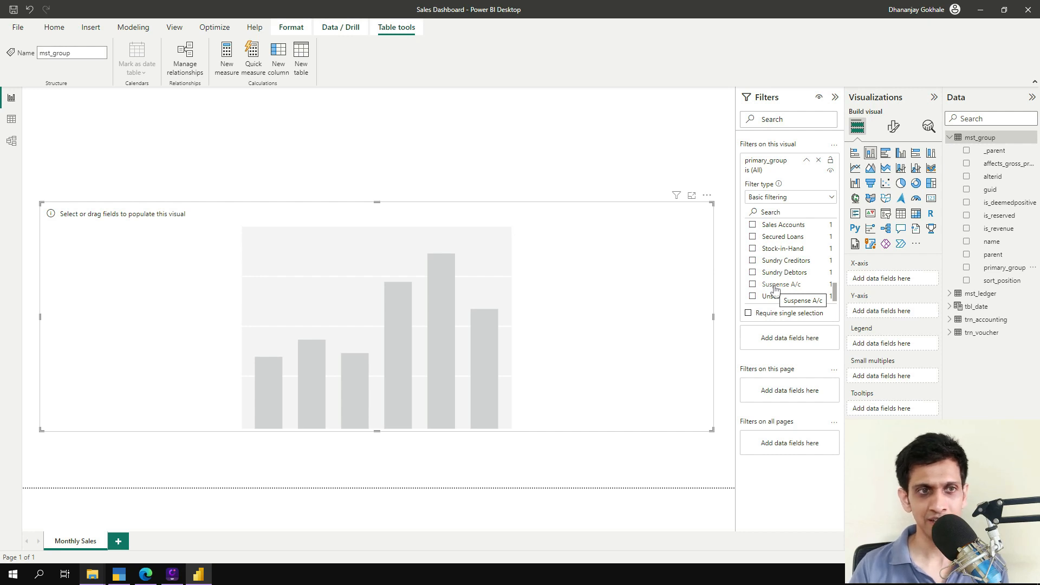
mouse_move(785, 275)
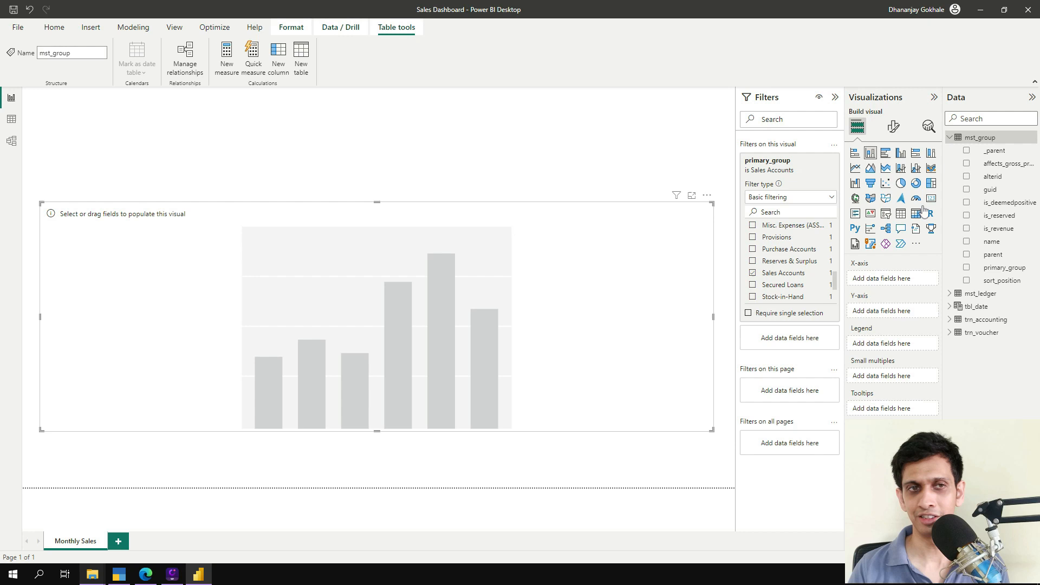
click(806, 166)
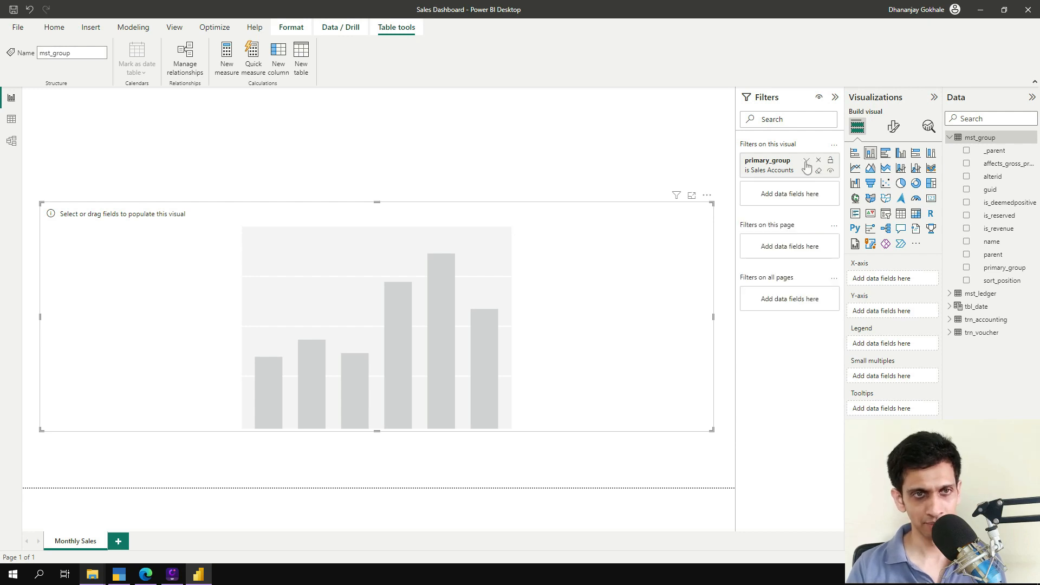
mouse_move(568, 220)
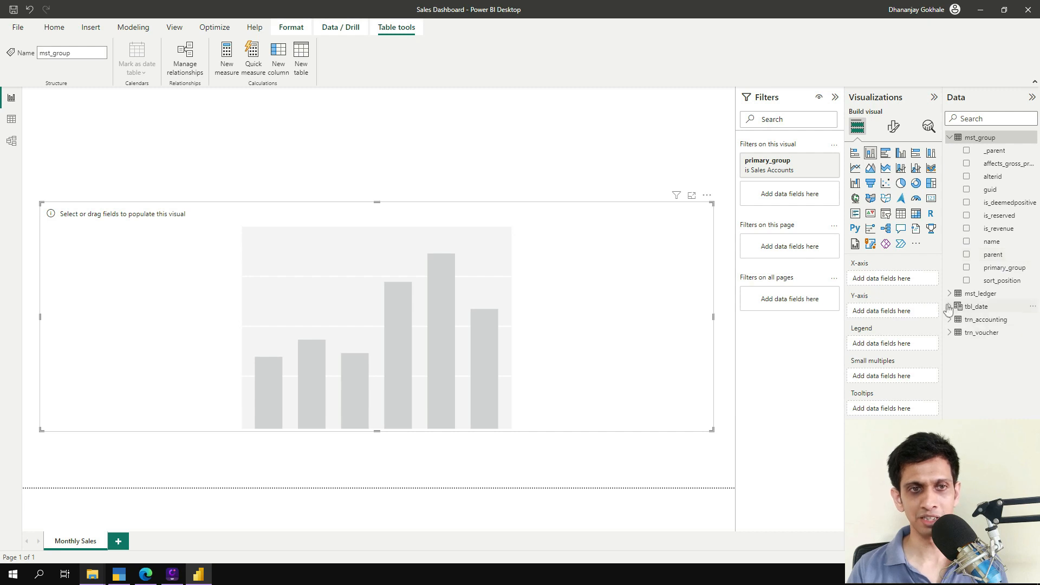
- Plot Sum of amount against plain MonthStart, not Date Hierarchy, on the chart
click(950, 307)
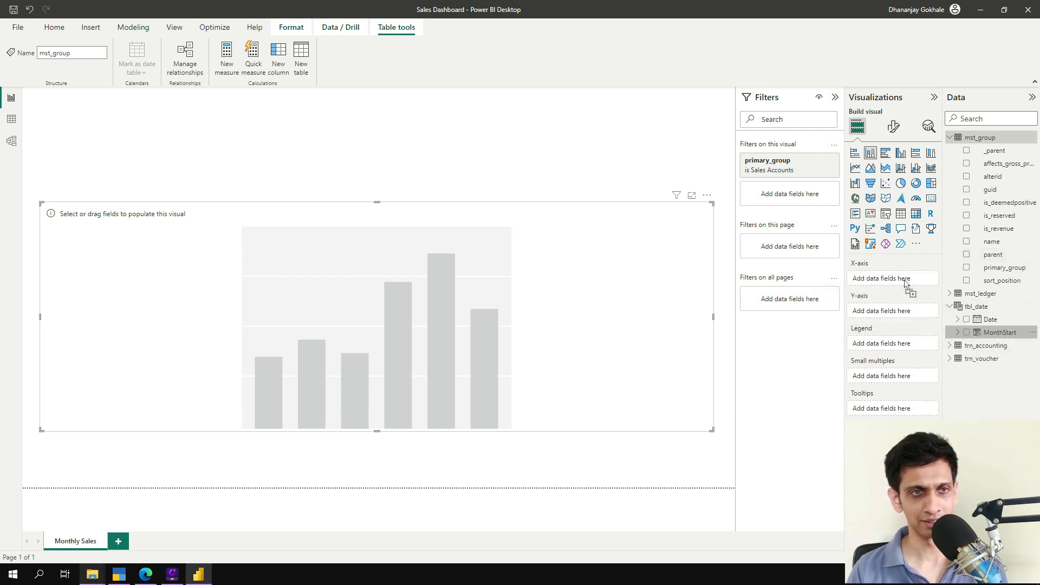
click(997, 332)
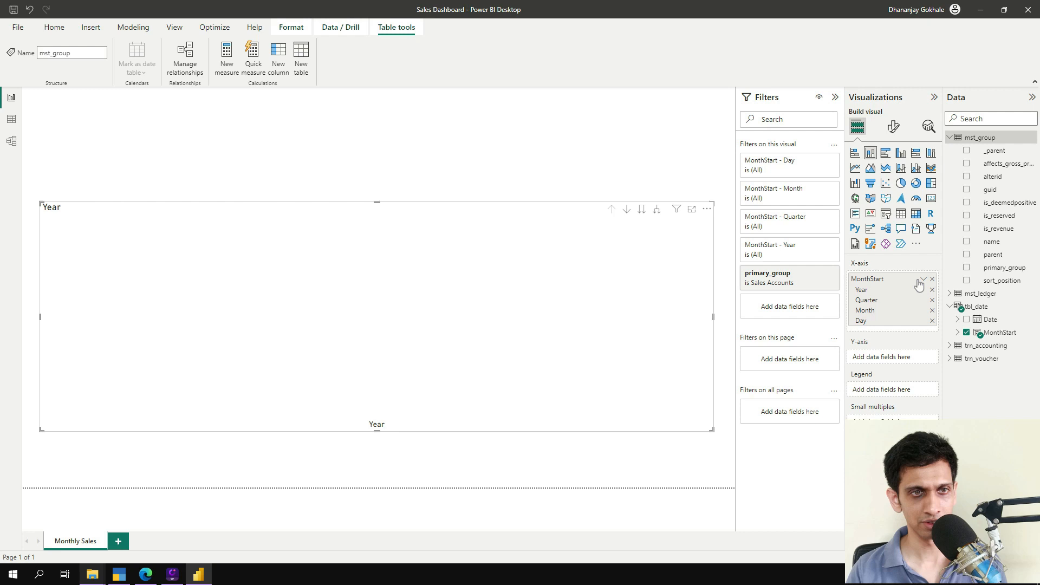
click(922, 279)
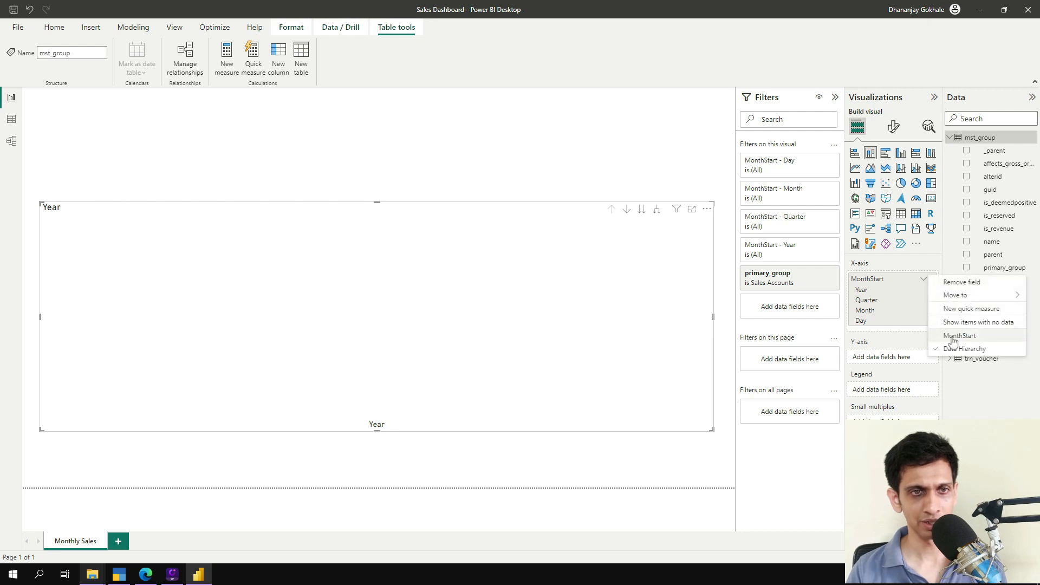
click(960, 336)
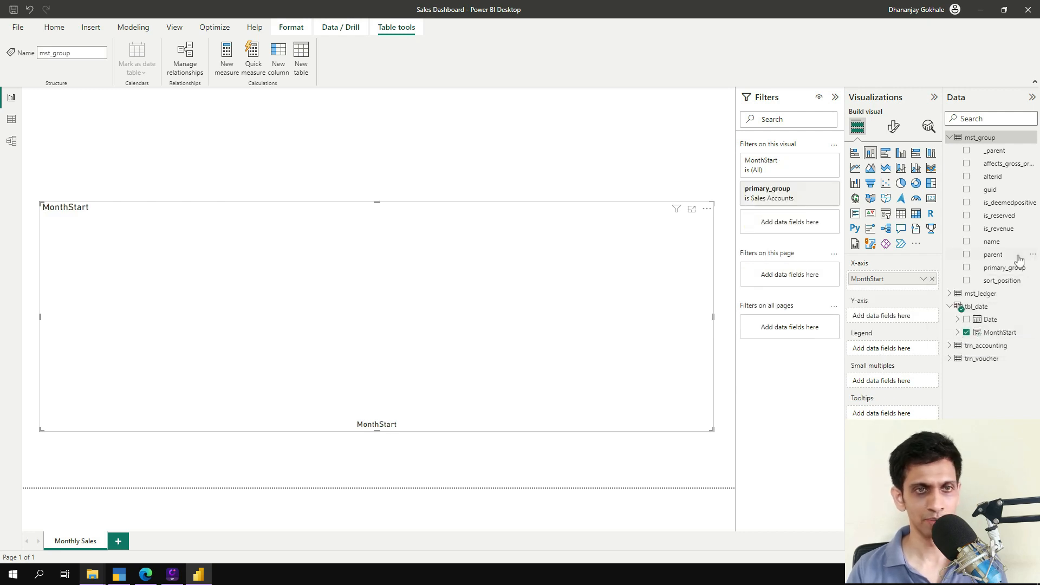
mouse_move(986, 345)
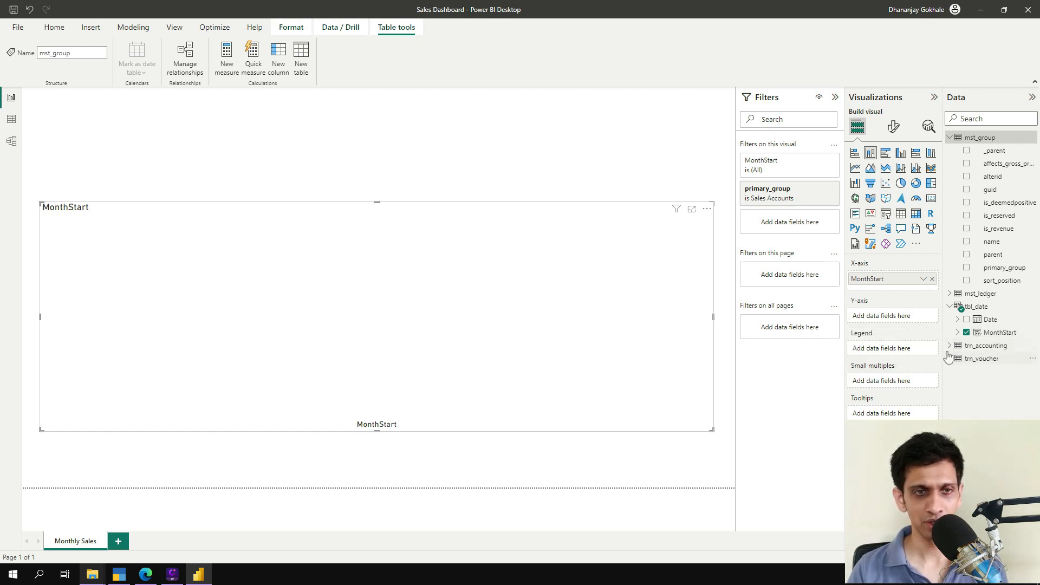
click(949, 345)
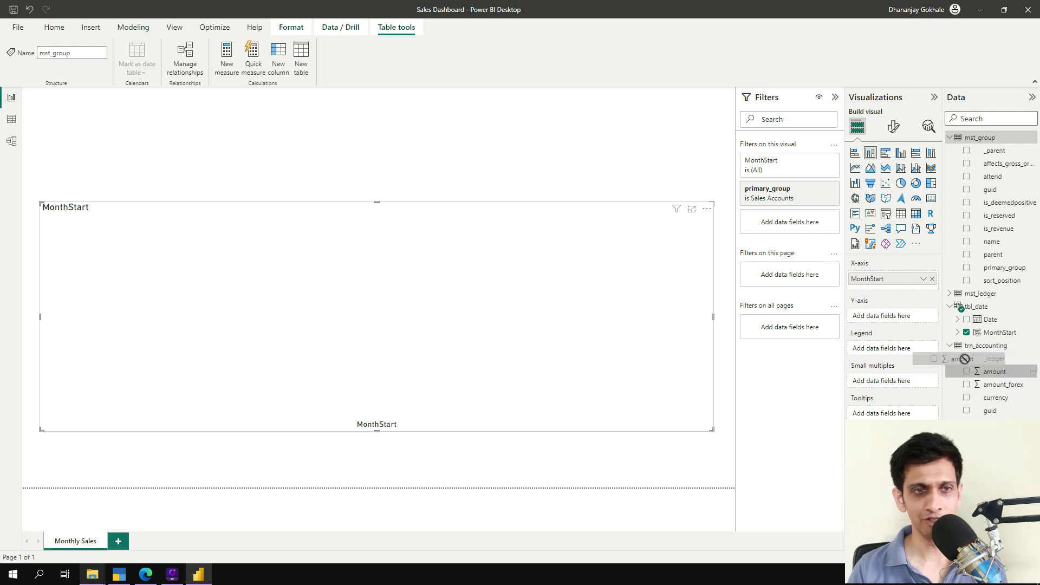
click(967, 370)
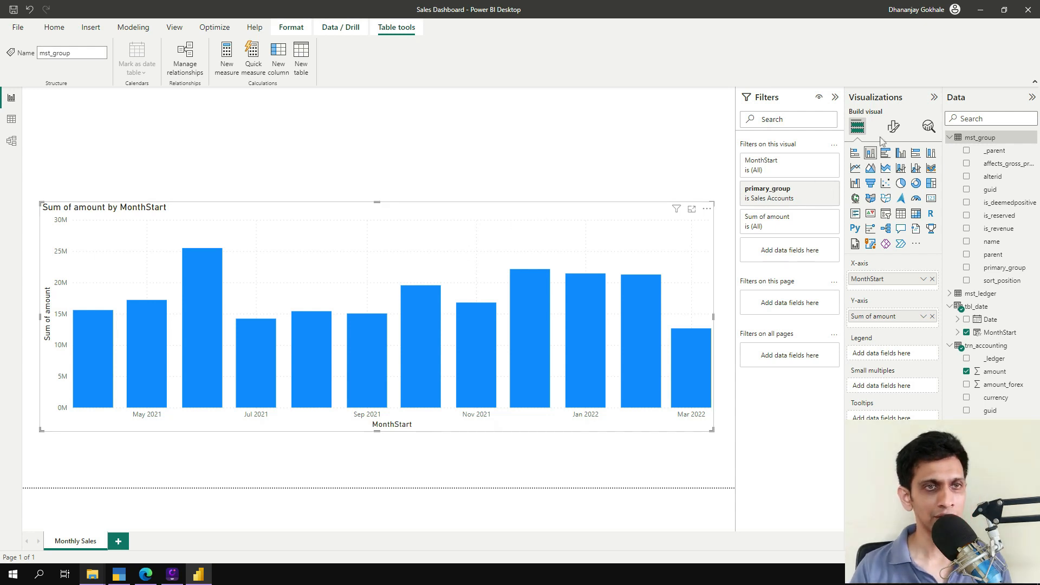
- Change the chart's X-axis type from Continuous to Categorical
click(893, 126)
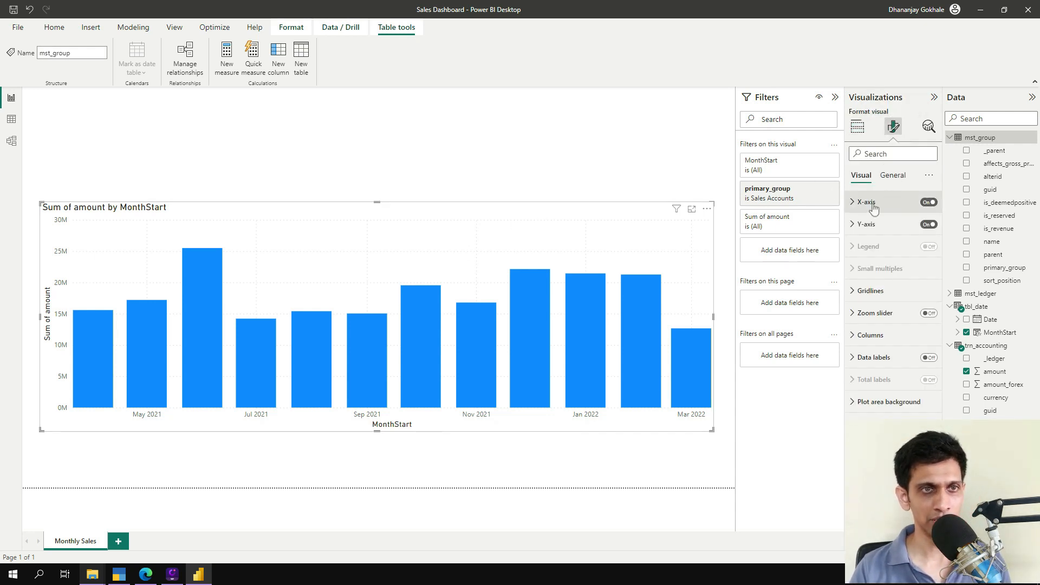
click(864, 201)
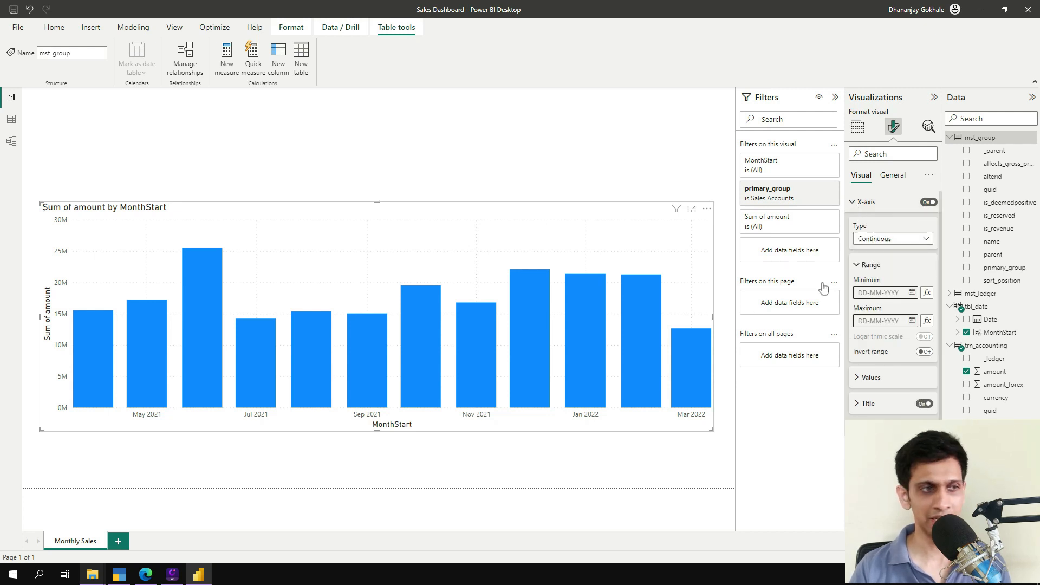
click(891, 239)
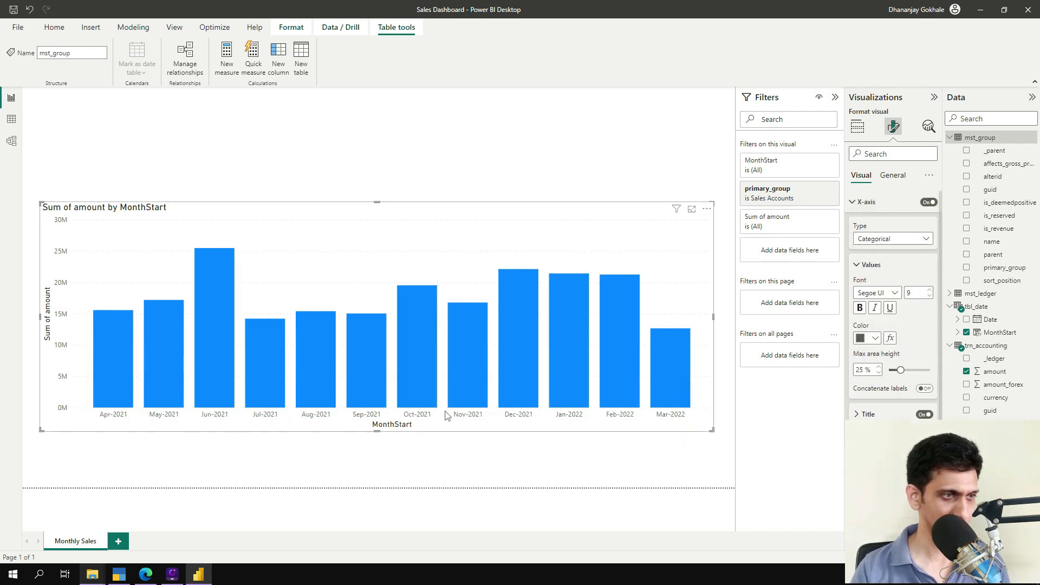
mouse_move(666, 286)
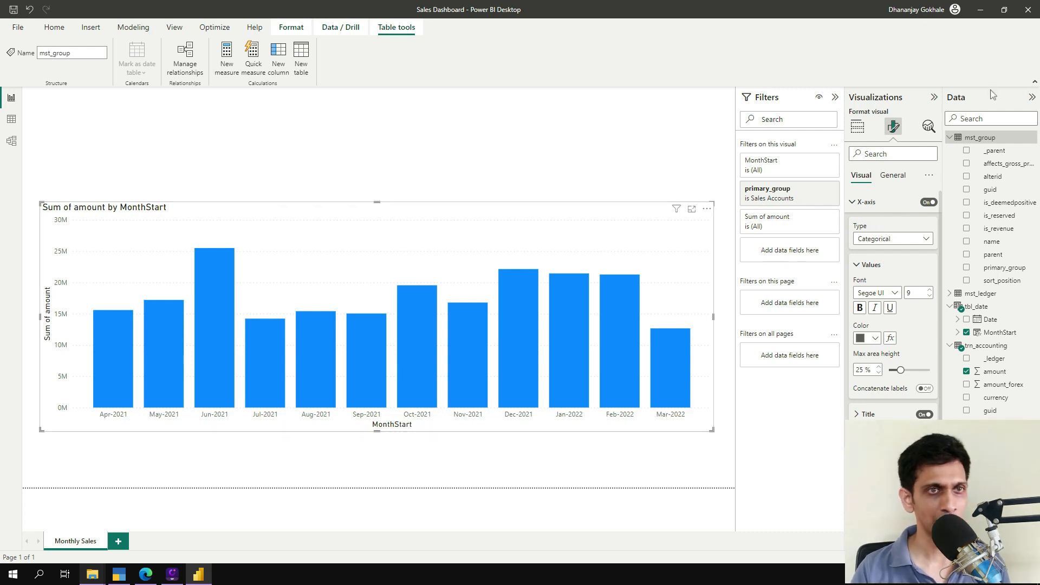
click(857, 126)
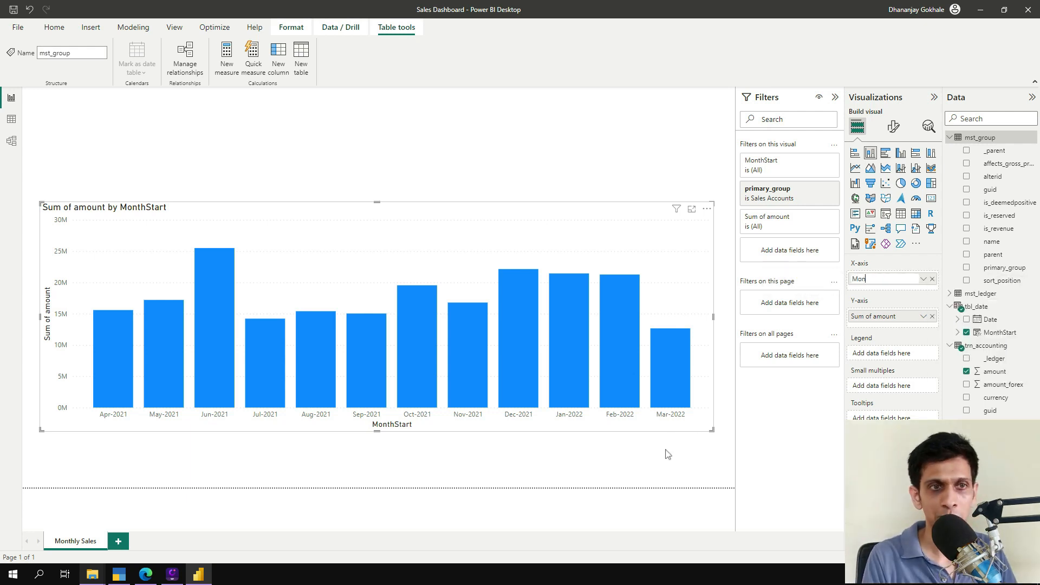
- Rename the axis fields Month and Amount and title the chart Monthly Sales
text(Month)
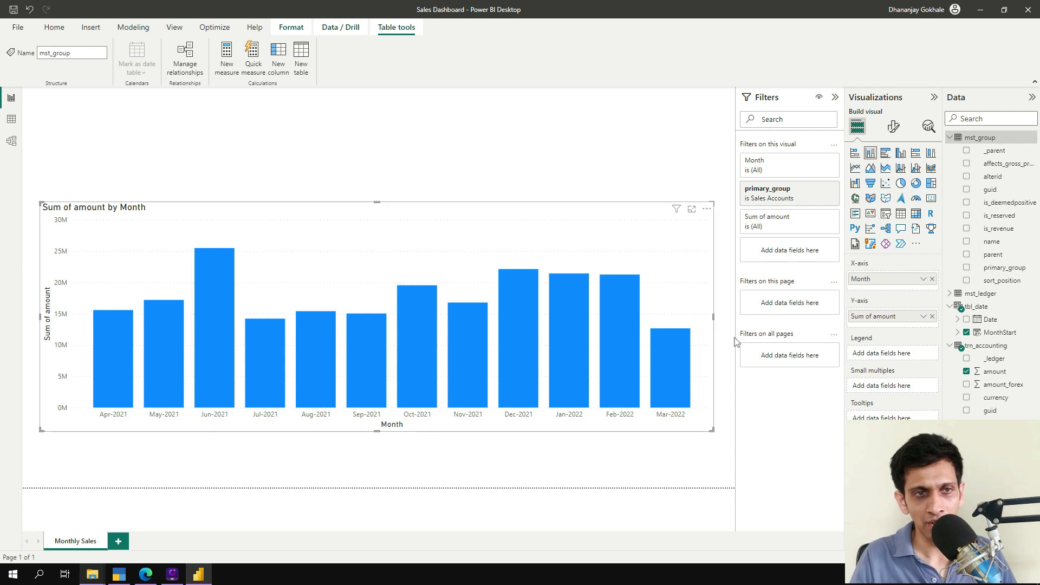
mouse_move(919, 321)
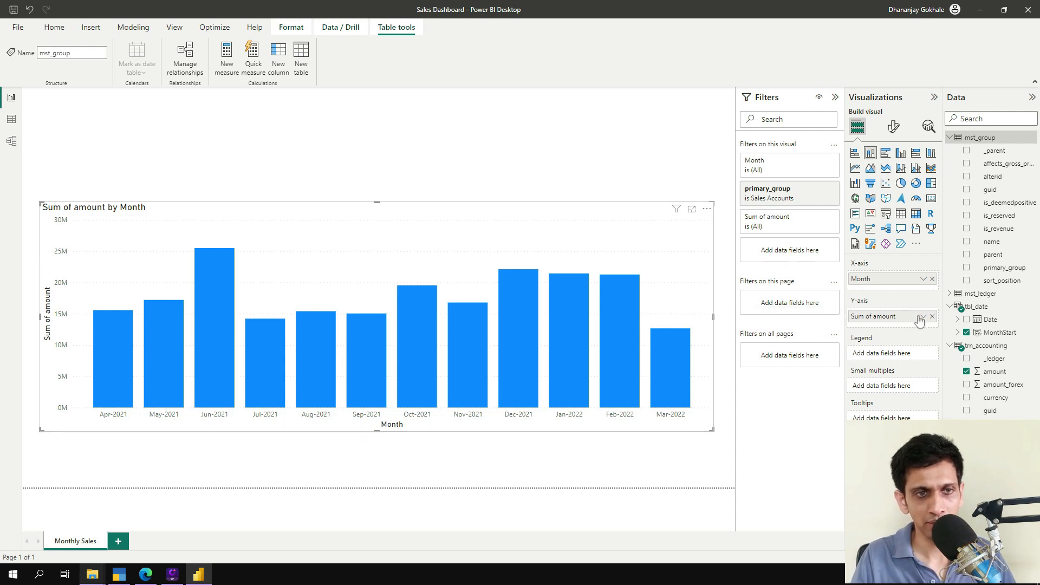
click(923, 316)
text(Amount)
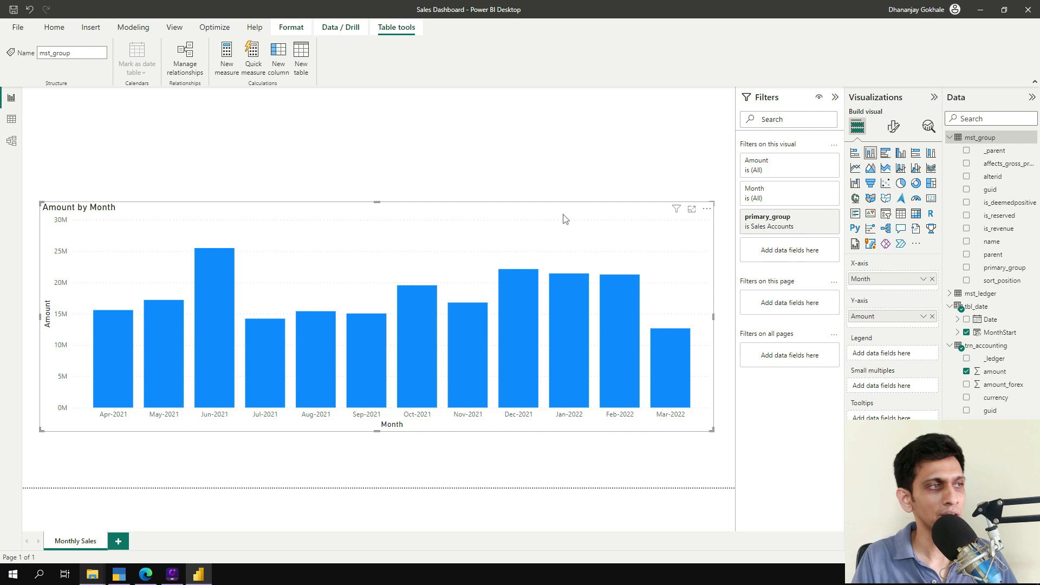
click(894, 126)
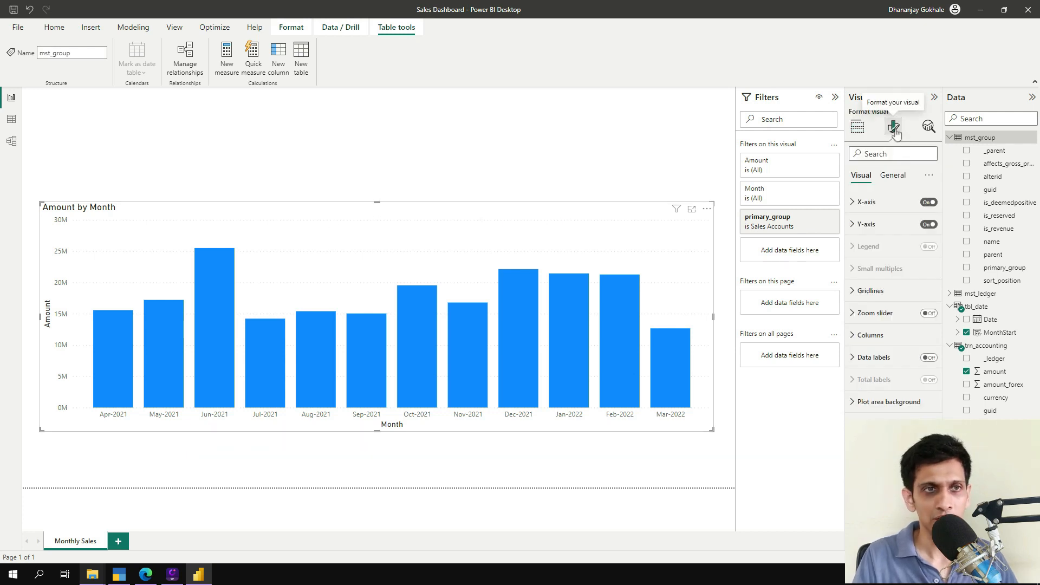
click(892, 175)
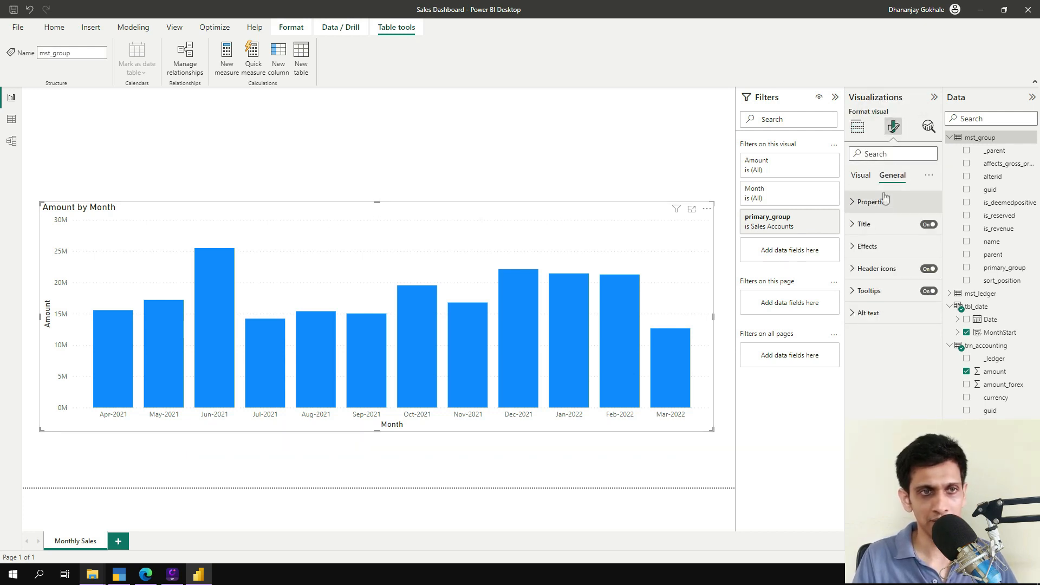
click(863, 223)
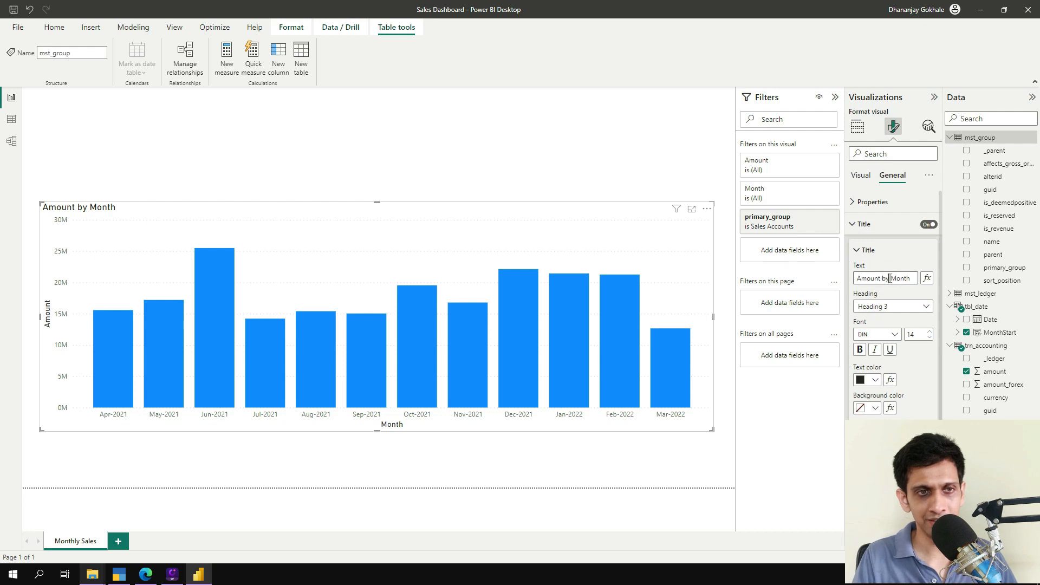
text(Monthly Sales)
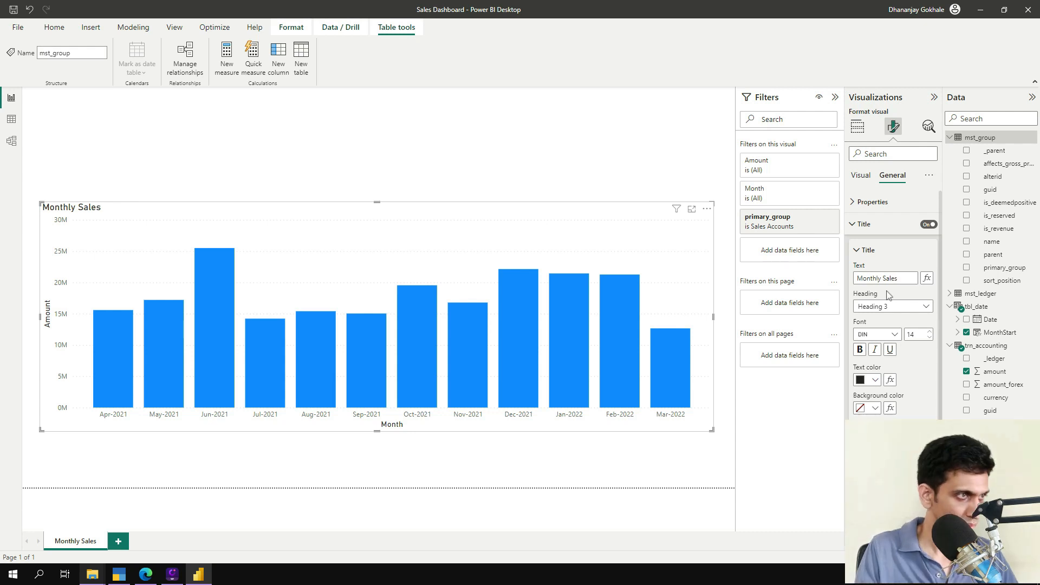
mouse_move(308, 370)
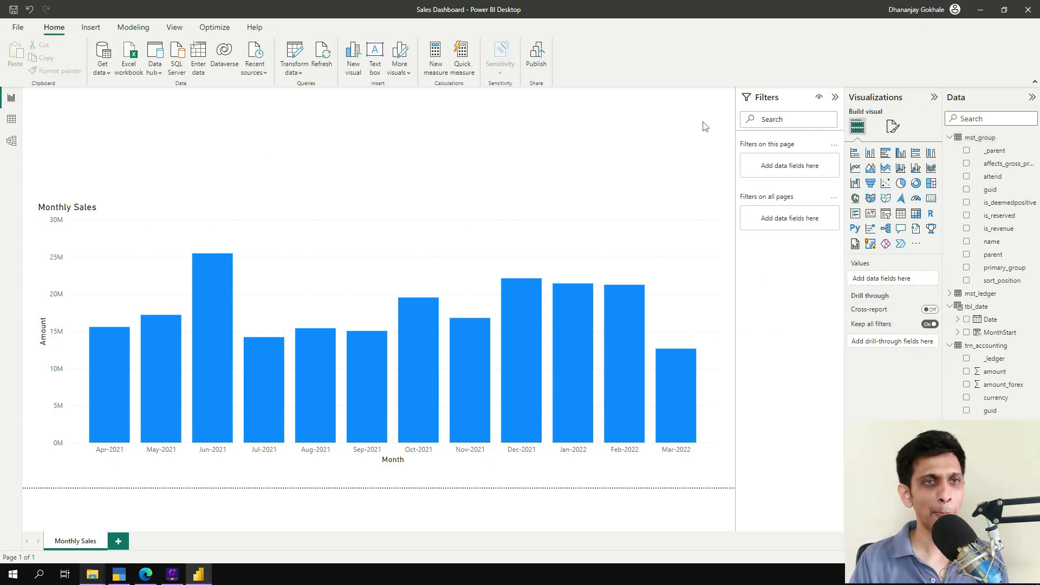
mouse_move(612, 113)
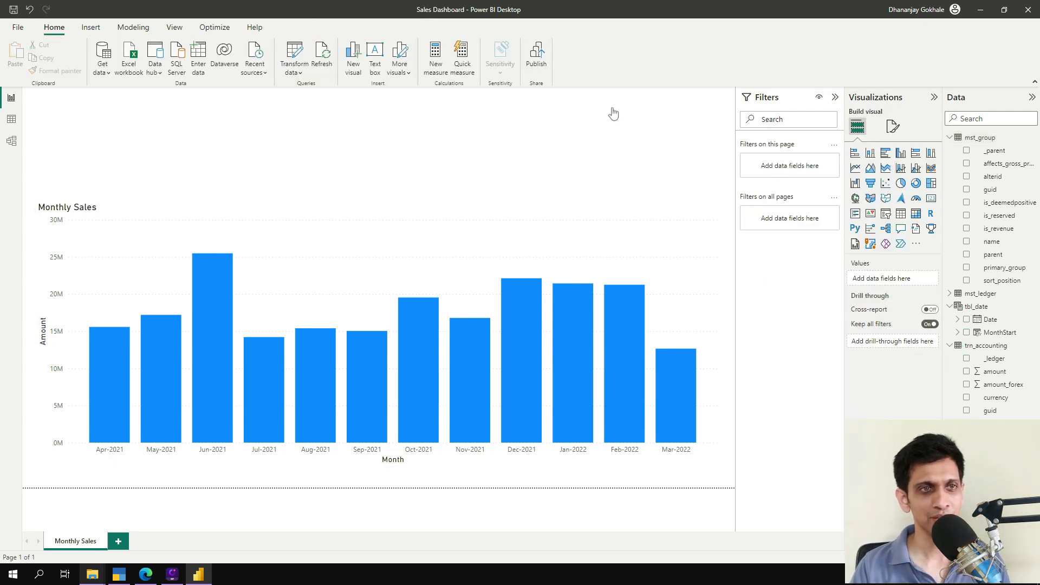
- Add a centred, large-font 'Excel Kida Limited' text box across the page top
click(91, 27)
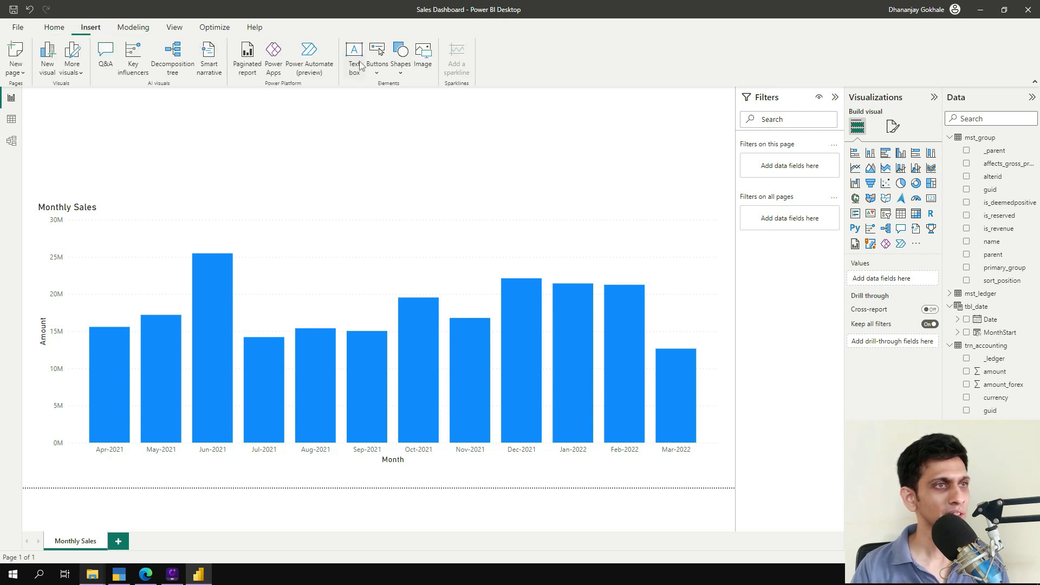
click(378, 325)
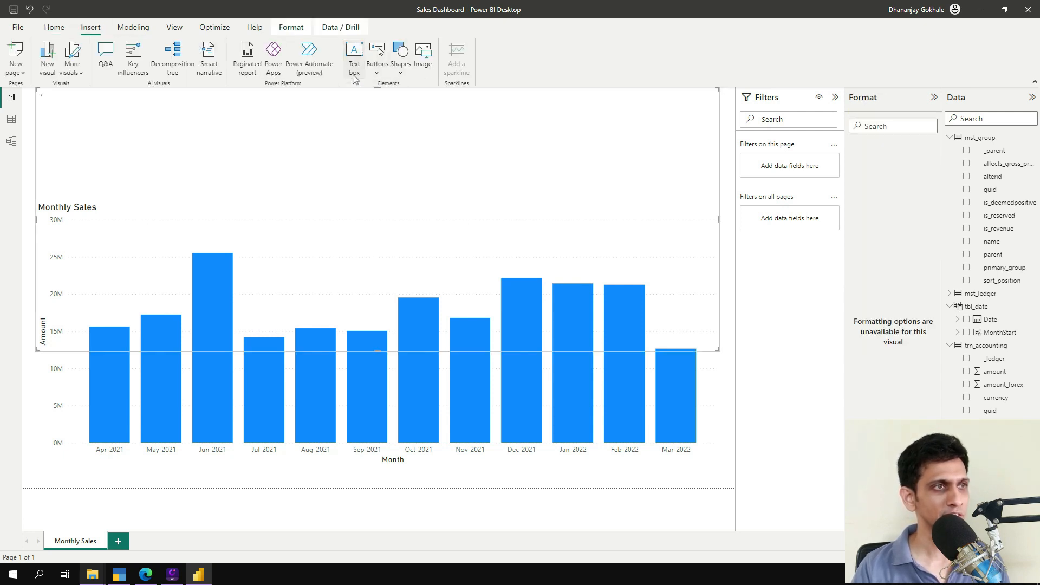
click(354, 54)
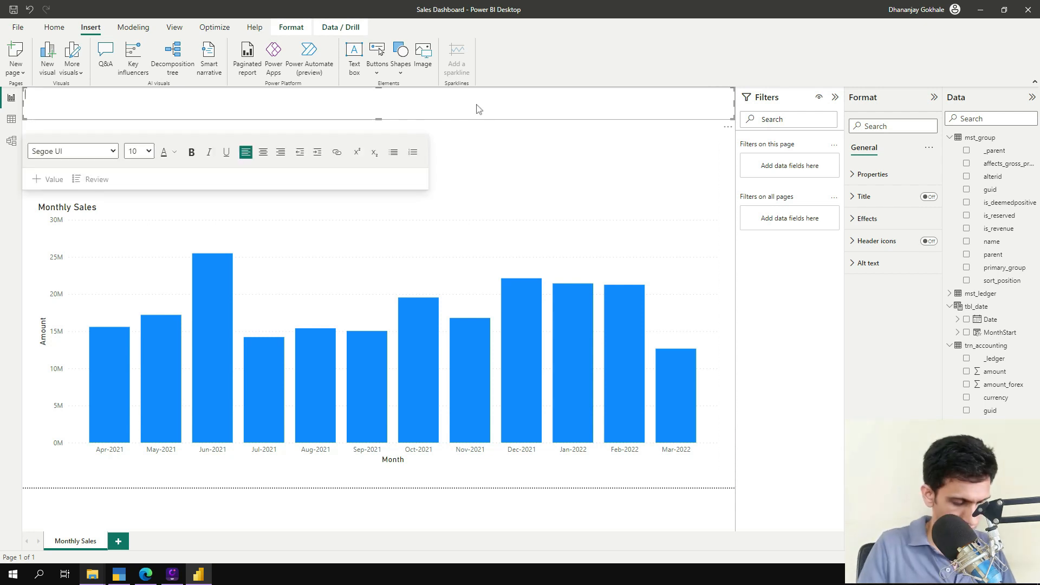
text(Excel Kida Limited)
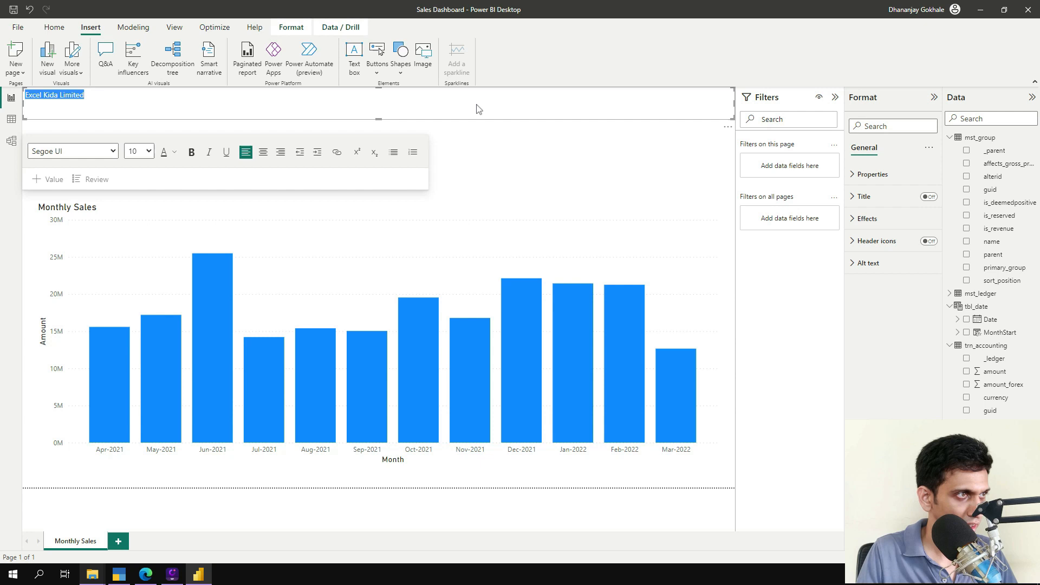
click(263, 151)
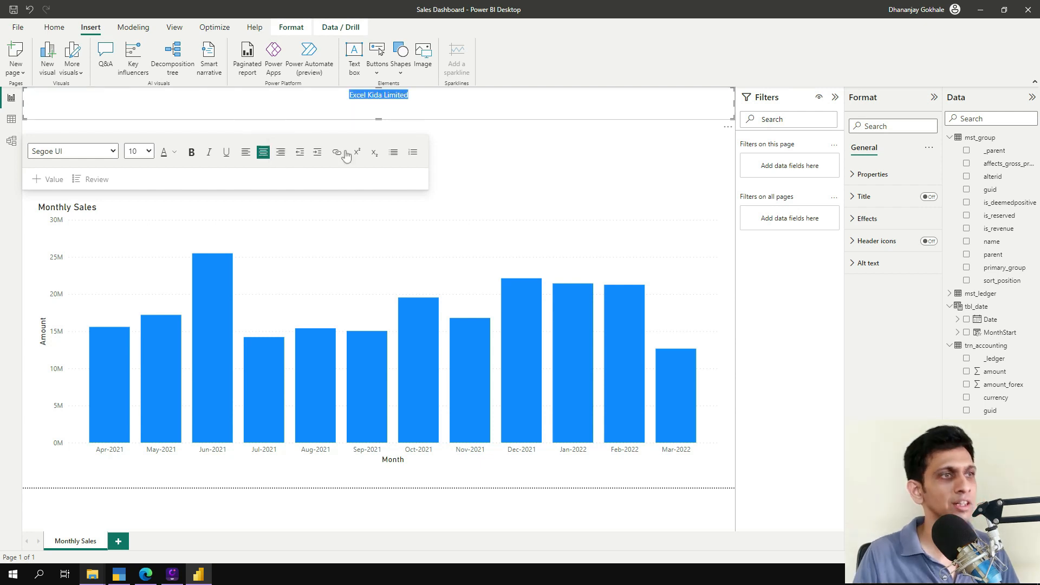
mouse_move(139, 152)
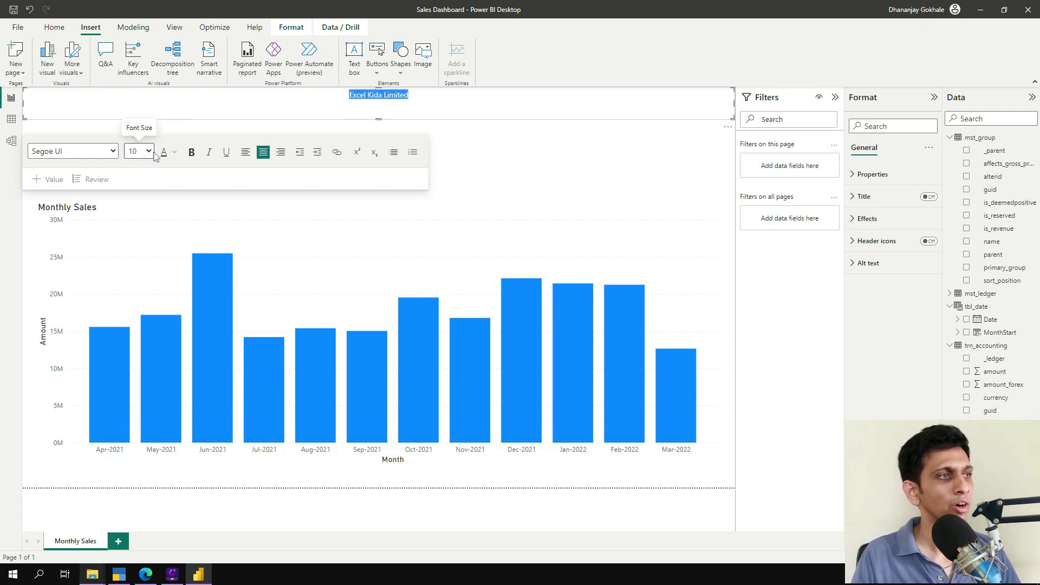
click(149, 151)
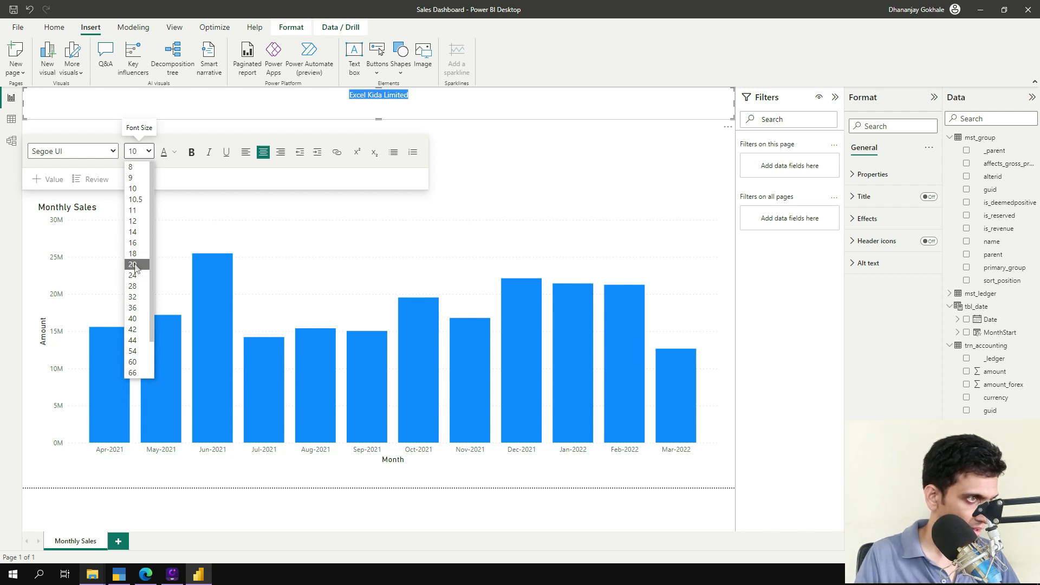
click(132, 264)
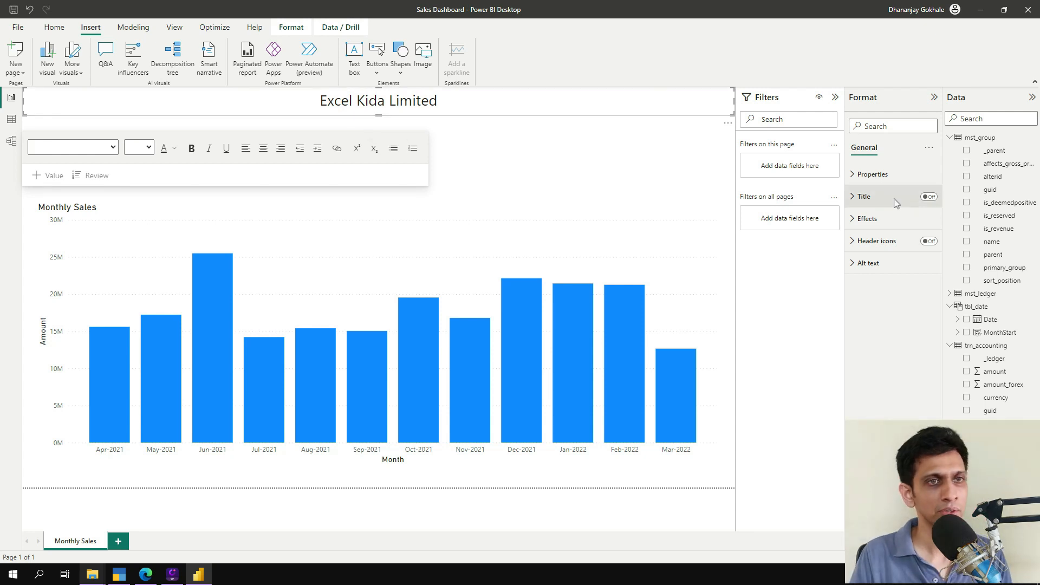
- Fill the Excel Kida Limited banner background with a blue-purple theme colour
click(867, 219)
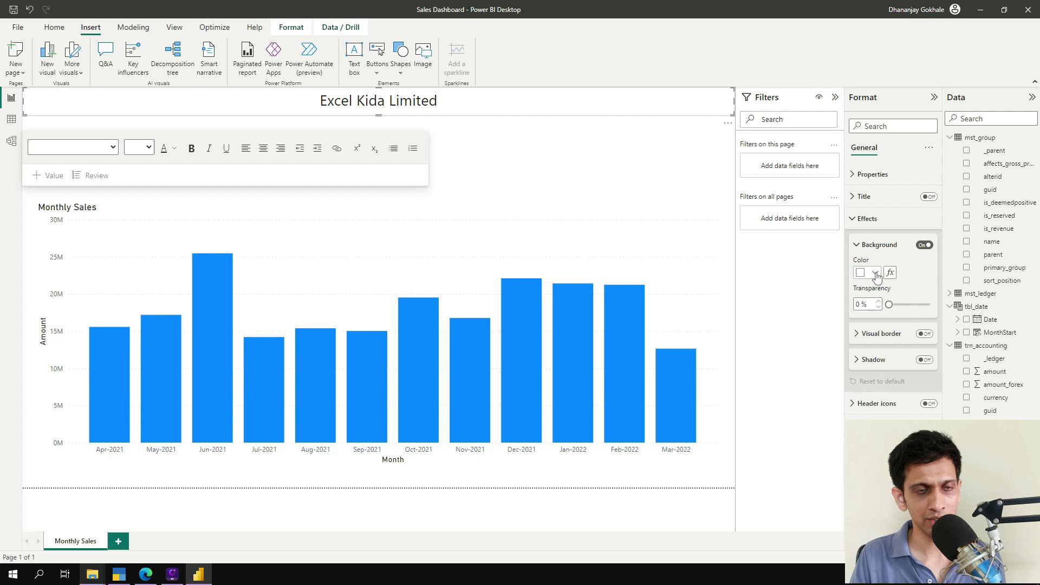
click(875, 273)
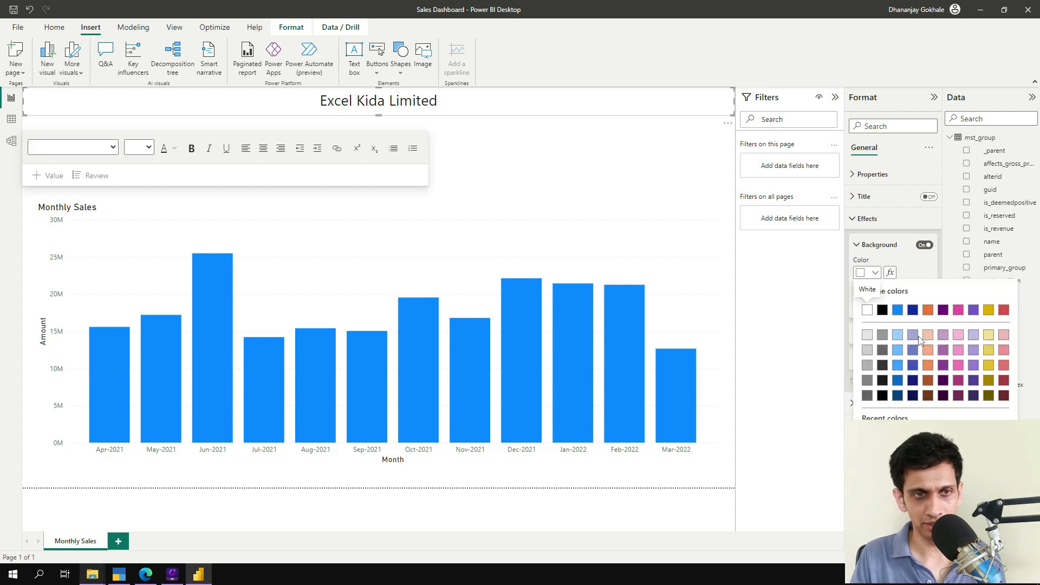
mouse_move(914, 350)
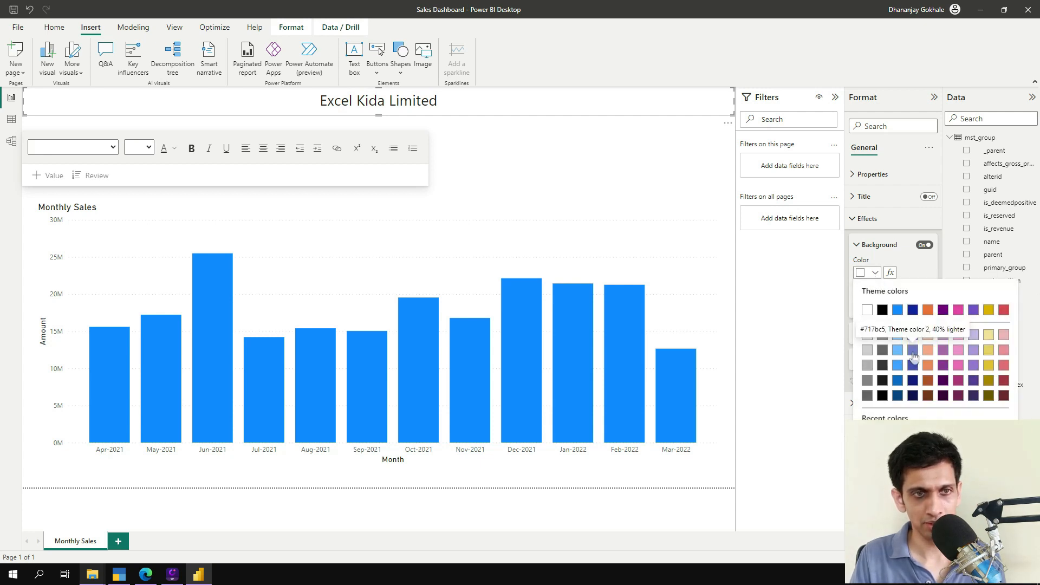
click(913, 349)
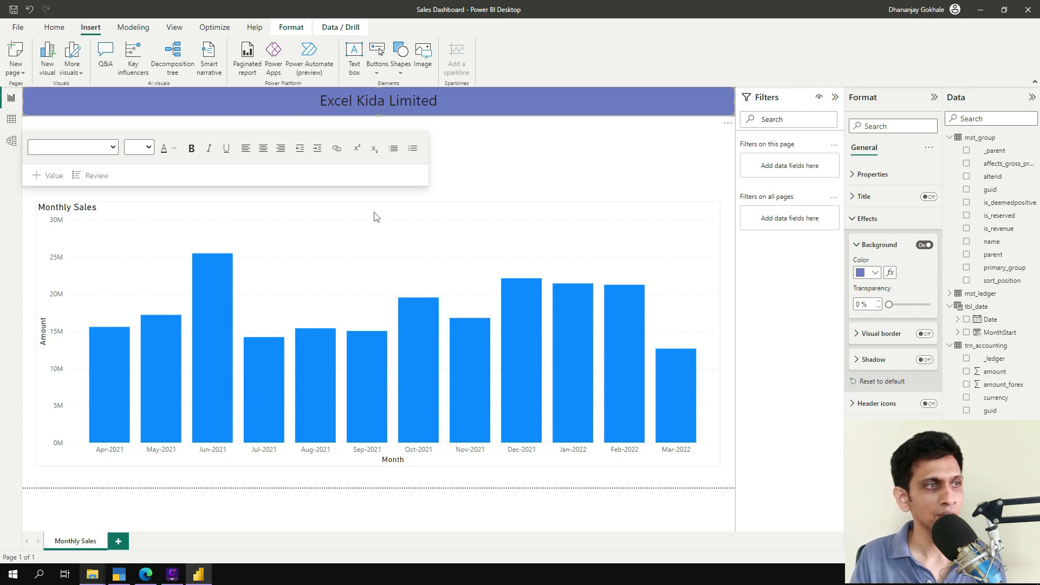
- Make the banner text white and deselect it to check the result
triple_click(378, 101)
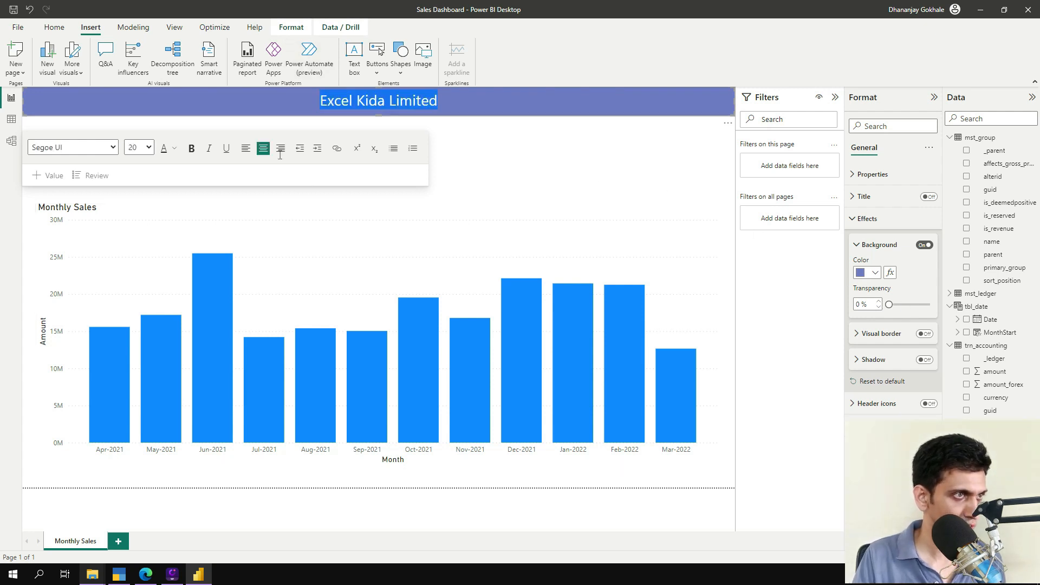
click(163, 148)
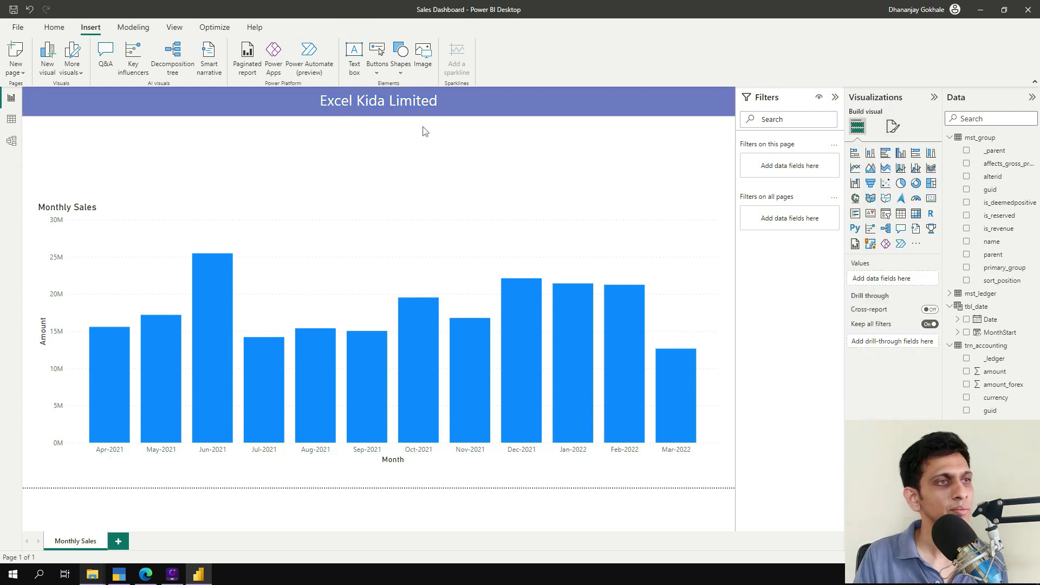
click(378, 101)
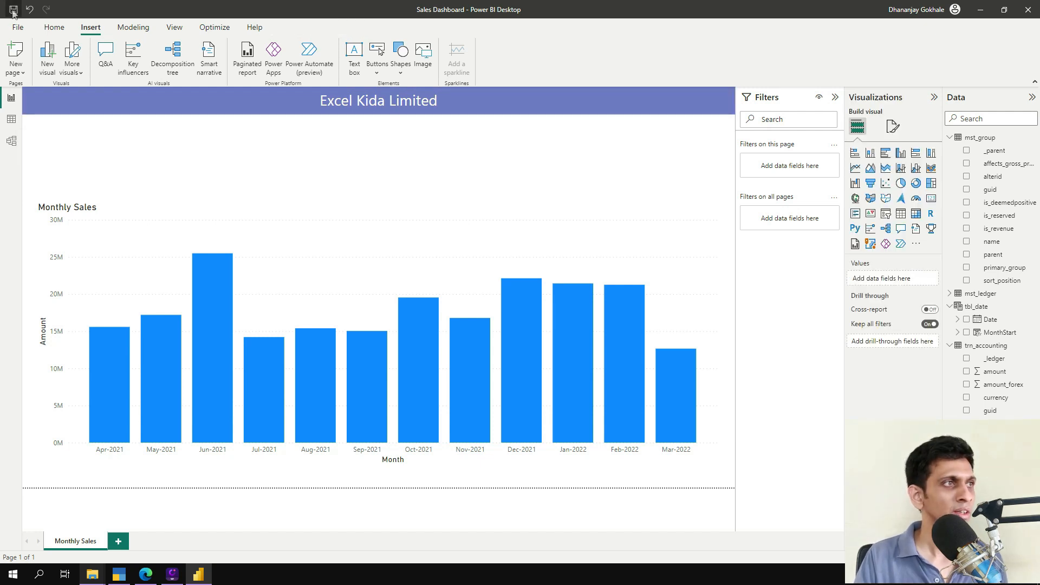
mouse_move(75, 541)
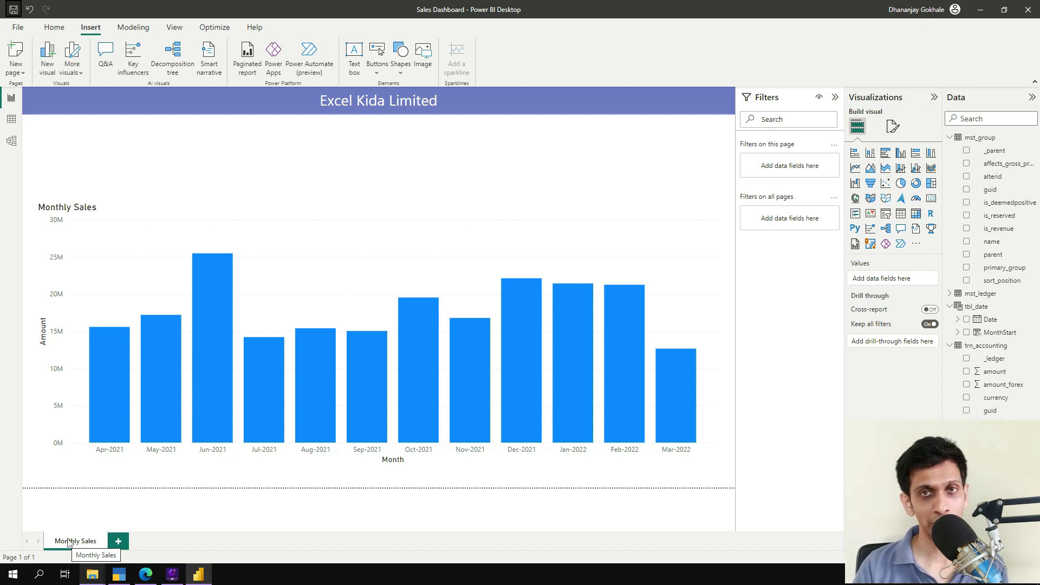
- Duplicate the Monthly Sales page tab and name the new tab 'Top Customers'
right_click(74, 542)
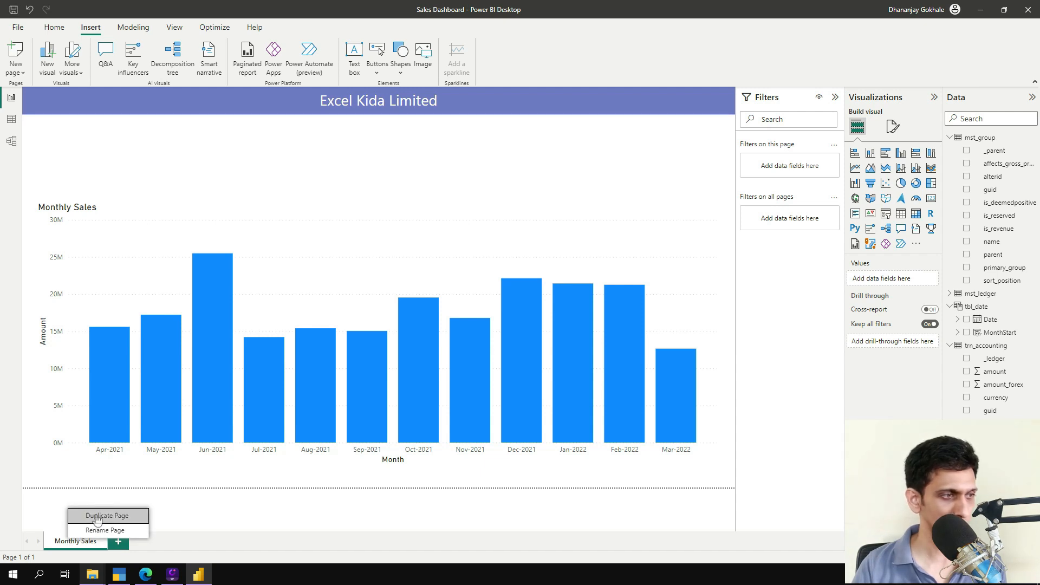
click(107, 515)
text(Top)
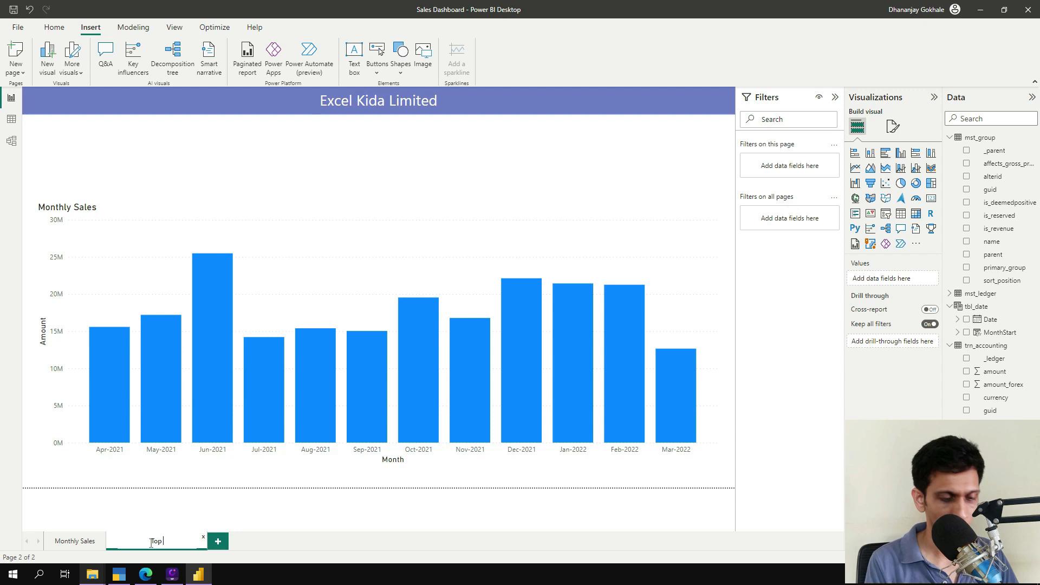
text(Cuys)
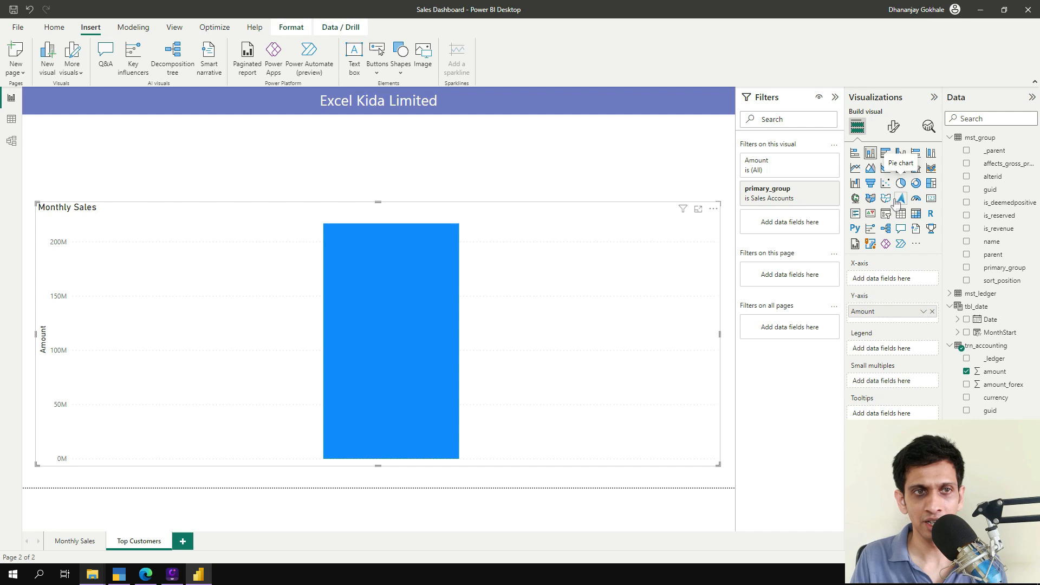
- Switch the copied chart to a pie chart with party_name as its legend
click(901, 199)
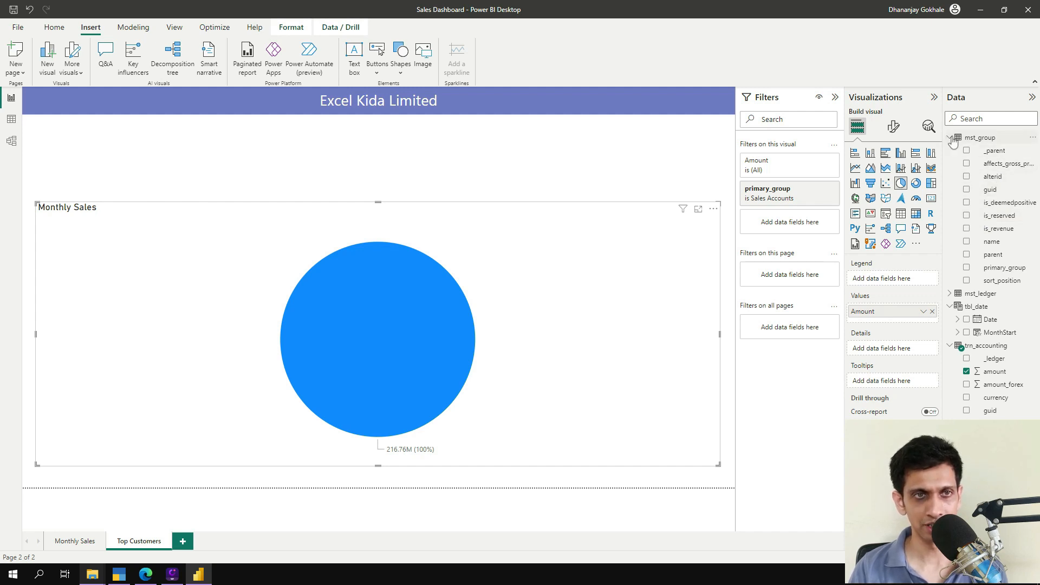
click(991, 118)
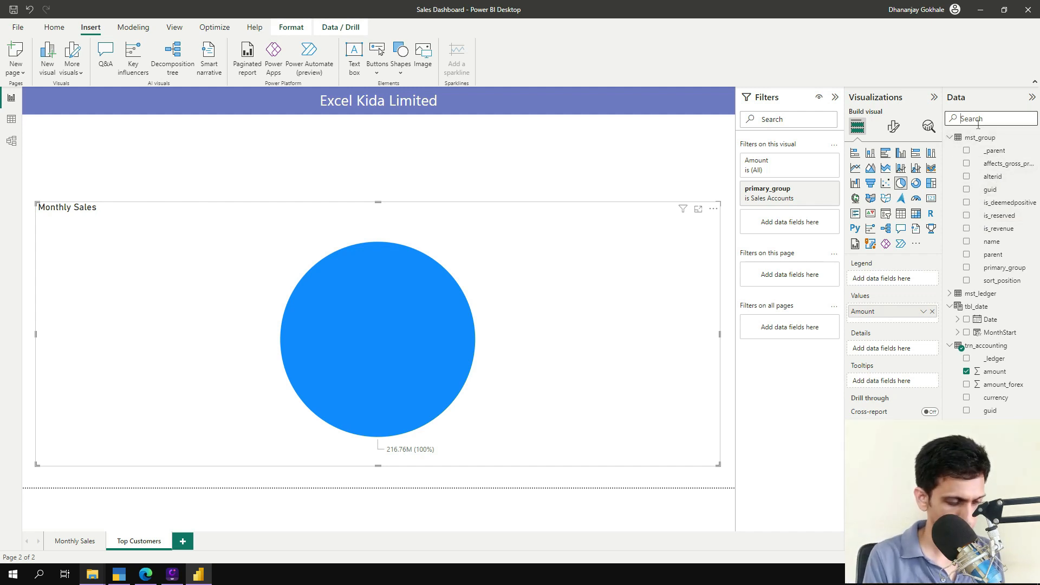
text(party)
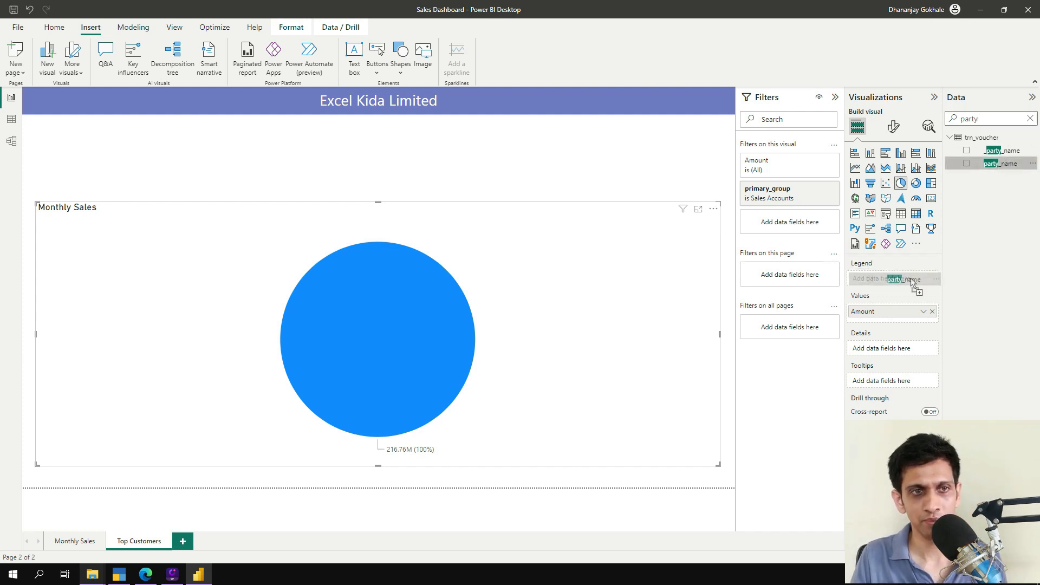
click(967, 163)
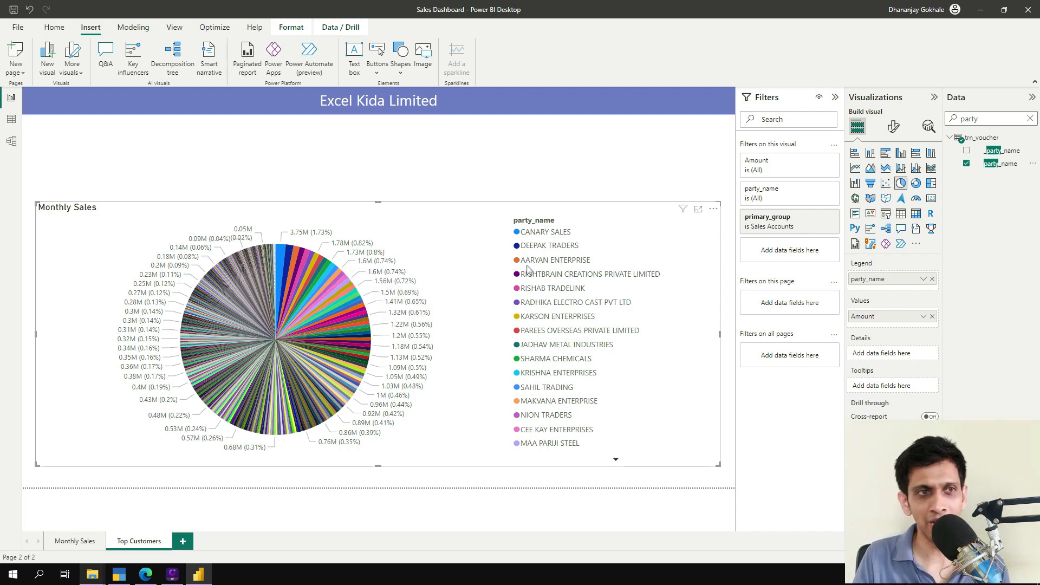
mouse_move(538, 210)
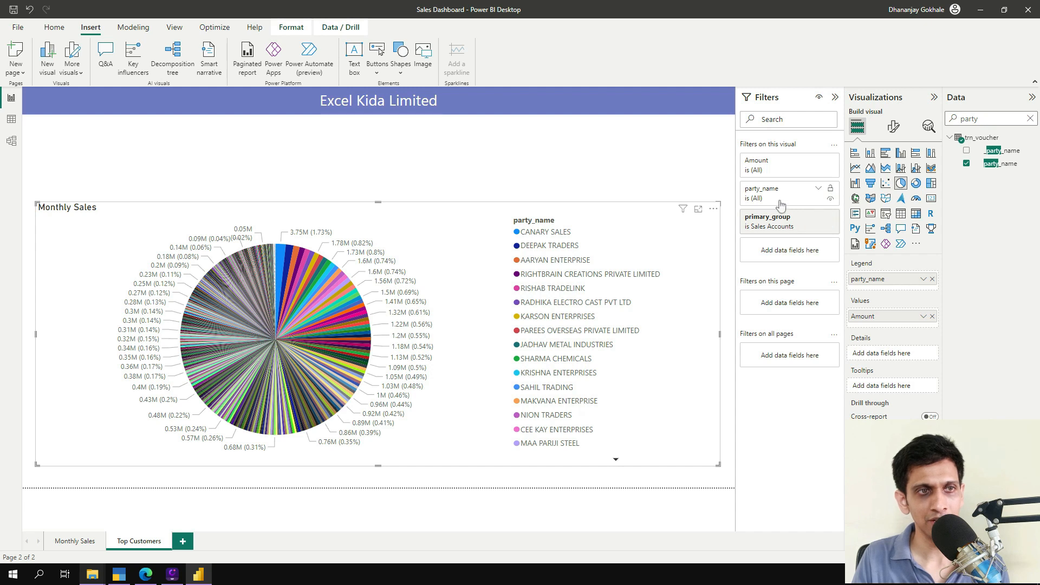
- Apply a Top N filter on party_name: top 10 by sum of amount
click(818, 191)
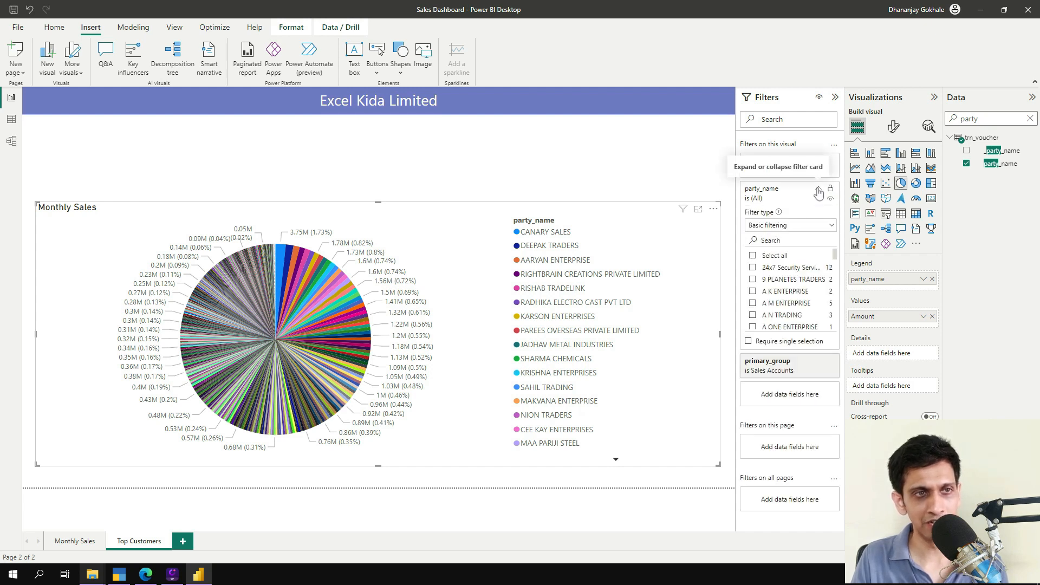
click(789, 225)
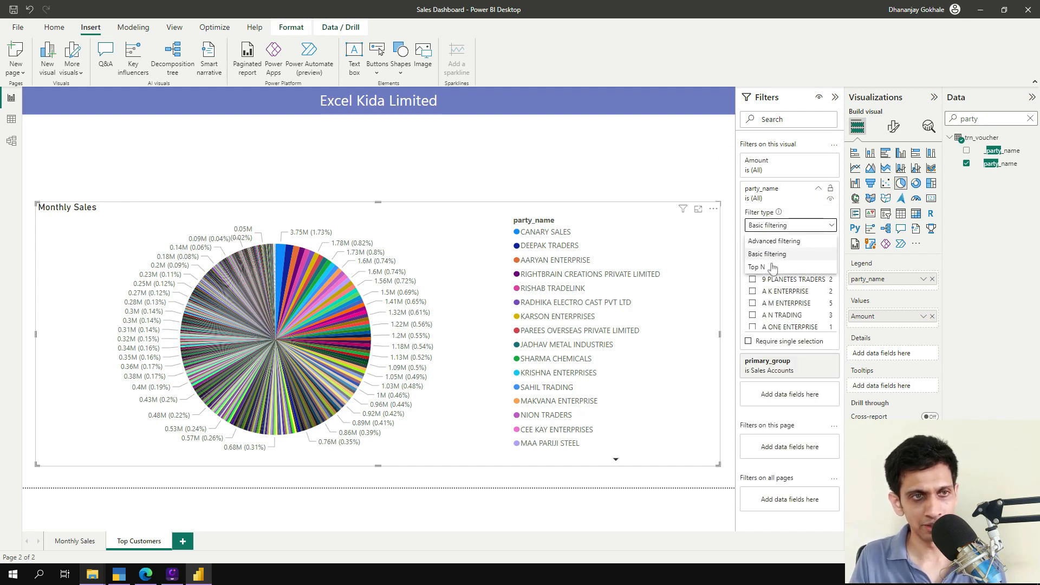
click(760, 267)
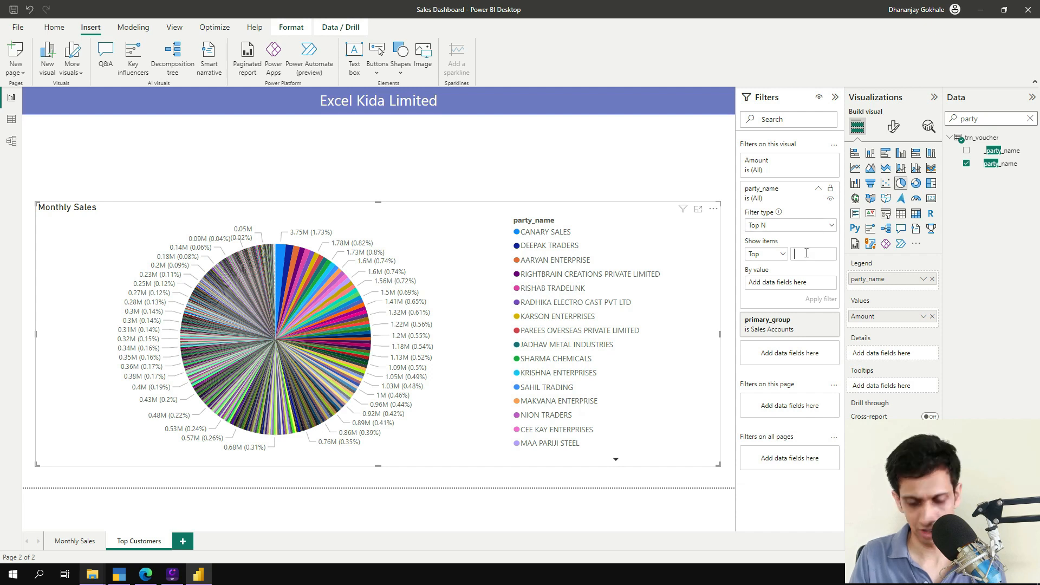
text(10)
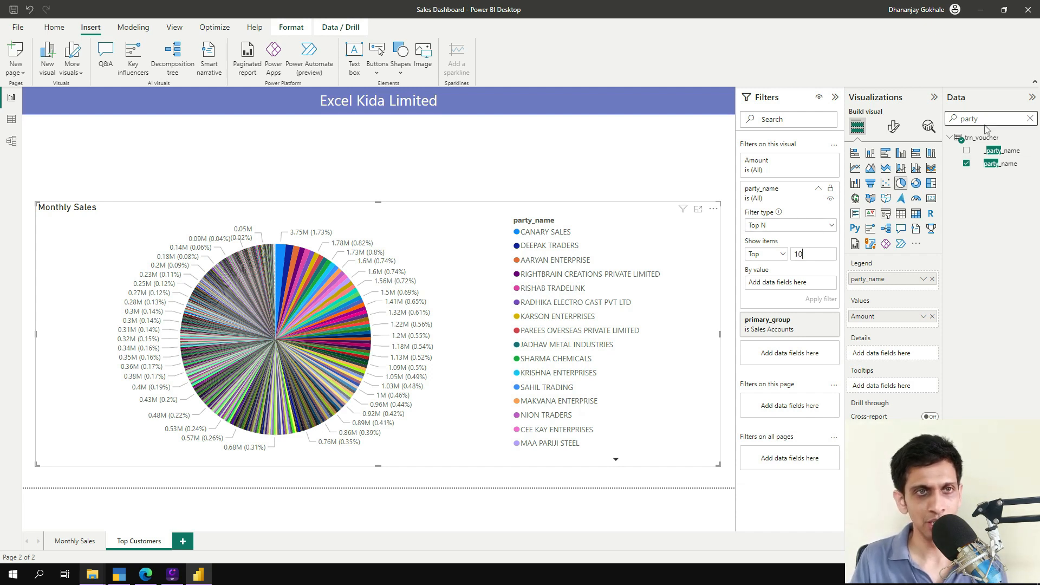
text(amount)
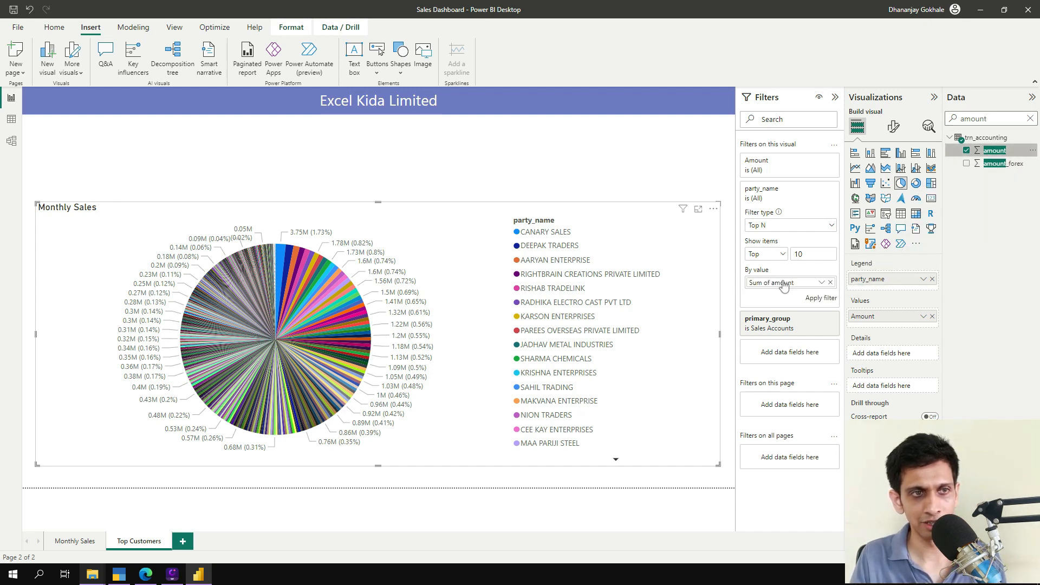
click(821, 298)
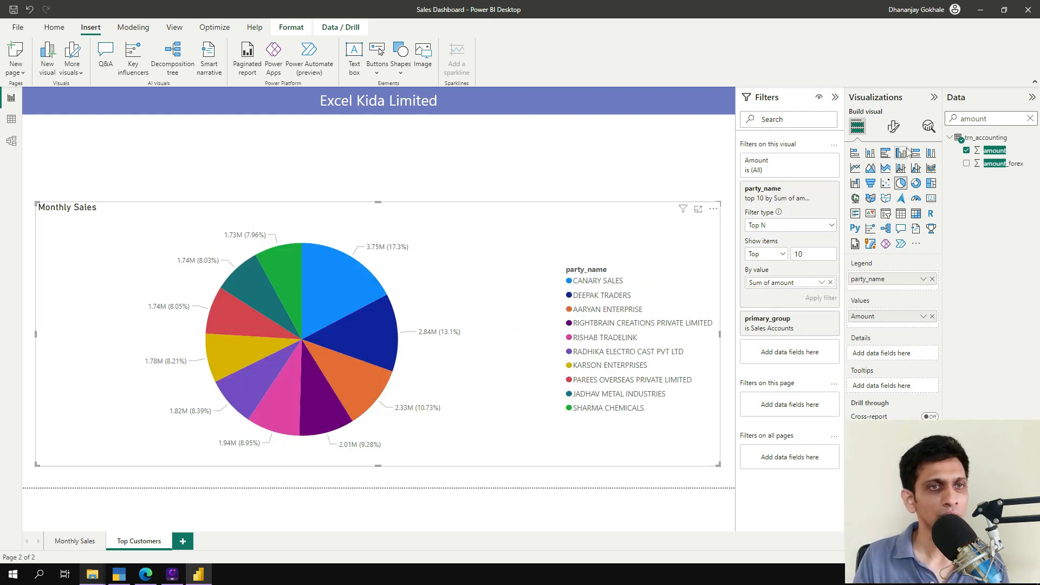
- Set the pie chart title to 'Top 10 Customers' and rename the party_name legend to Customers
click(892, 126)
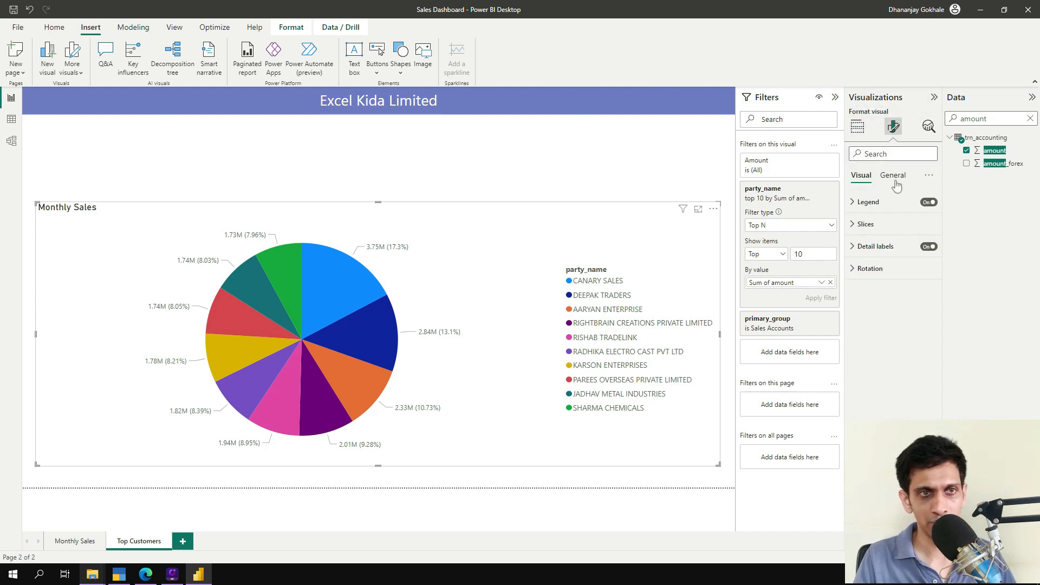
click(893, 175)
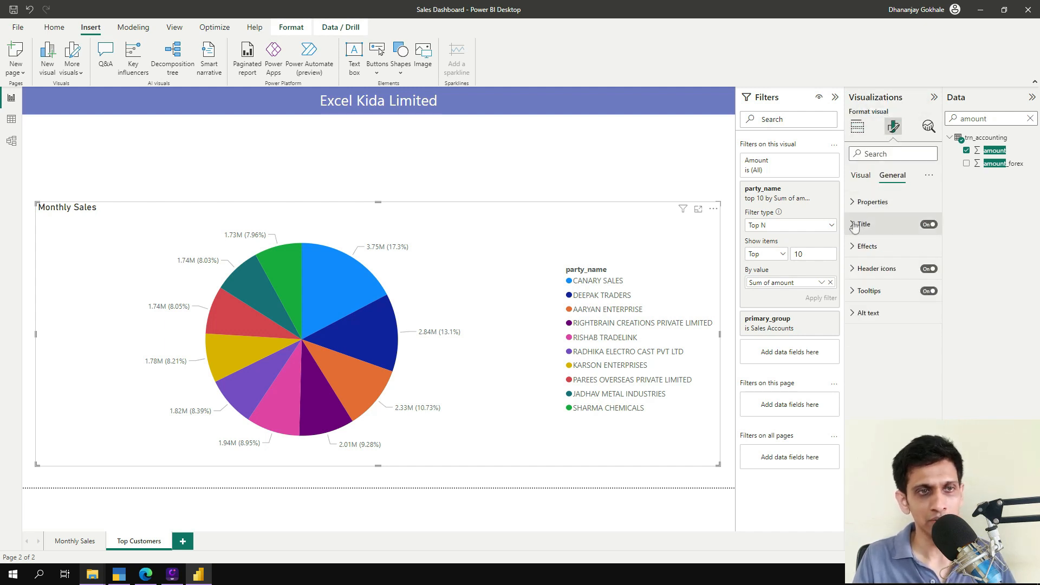
click(865, 224)
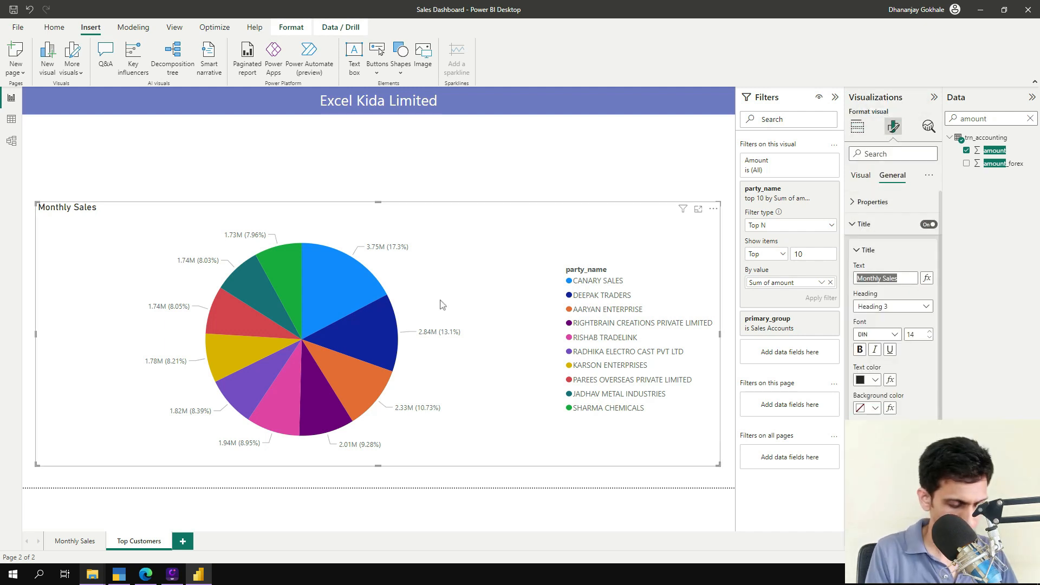
text(Top 10 Customers)
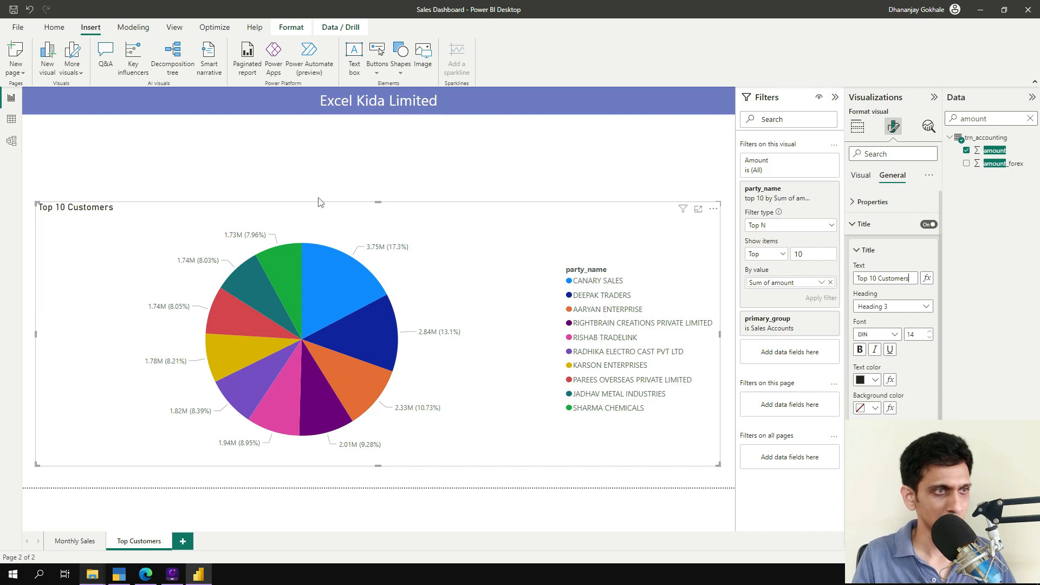
click(856, 127)
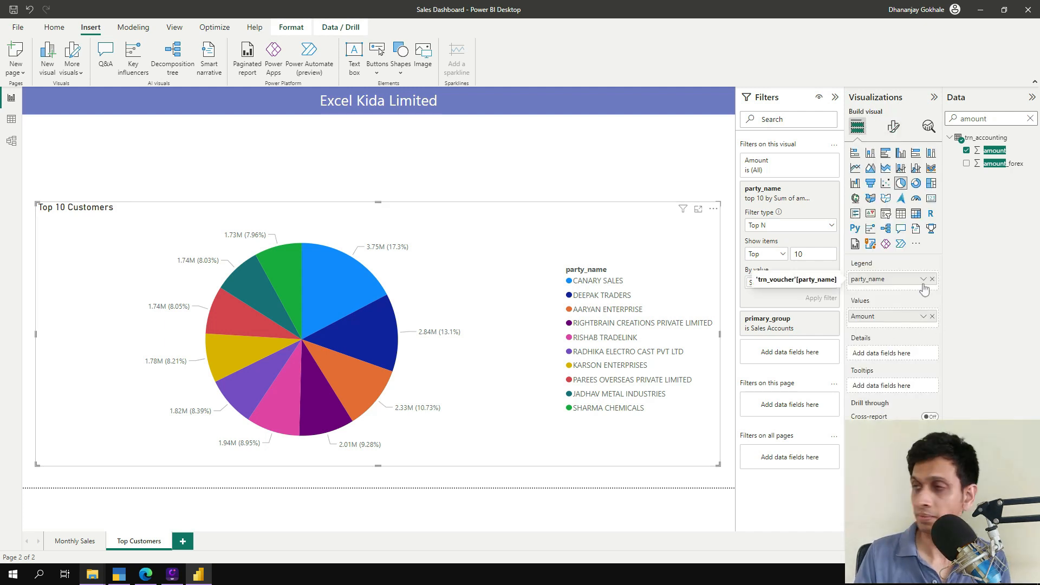
click(905, 279)
text(Customers)
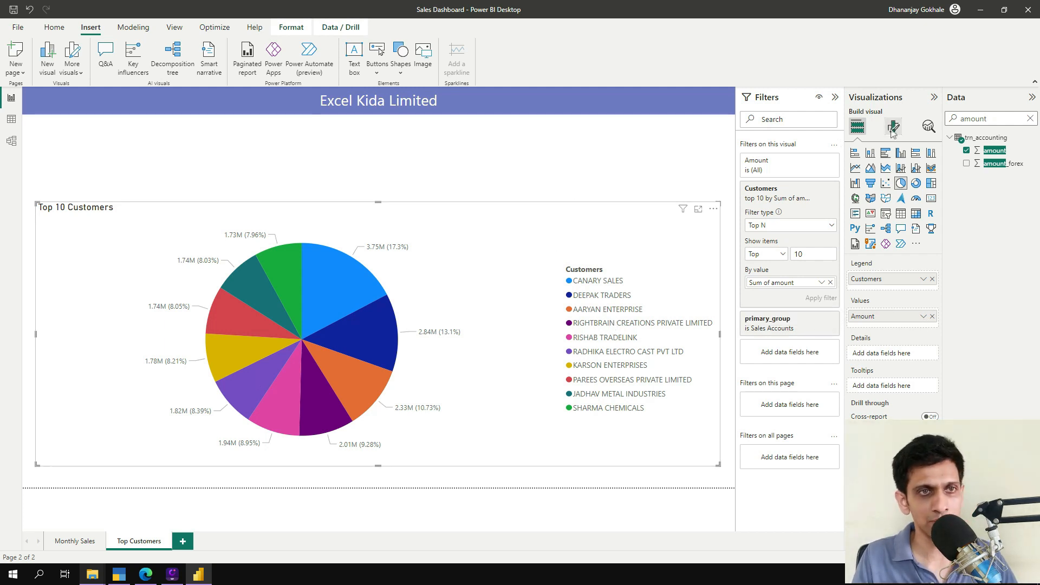
- Set the pie chart's detail label contents to Category, percent of total
click(892, 126)
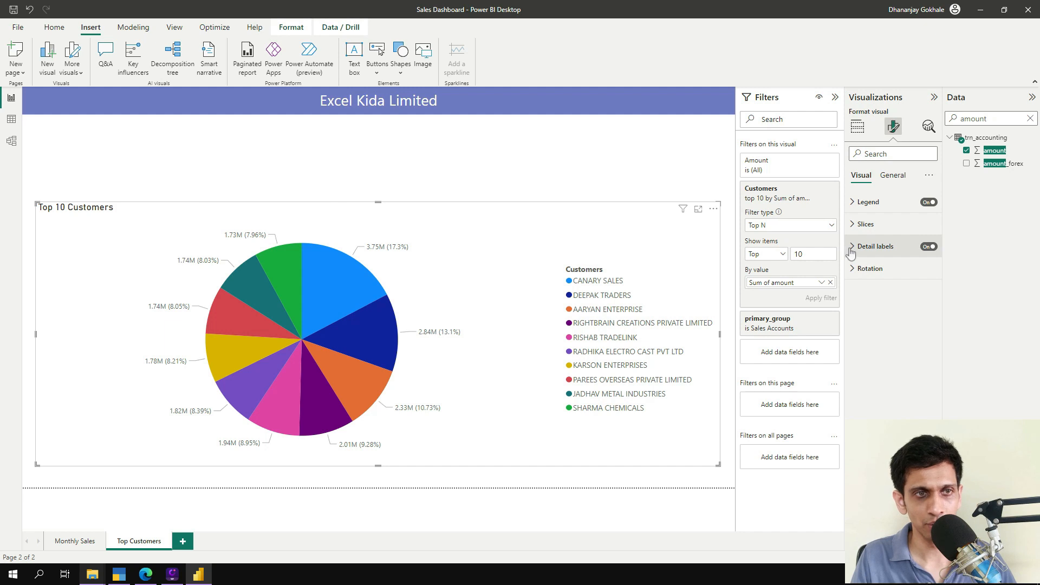
click(859, 246)
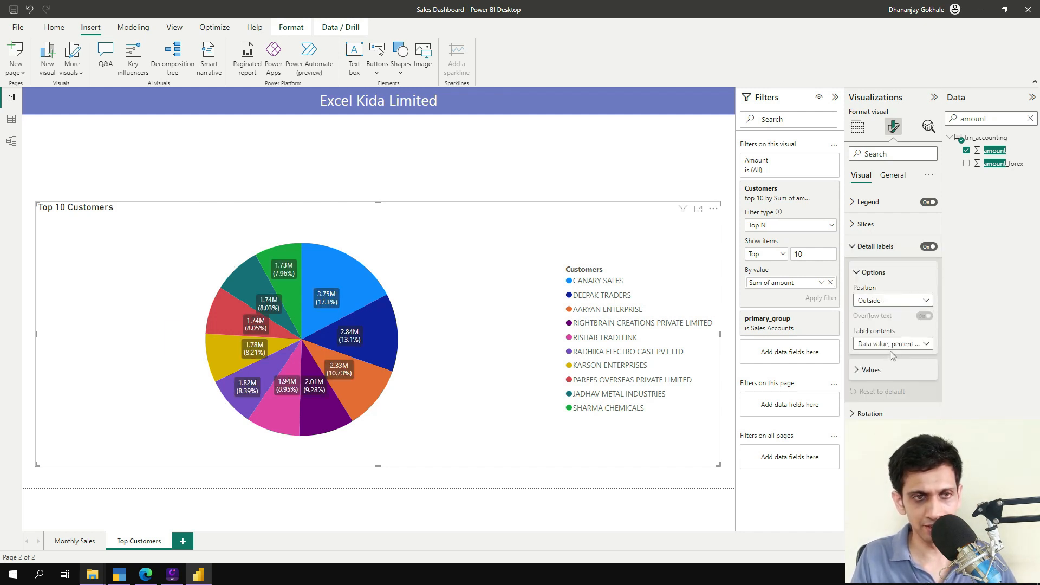
click(890, 343)
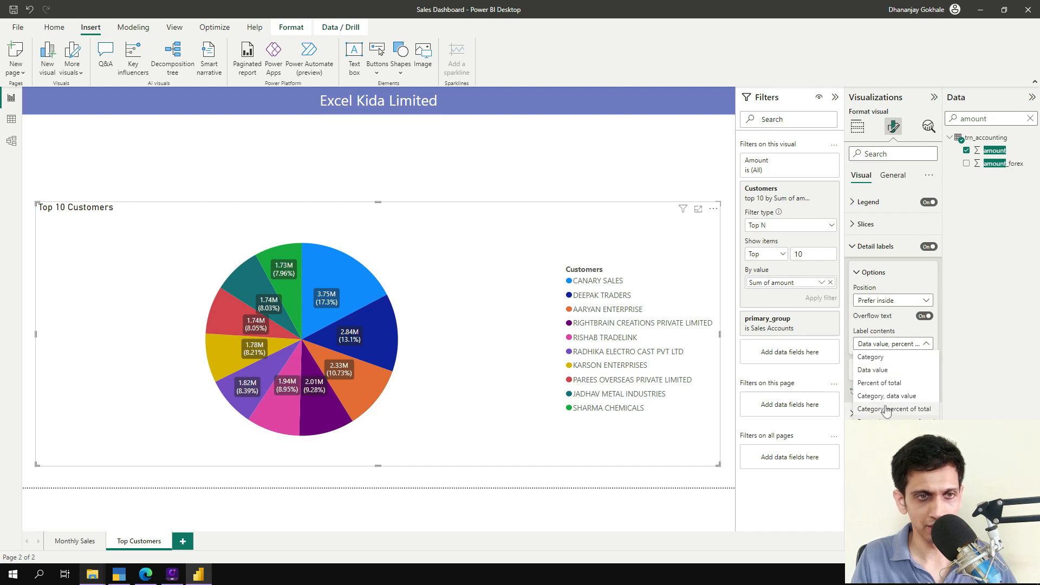
click(894, 408)
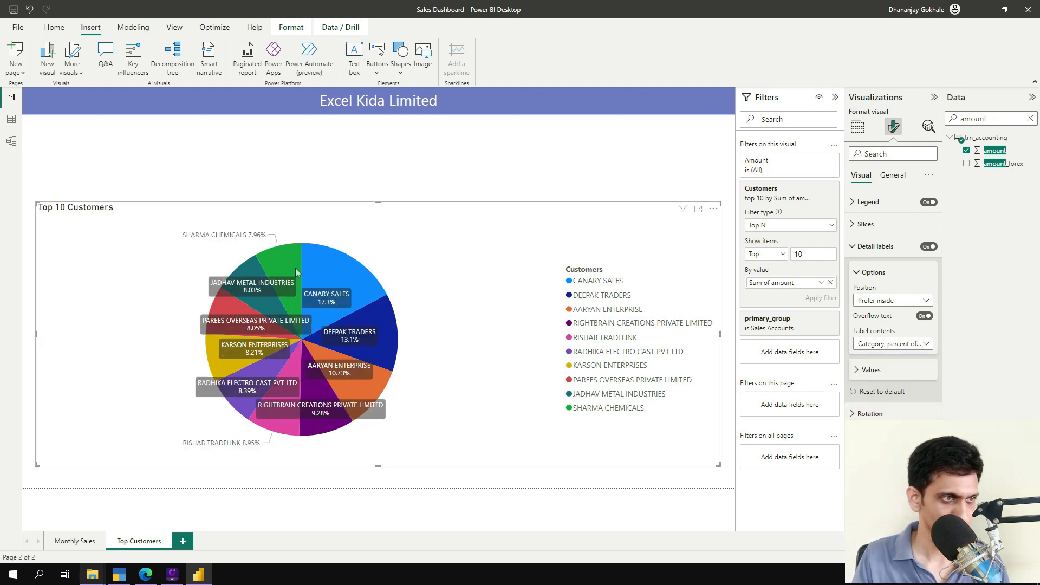
mouse_move(375, 188)
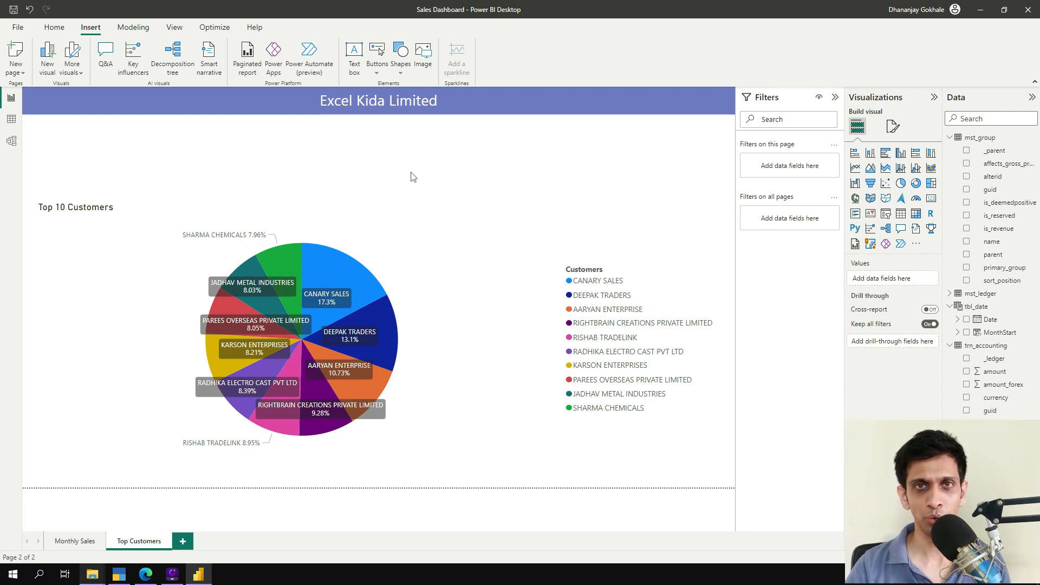
- Save the report, publish it to Test Company, and dismiss the success dialog
click(378, 100)
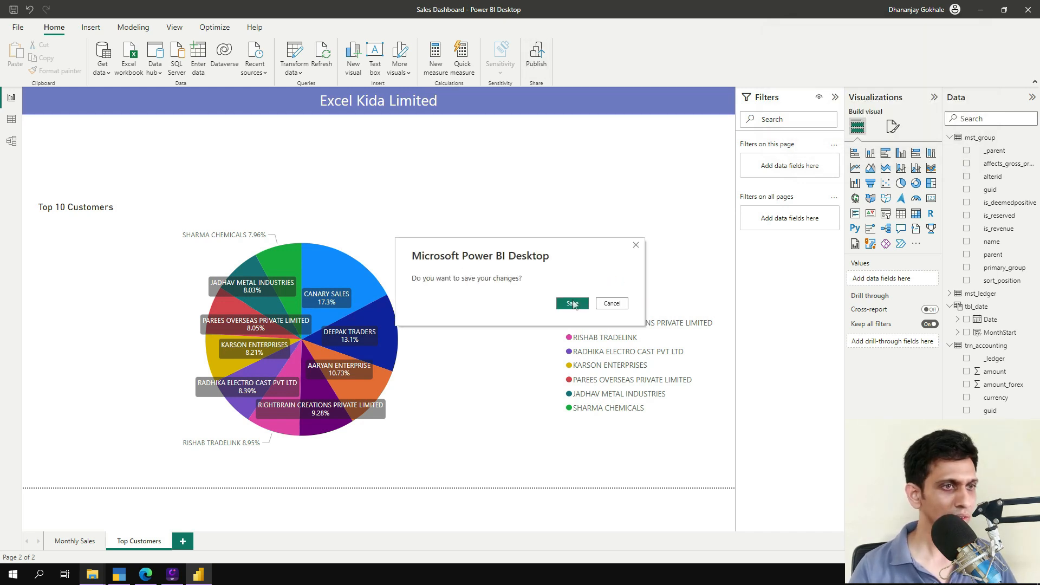
click(571, 303)
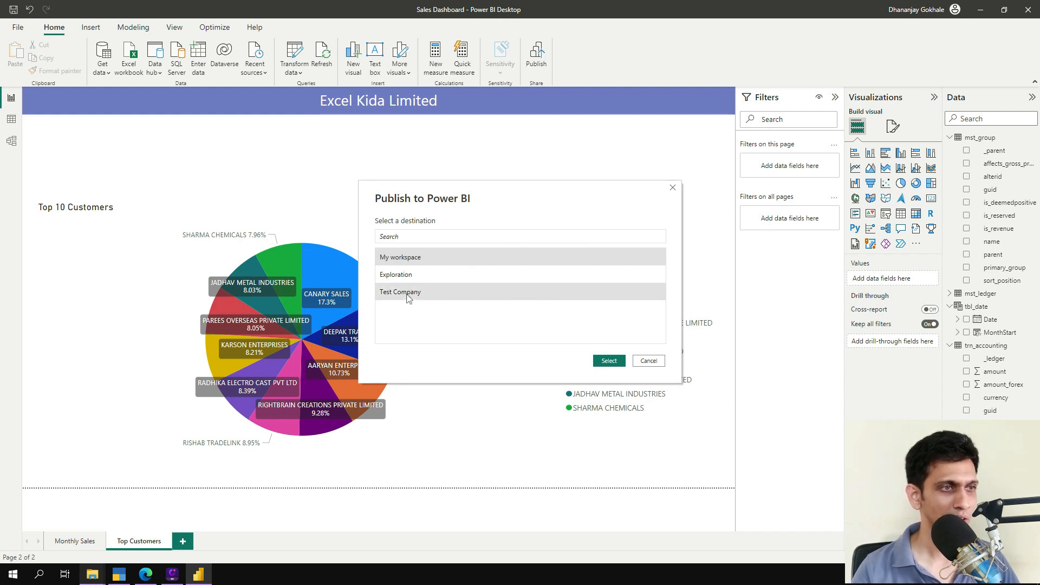
click(647, 361)
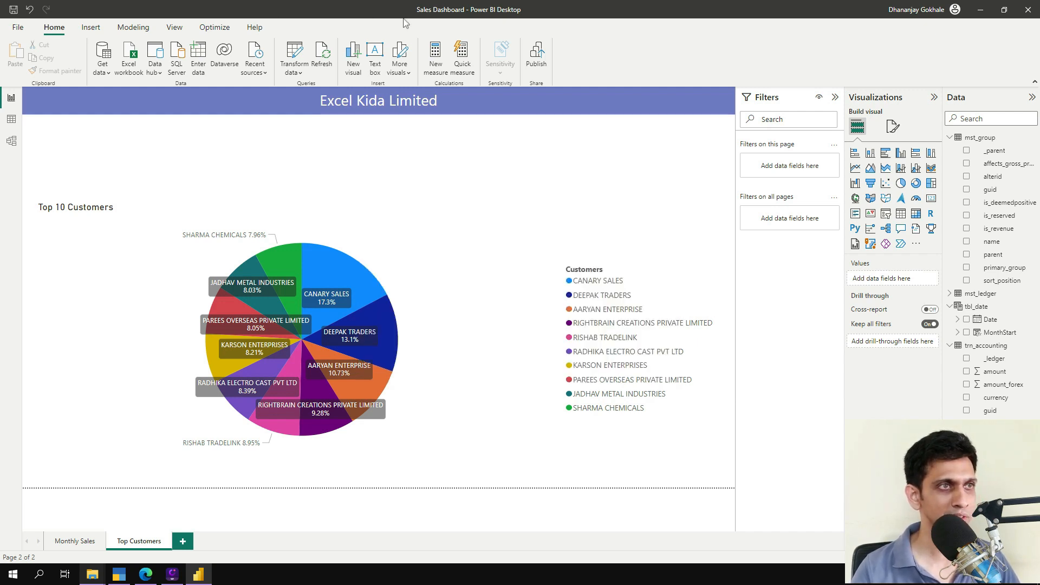
click(536, 54)
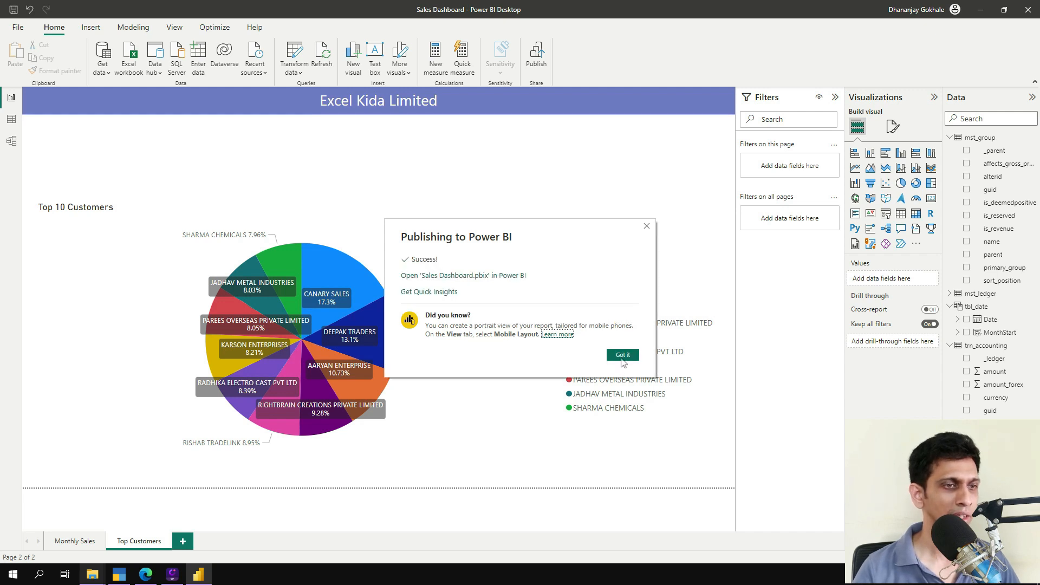
click(622, 354)
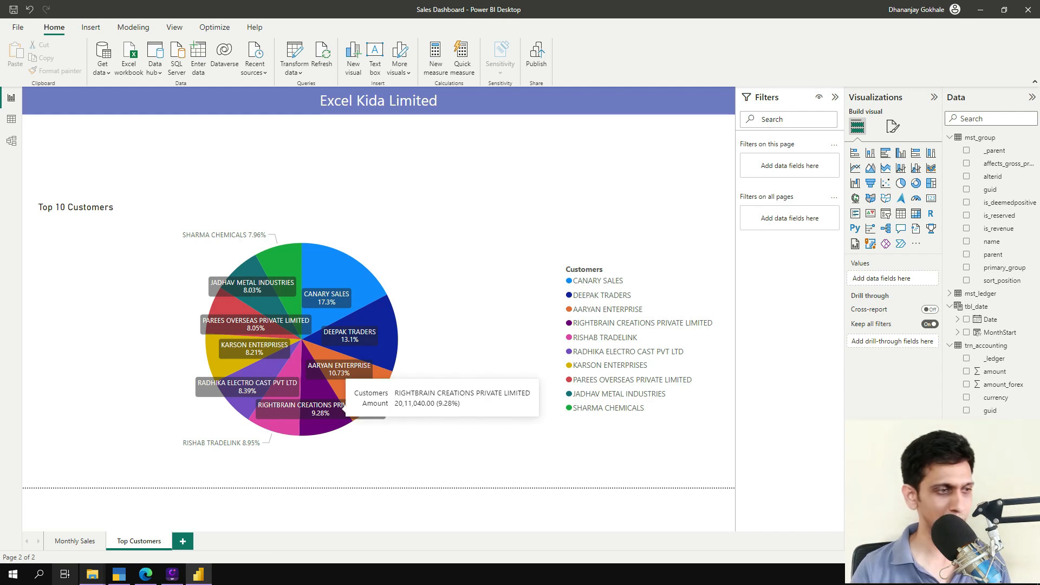
mouse_move(145, 573)
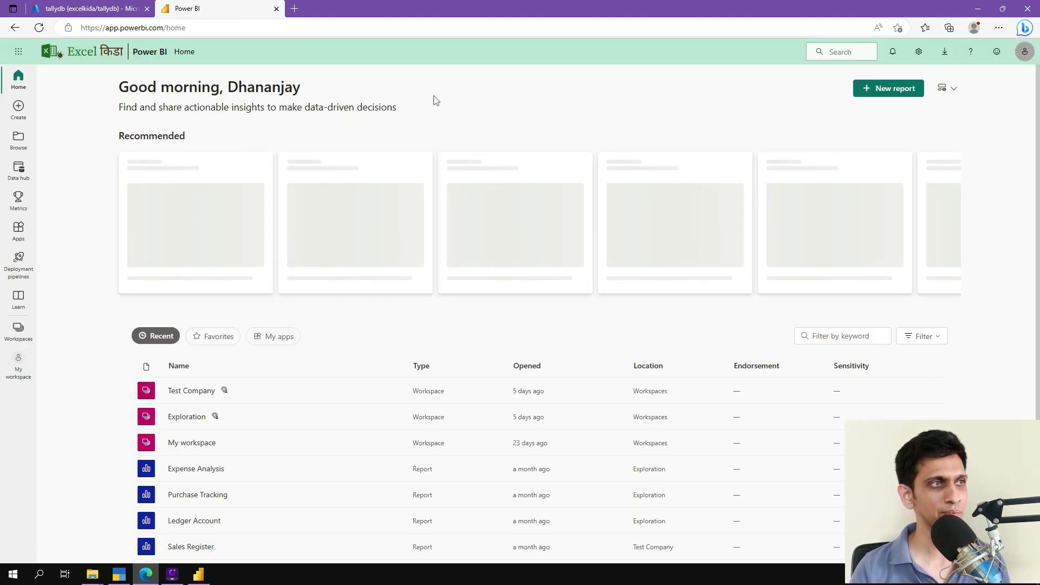
- Open the Sales Dashboard report from the Test Company workspace's content list
click(17, 332)
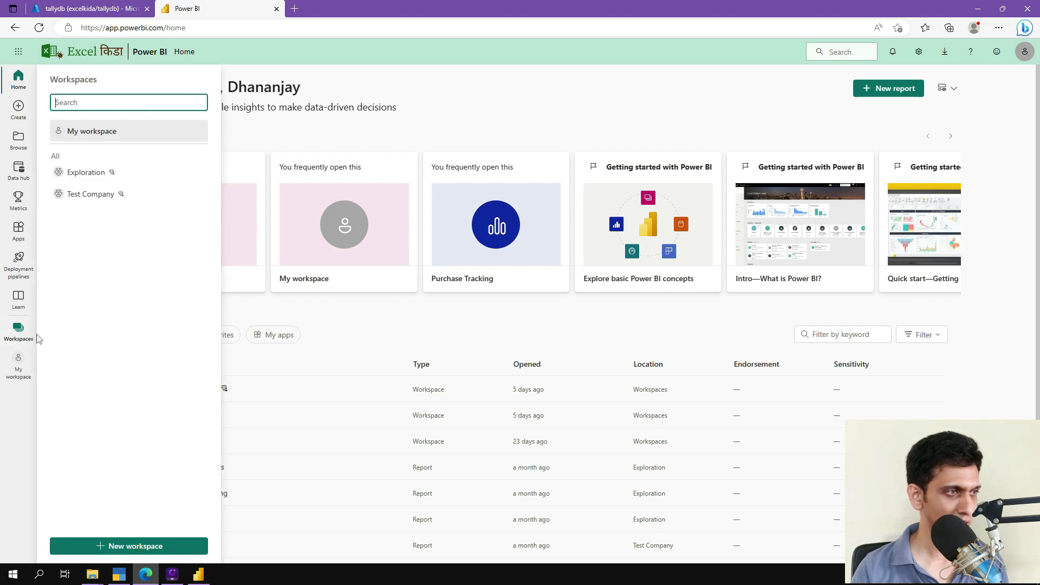
click(91, 194)
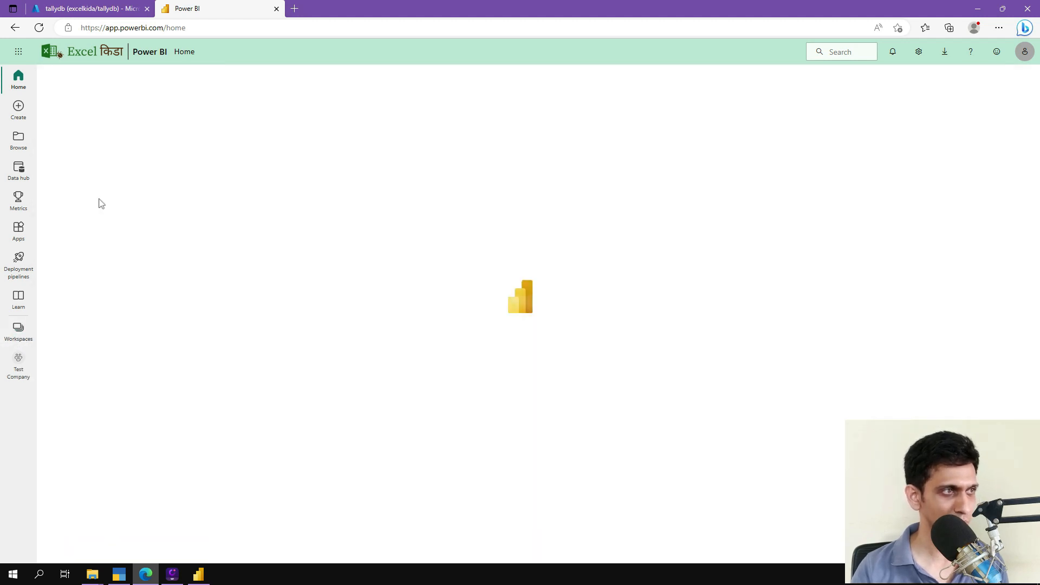
click(18, 364)
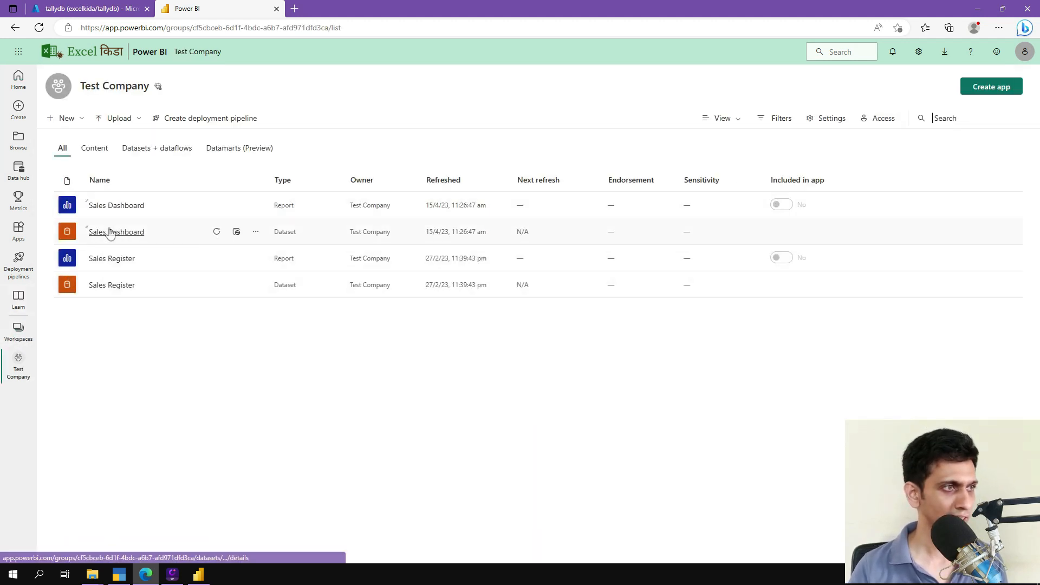
click(94, 148)
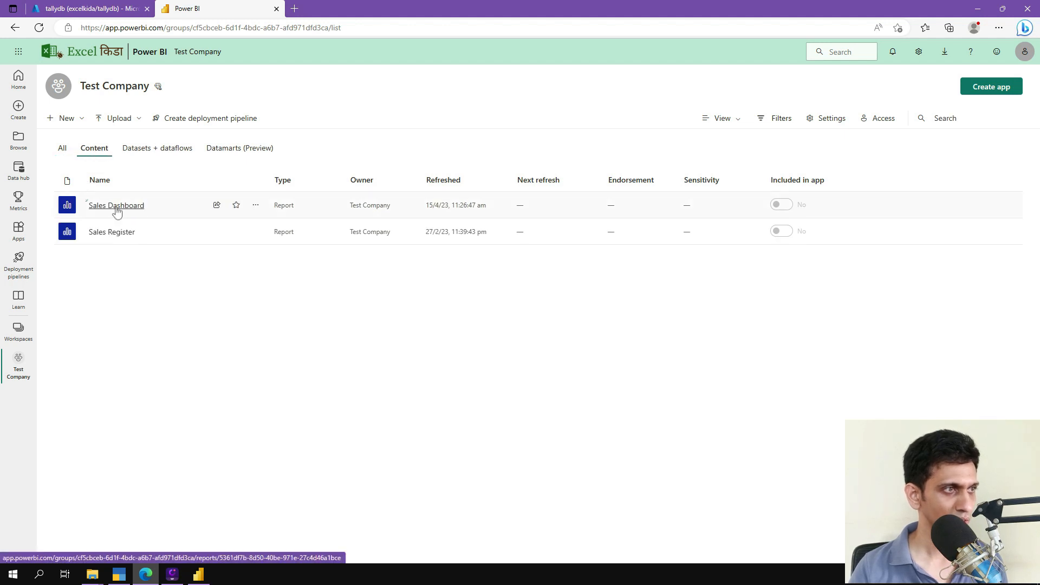
click(116, 205)
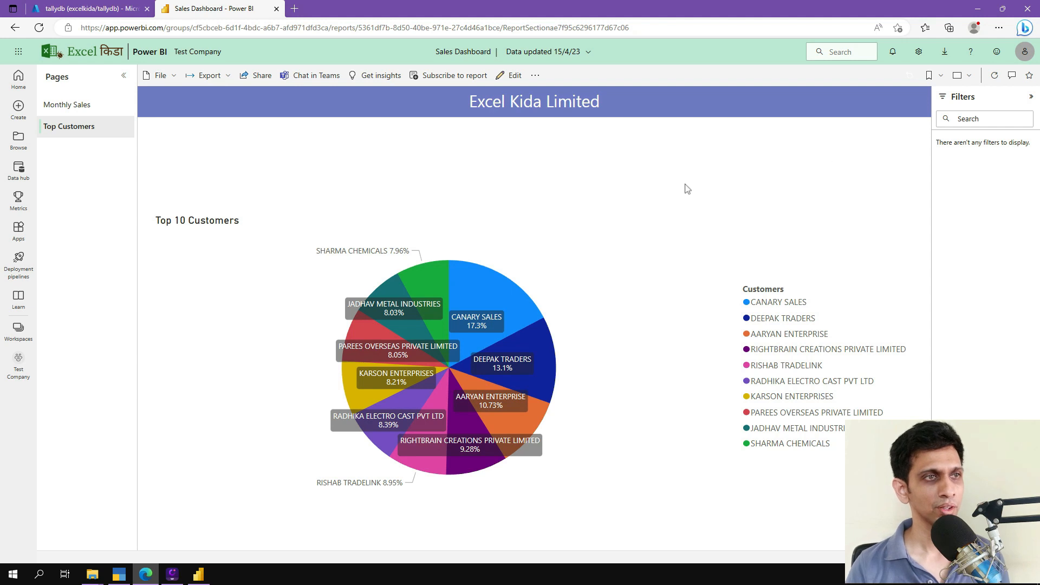
- View the Monthly Sales and Top Customers pages, then return to Test Company
click(68, 105)
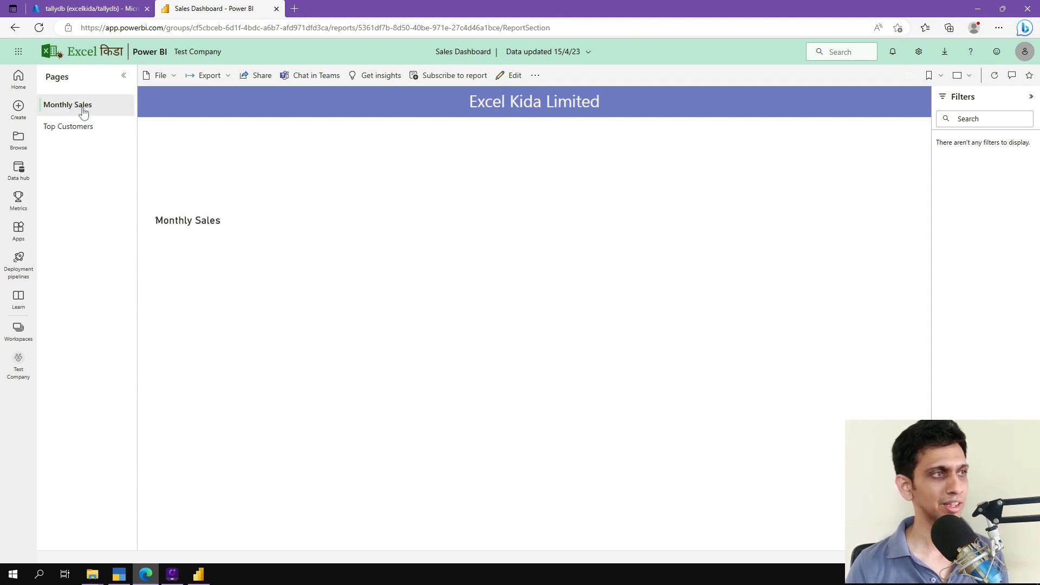
click(68, 126)
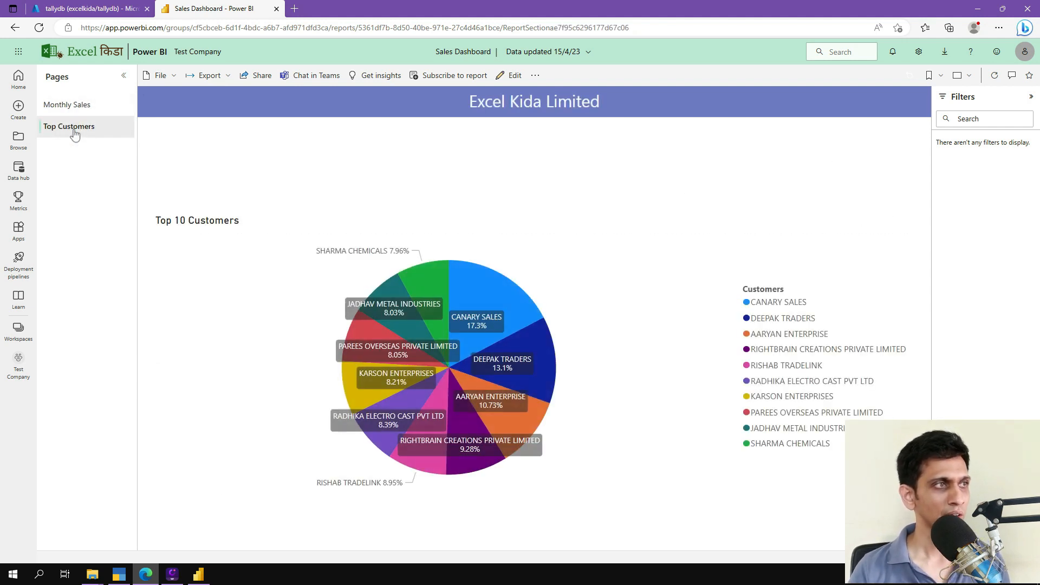
click(18, 331)
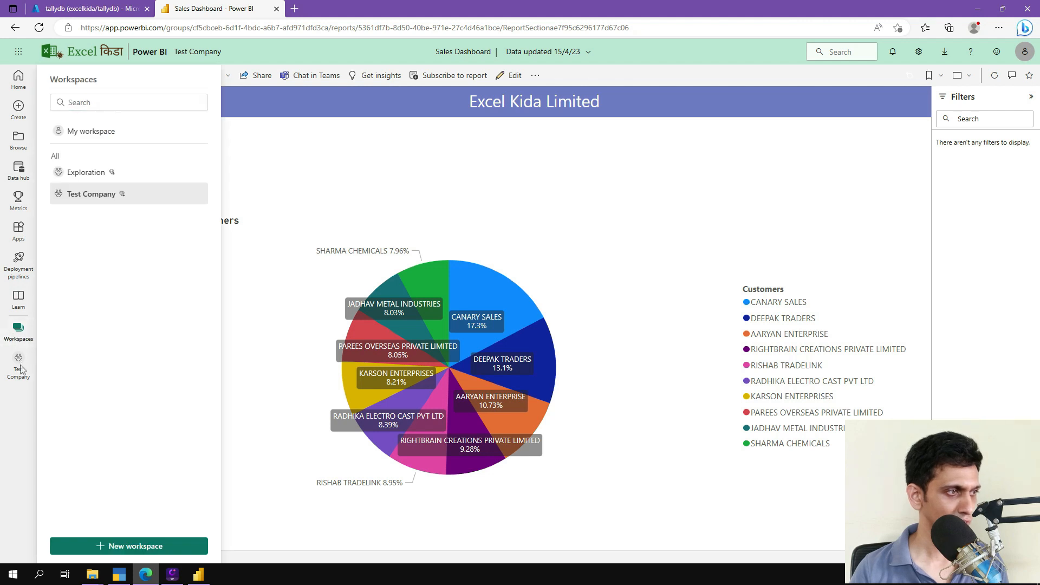
click(91, 194)
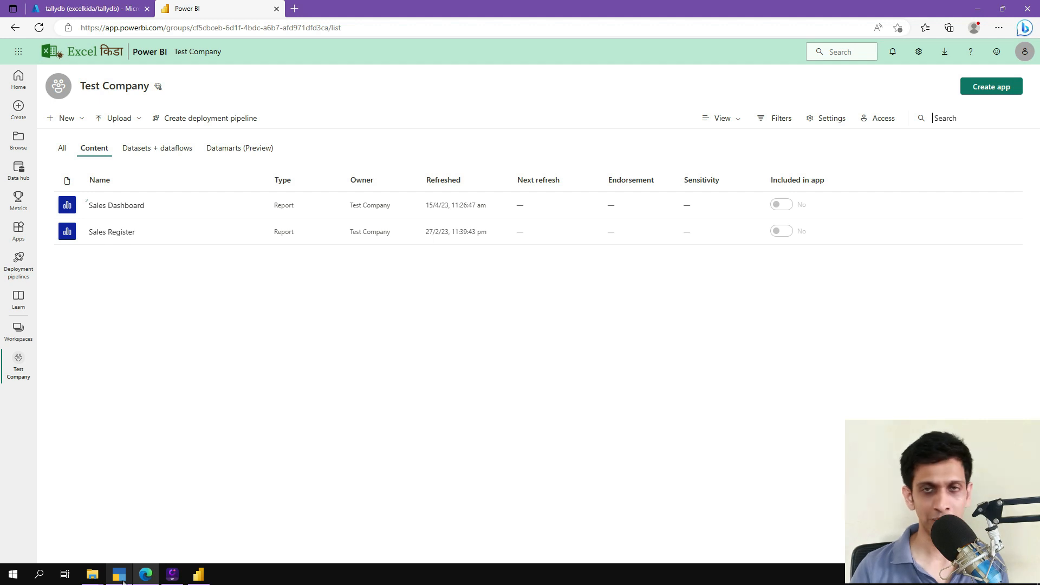
mouse_move(18, 352)
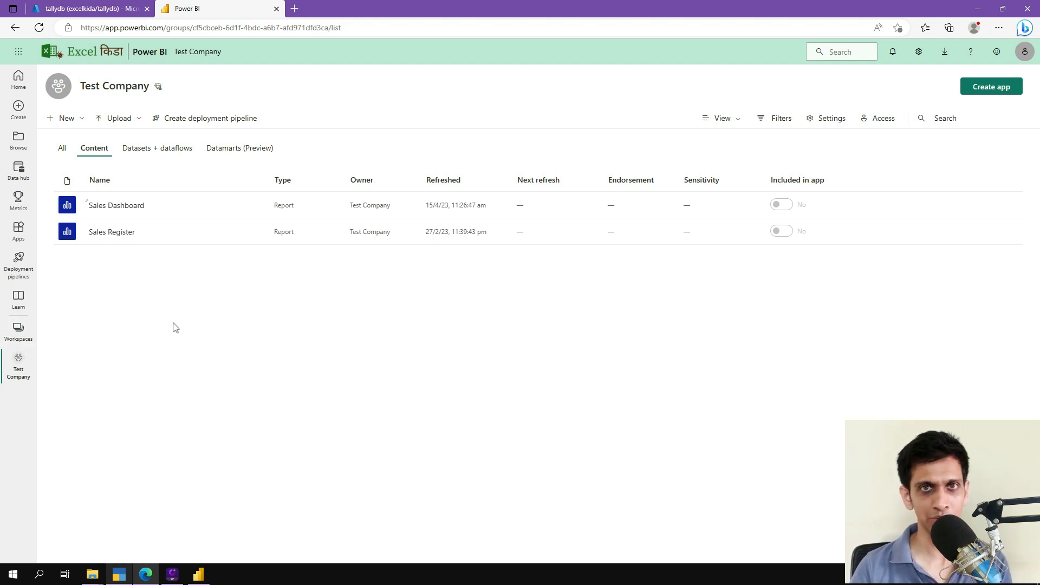
mouse_move(274, 225)
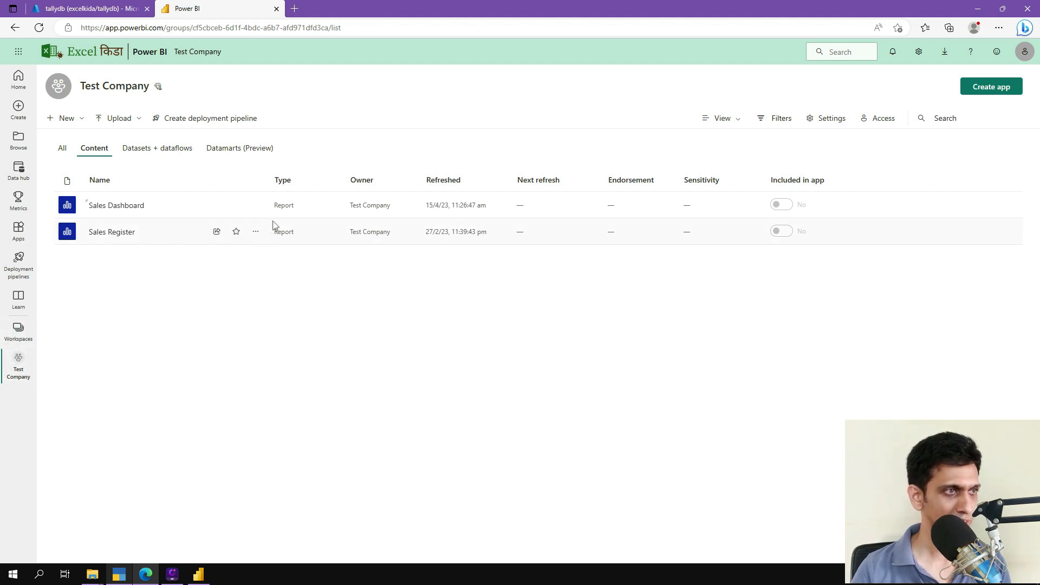
- Open the Sales Dashboard dataset settings and begin editing its database credentials
click(157, 147)
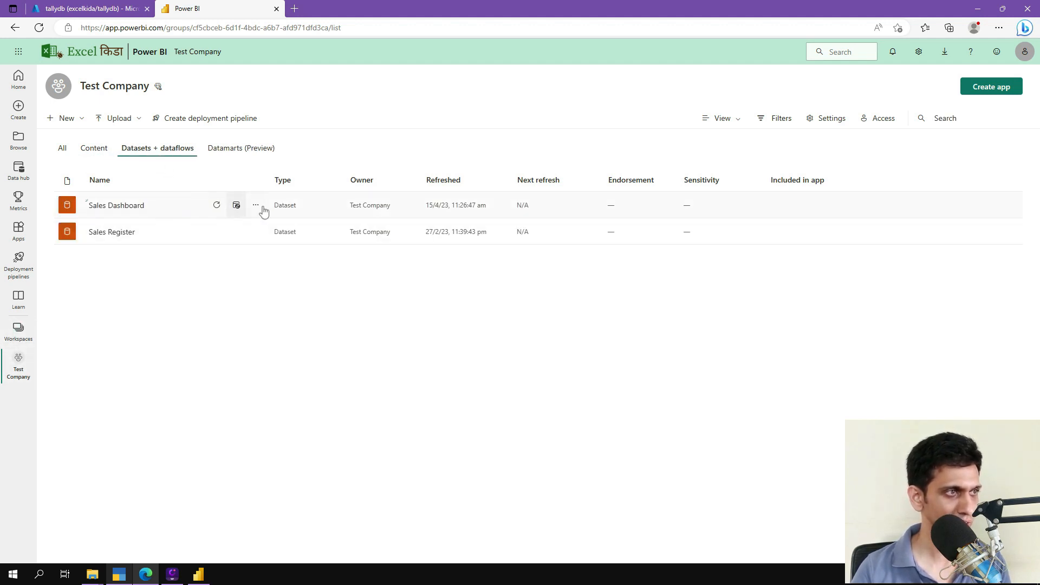
click(255, 205)
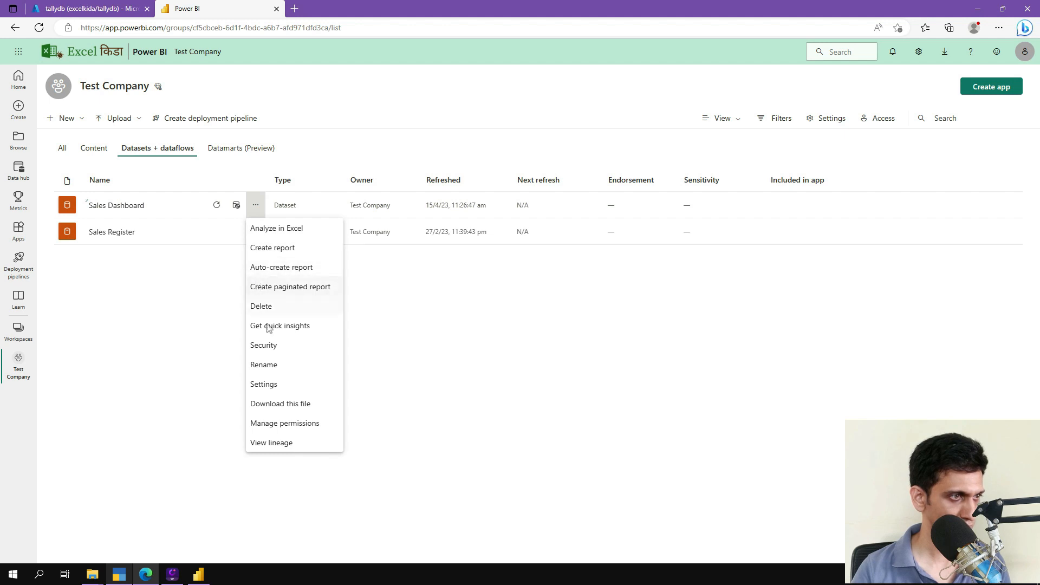
click(263, 384)
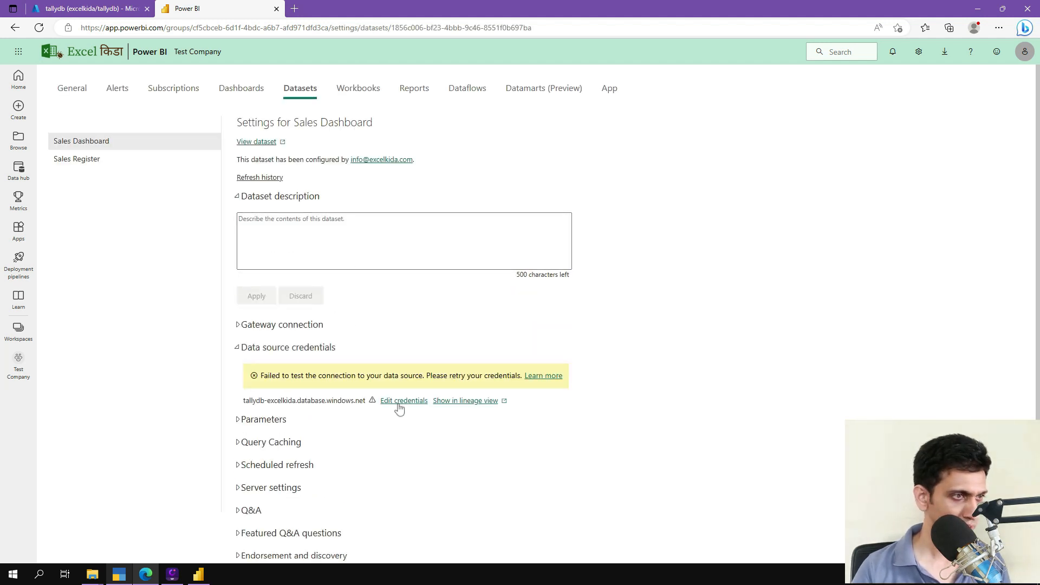
click(403, 400)
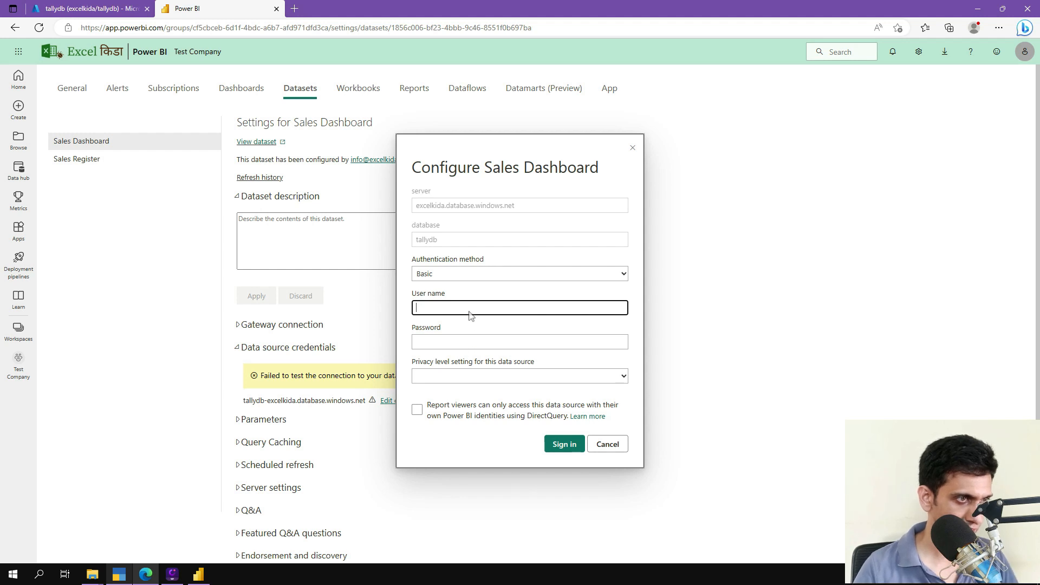
- Enter the user name and password, set privacy level to Private, and sign in
text(dh)
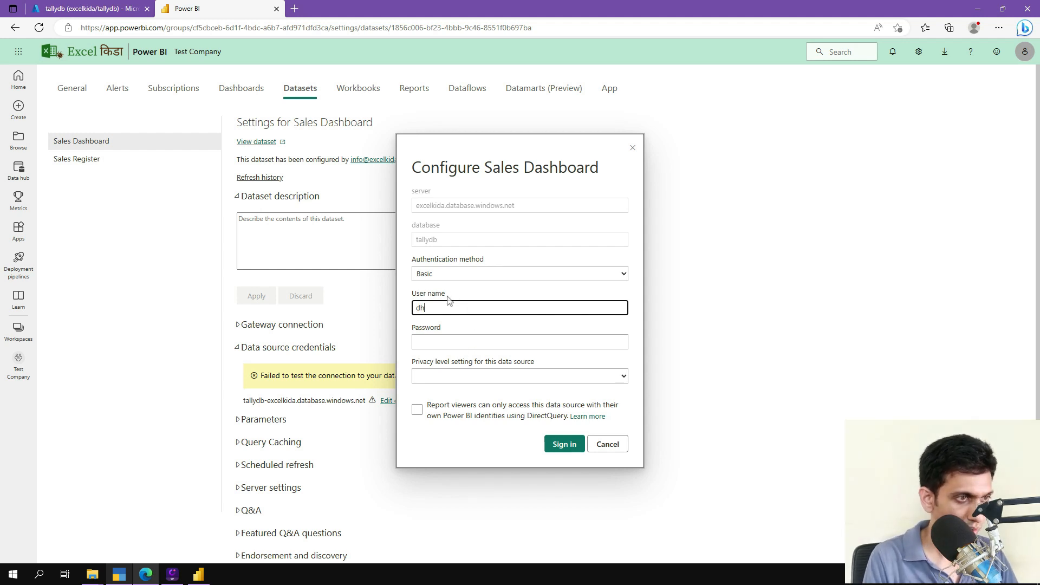
text(dhananjay)
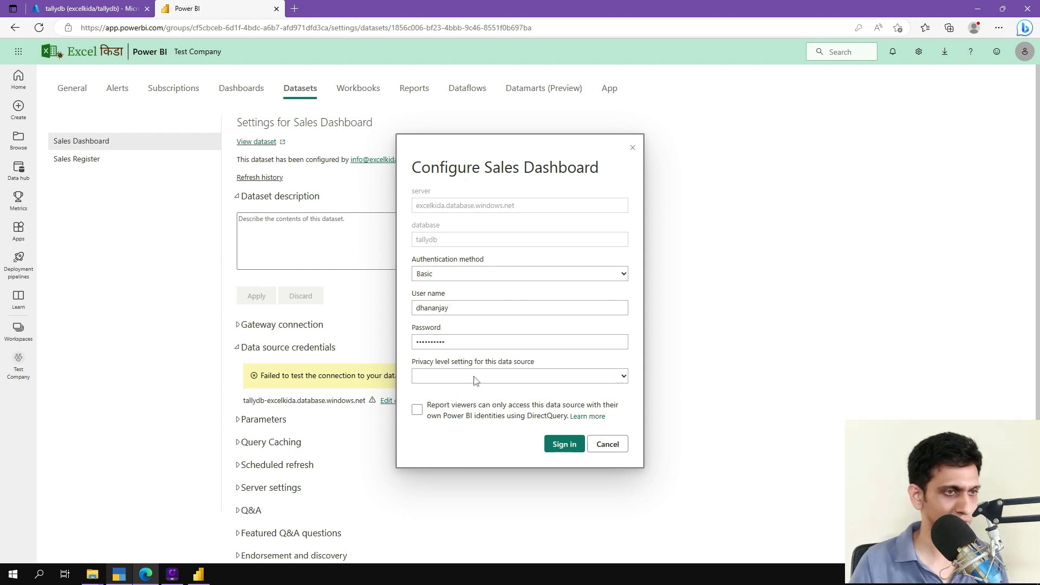
click(520, 376)
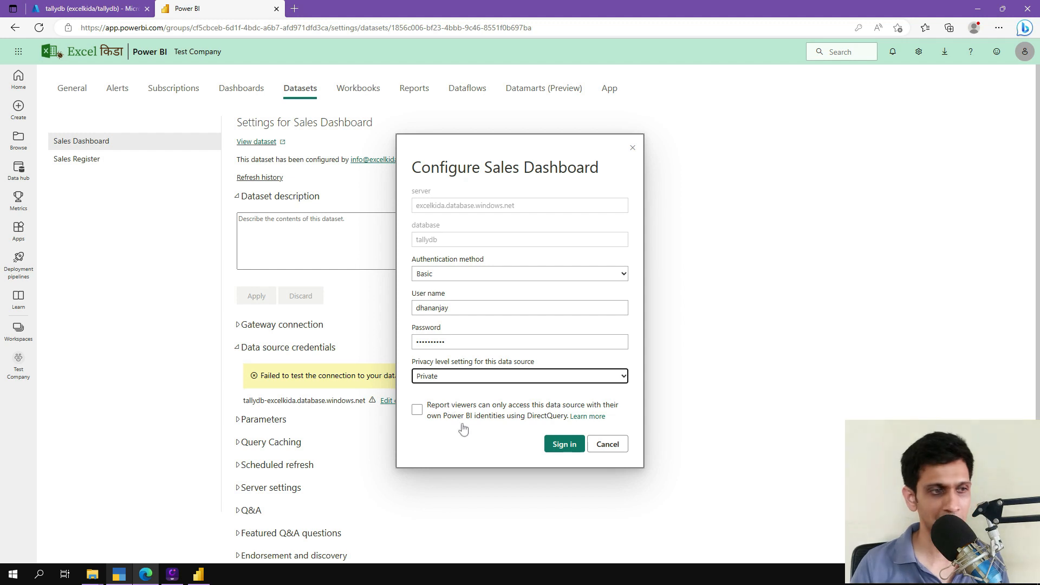
click(564, 444)
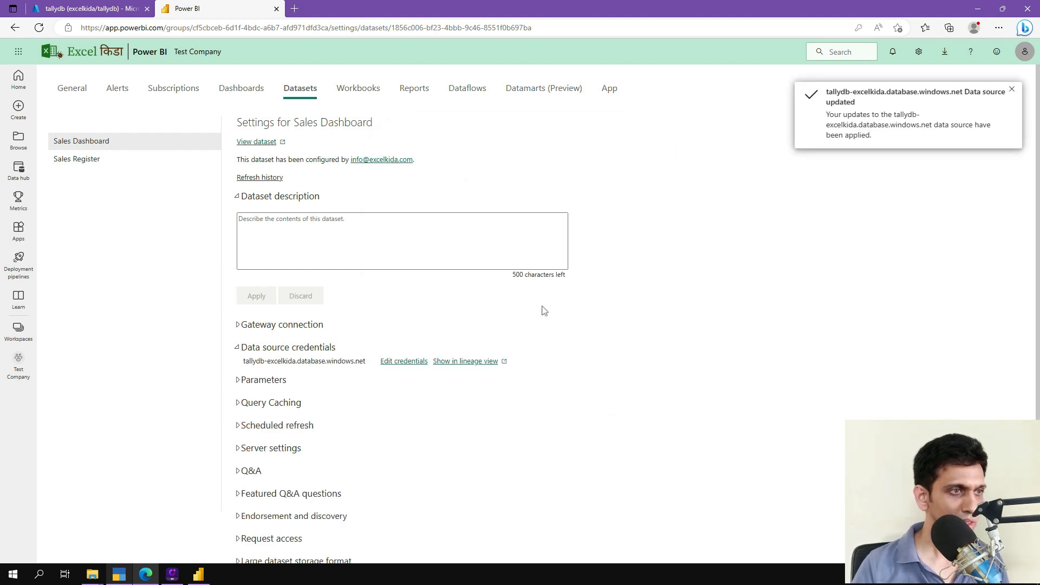
- Switch on daily scheduled refresh for Sales Dashboard and add a 1:00 AM time
click(277, 425)
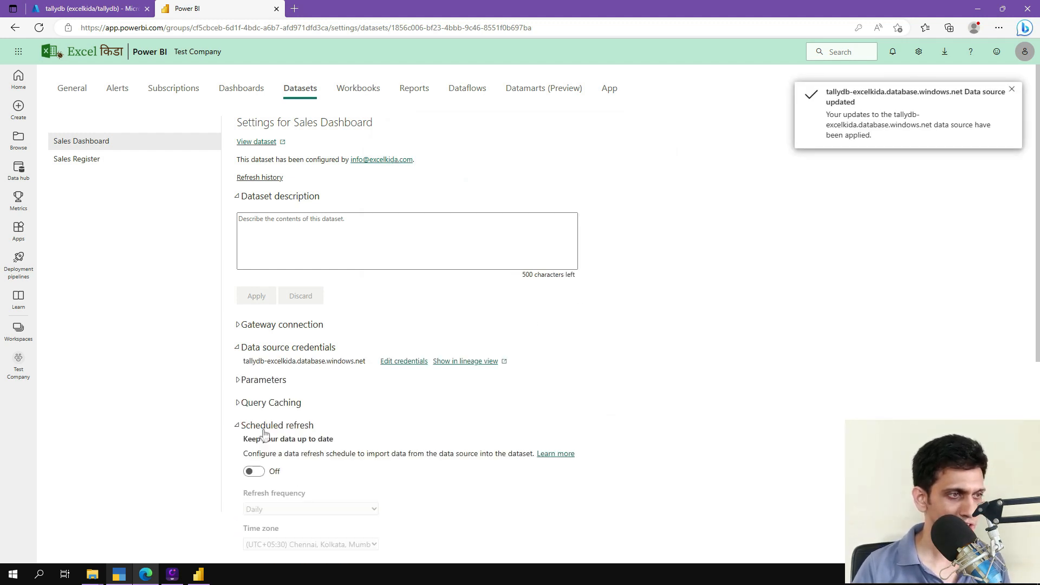
click(254, 471)
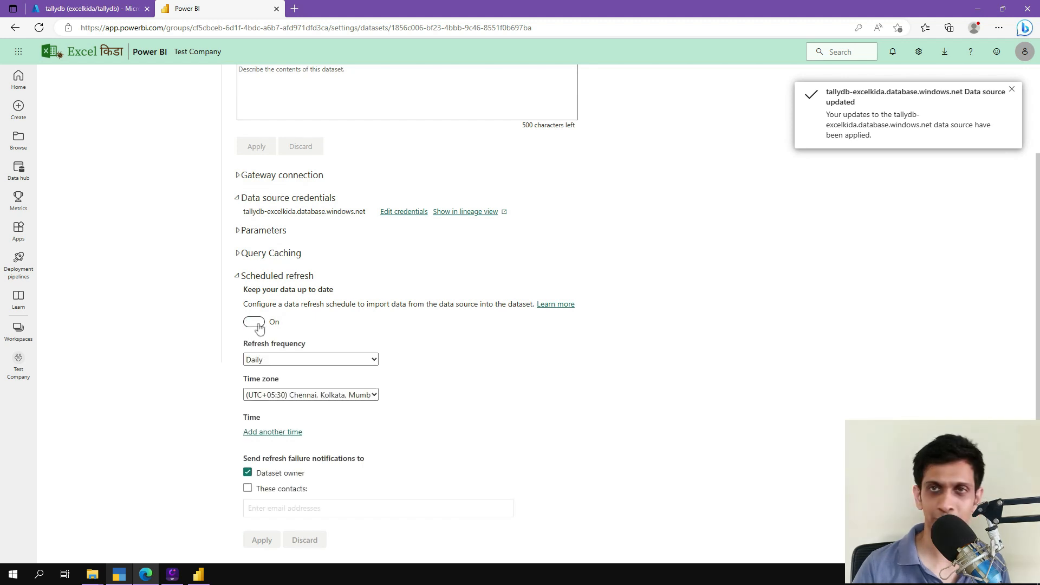
click(254, 321)
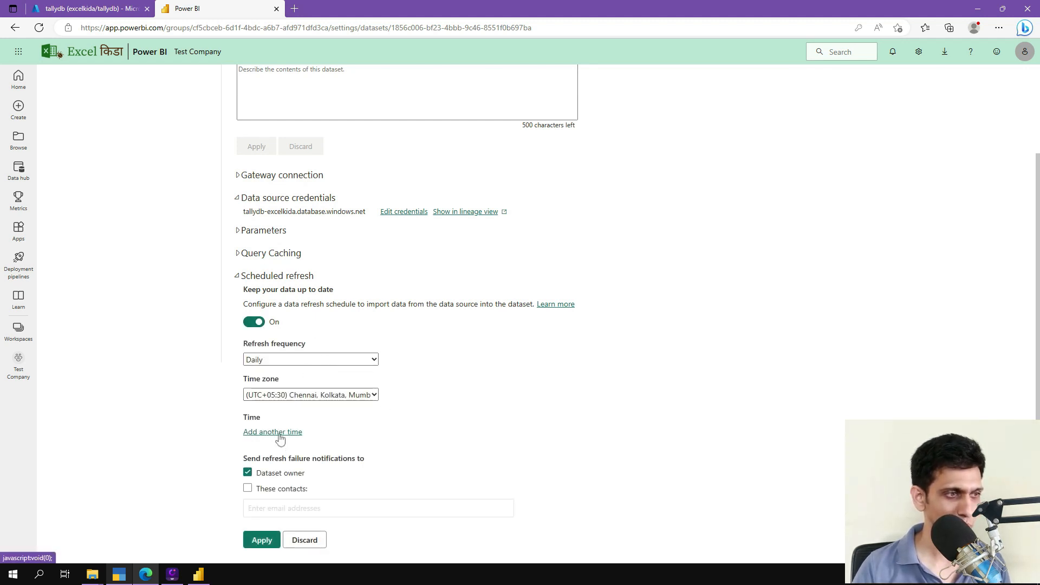
click(272, 432)
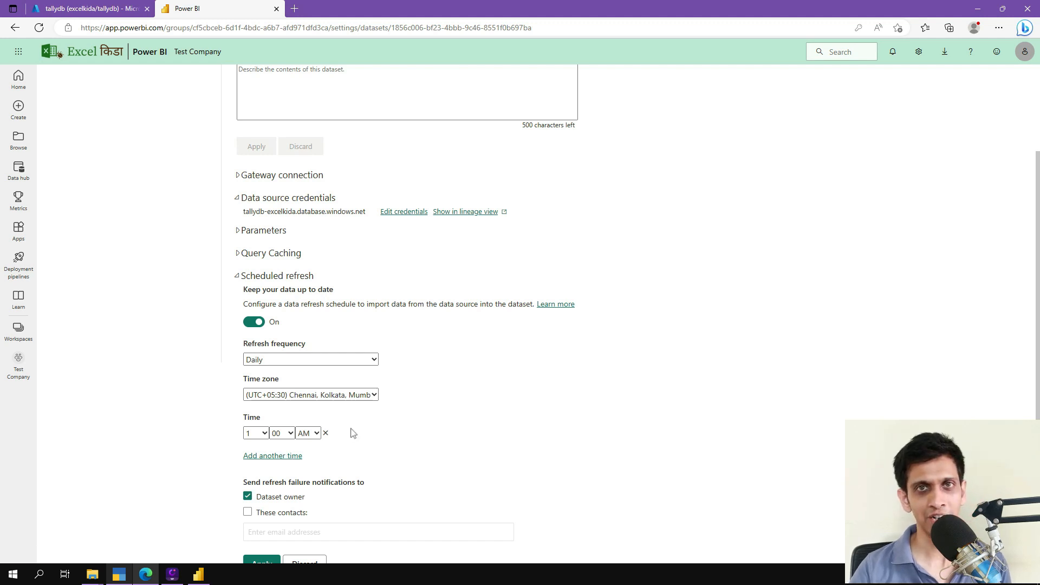